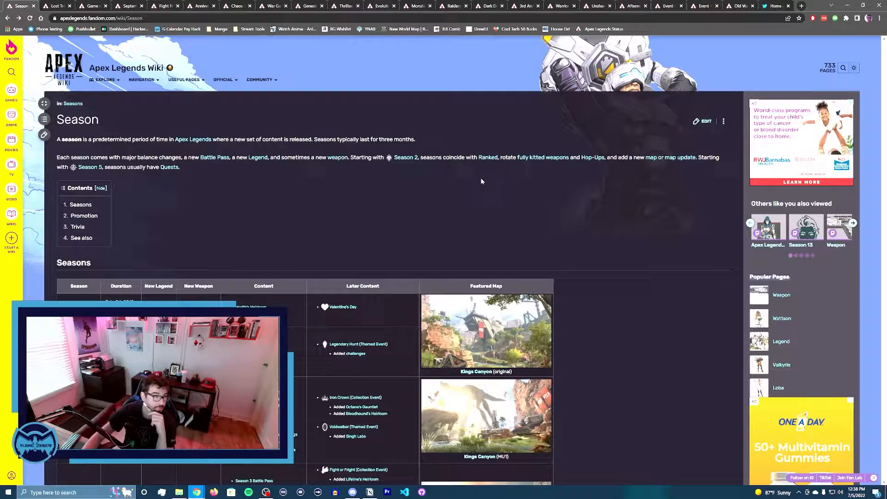
- Scroll the Season page down to the Seasons table header with The Preseason and Wild Frontier rows
{"action": "scroll", "scroll_direction": "down", "scroll_amount": 3}
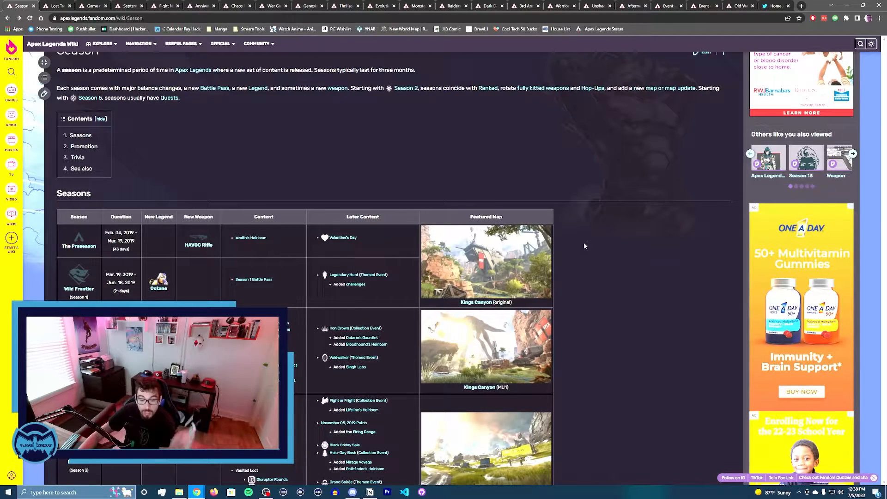
{"action": "mouse_move", "coordinate": [560, 206]}
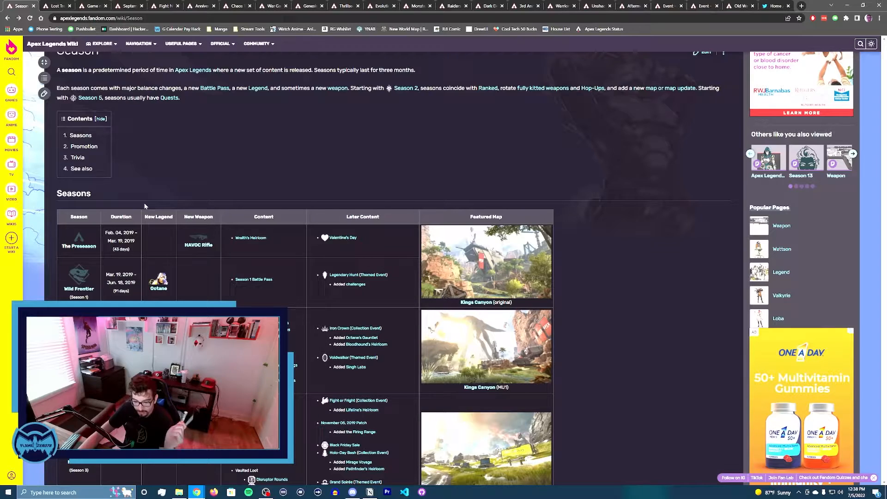
{"action": "mouse_move", "coordinate": [141, 203]}
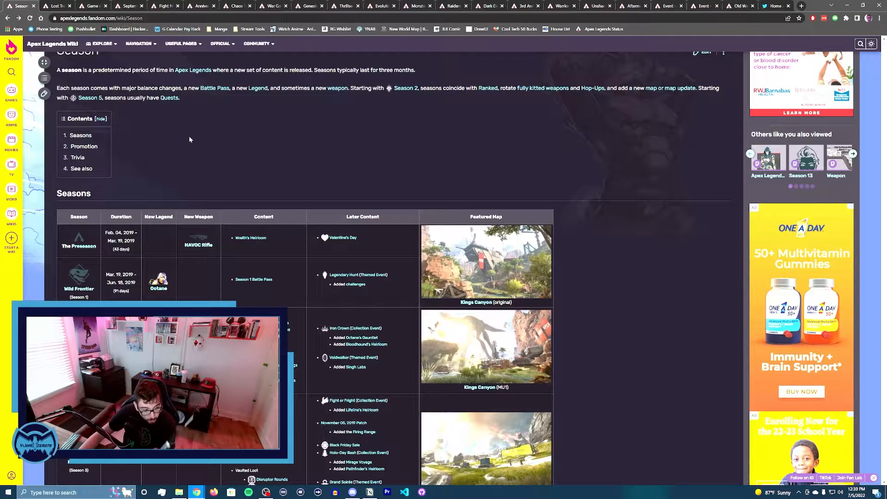
- Scroll the Seasons table down to the Wild Frontier, Battle Charge and Meltdown rows
{"action": "scroll", "scroll_direction": "down", "scroll_amount": 3}
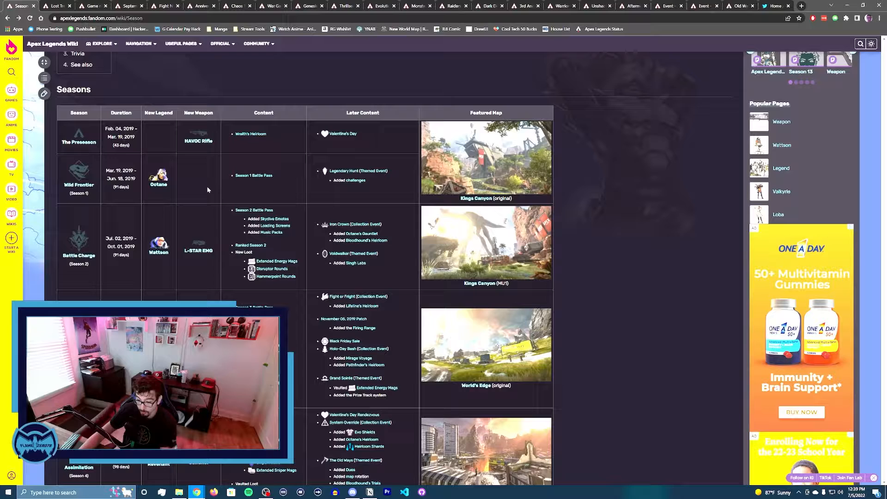
{"action": "scroll", "scroll_direction": "down", "scroll_amount": 3}
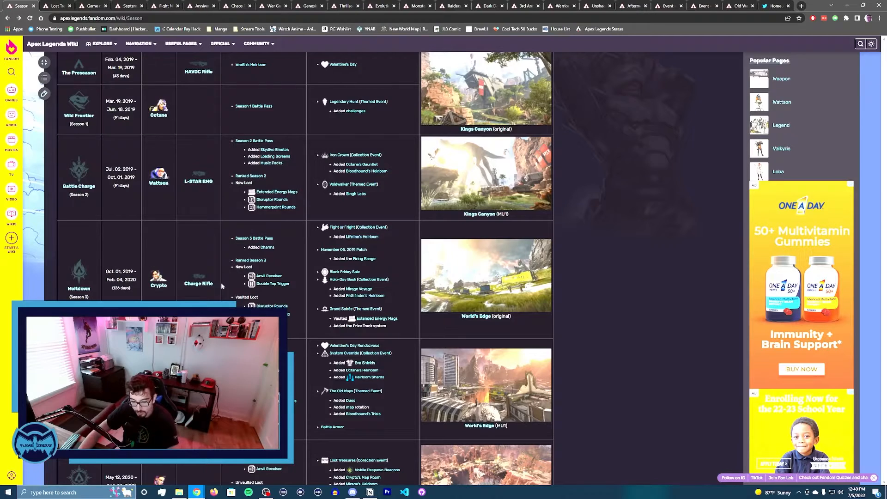
- Scroll the table past Assimilation and Fortune's Favor to Boosted and the Season 7 row
{"action": "scroll", "scroll_direction": "down", "scroll_amount": 3}
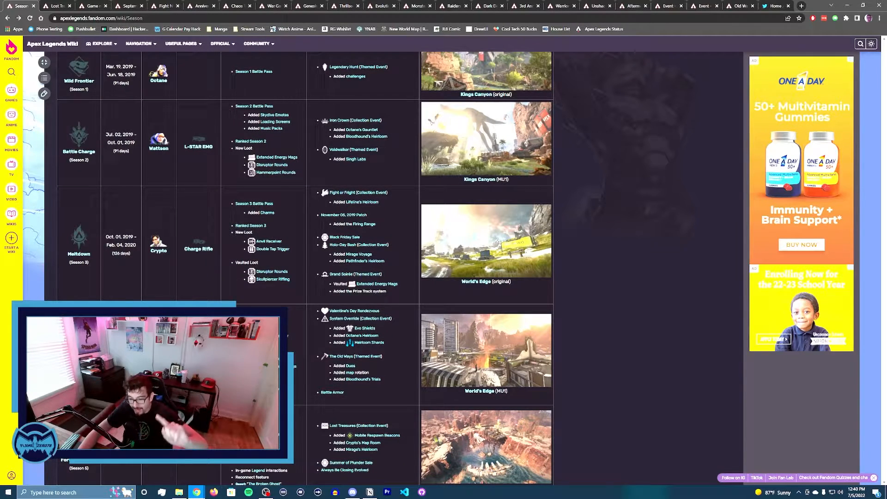
{"action": "scroll", "scroll_direction": "down", "scroll_amount": 3}
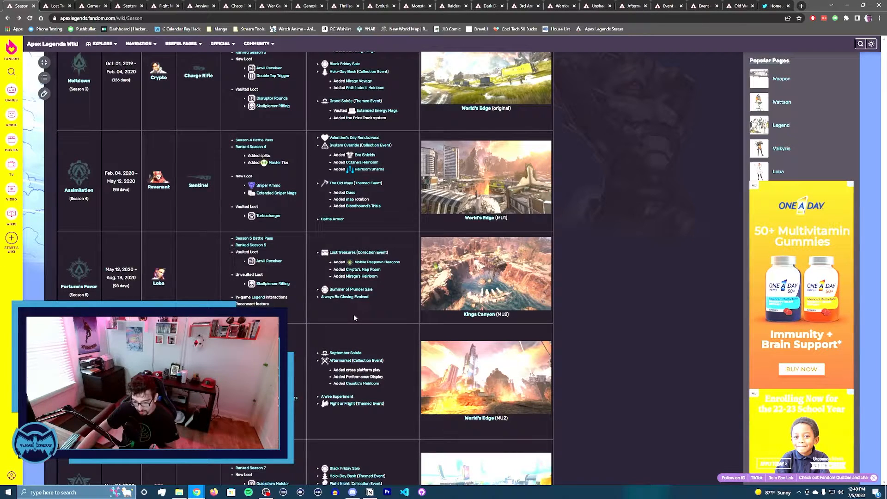
{"action": "mouse_move", "coordinate": [357, 310]}
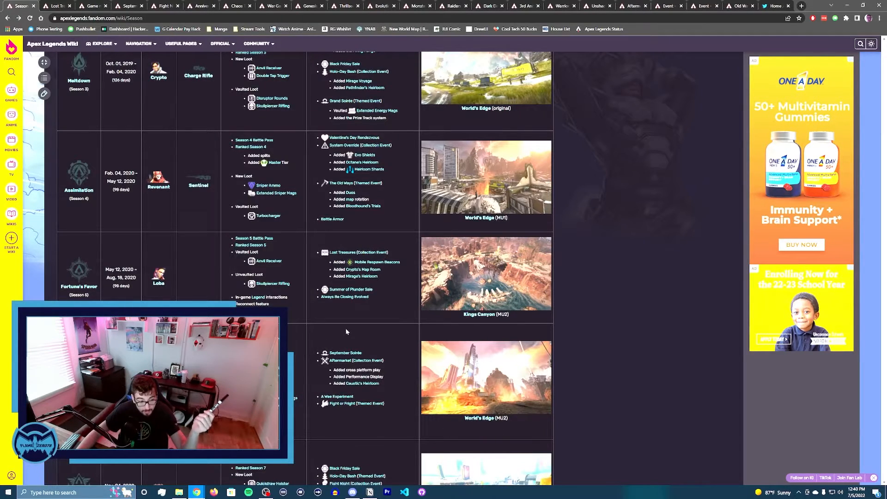
{"action": "scroll", "scroll_direction": "down", "scroll_amount": 3}
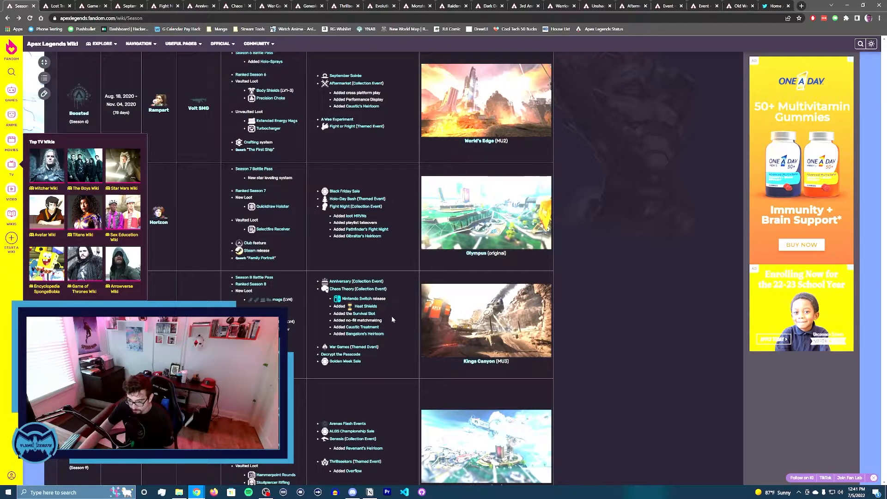
- Scroll the table down to the Legacy, Emergence and Season 11 rows with Storm Point (original)
{"action": "scroll", "scroll_direction": "down", "scroll_amount": 3}
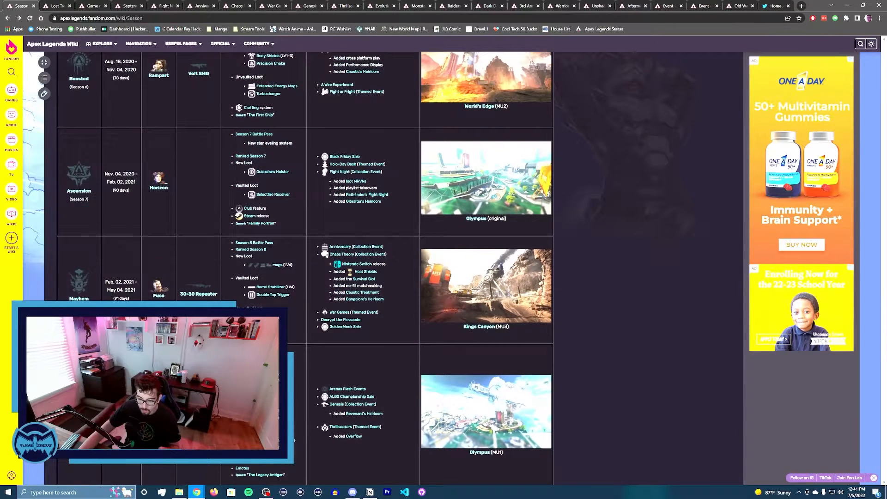
{"action": "mouse_move", "coordinate": [343, 327]}
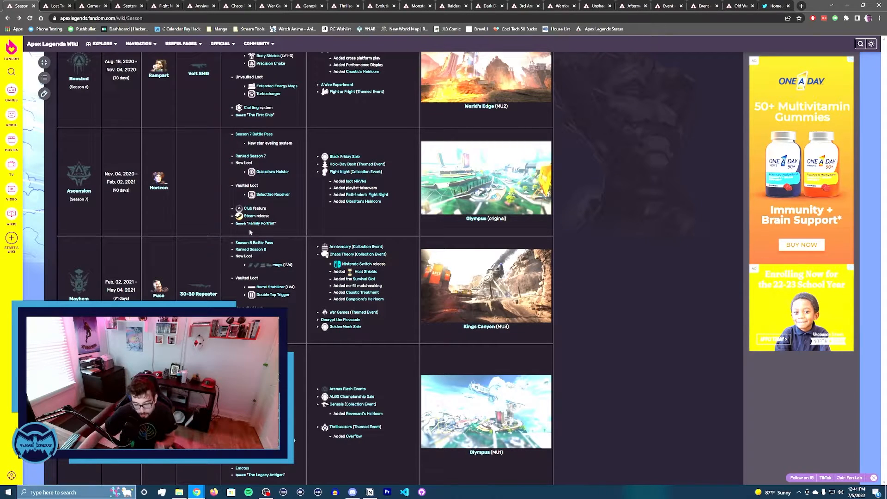
{"action": "mouse_move", "coordinate": [230, 247]}
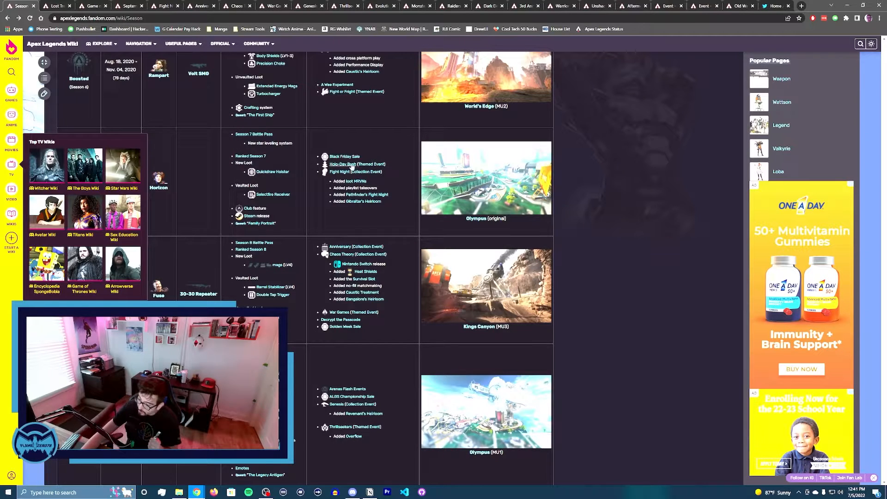
{"action": "left_click", "coordinate": [11, 141]}
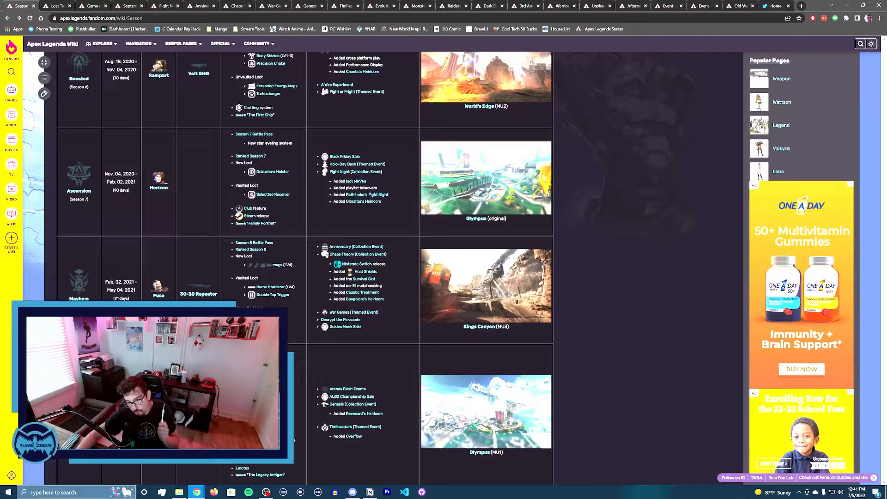
{"action": "scroll", "scroll_direction": "down", "scroll_amount": 3}
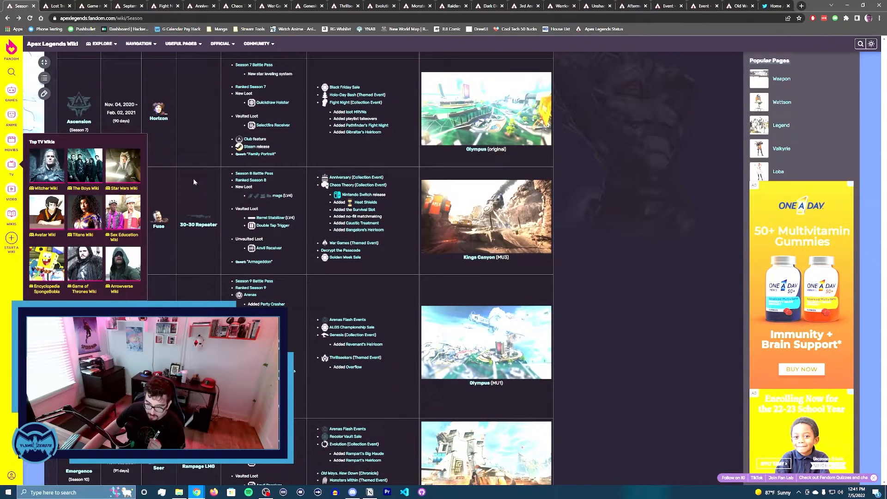
{"action": "scroll", "scroll_direction": "down", "scroll_amount": 3}
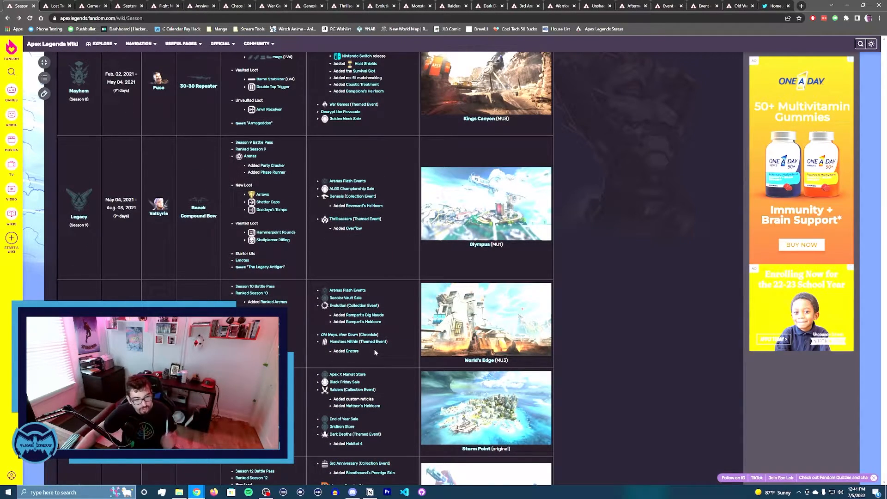
{"action": "scroll", "scroll_direction": "down", "scroll_amount": 3}
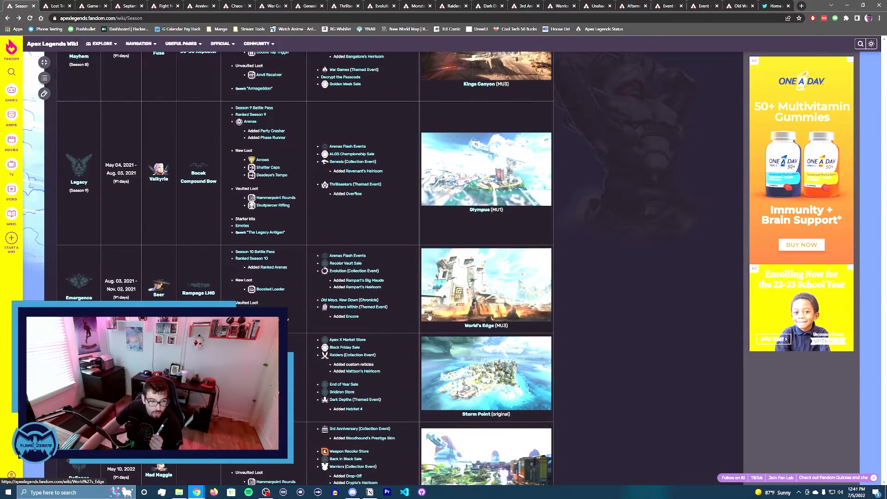
{"action": "mouse_move", "coordinate": [415, 299]}
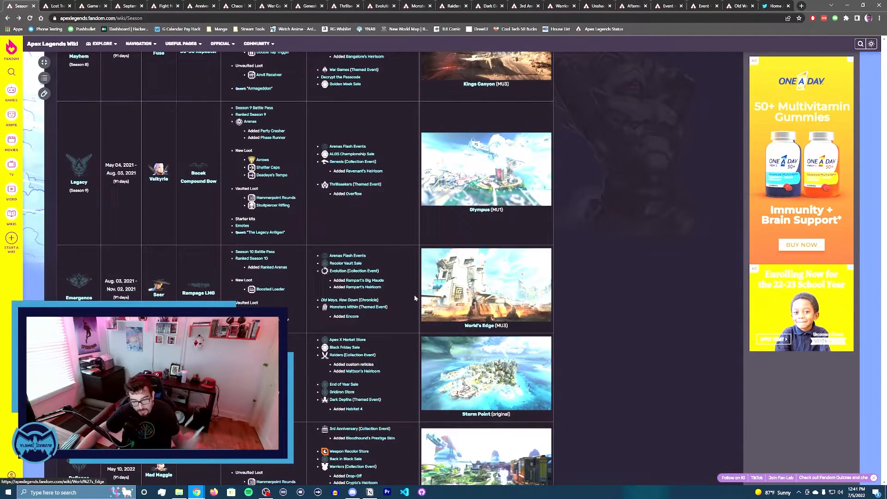
{"action": "mouse_move", "coordinate": [406, 333]}
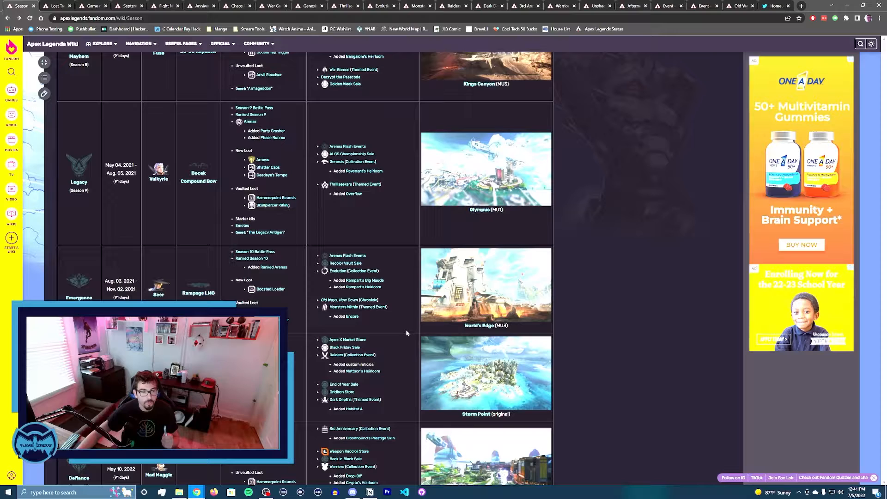
{"action": "scroll", "scroll_direction": "down", "scroll_amount": 3}
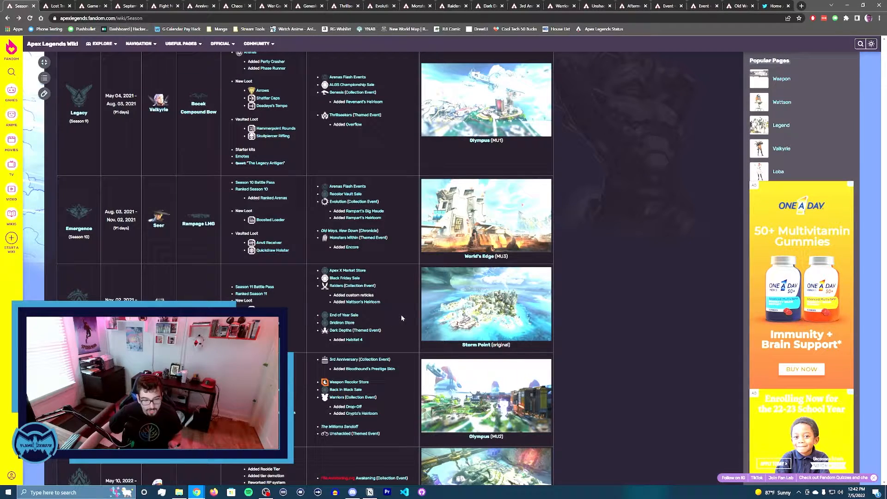
{"action": "mouse_move", "coordinate": [390, 304]}
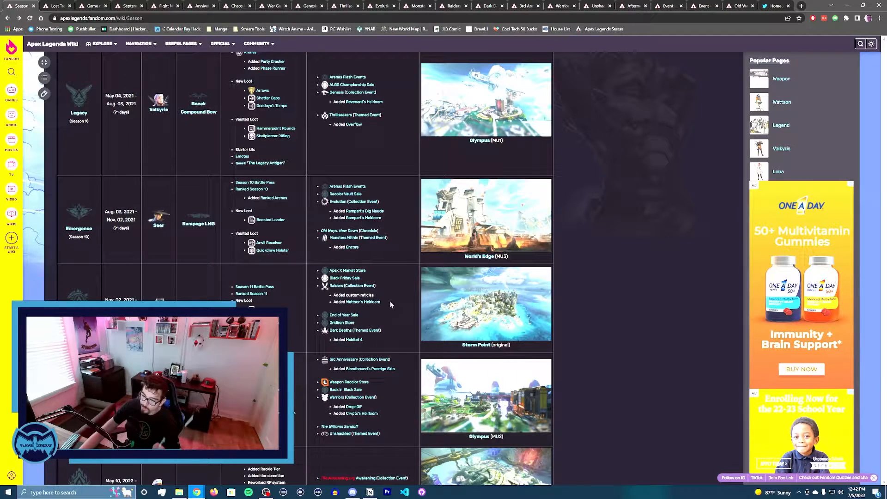
{"action": "mouse_move", "coordinate": [444, 296]}
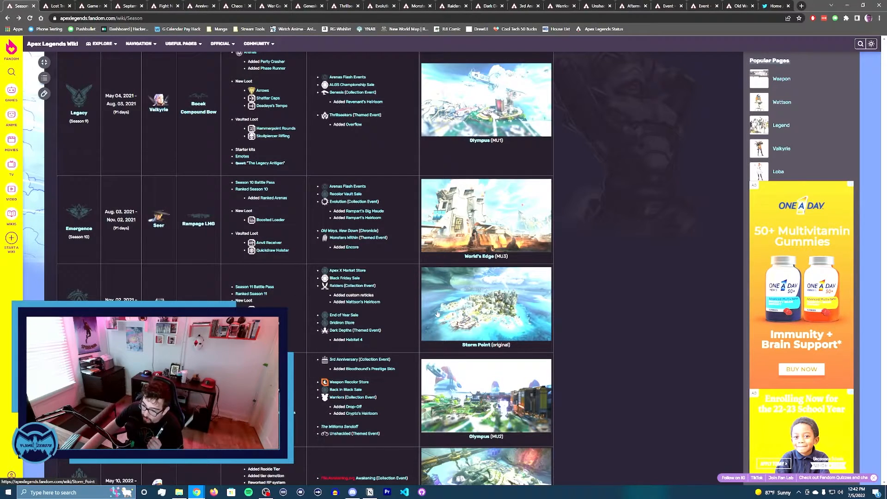
- Scroll to the bottom of the table, showing Escape (Season 11) with Ash and the C.A.R. SMG
{"action": "scroll", "scroll_direction": "down", "scroll_amount": 3}
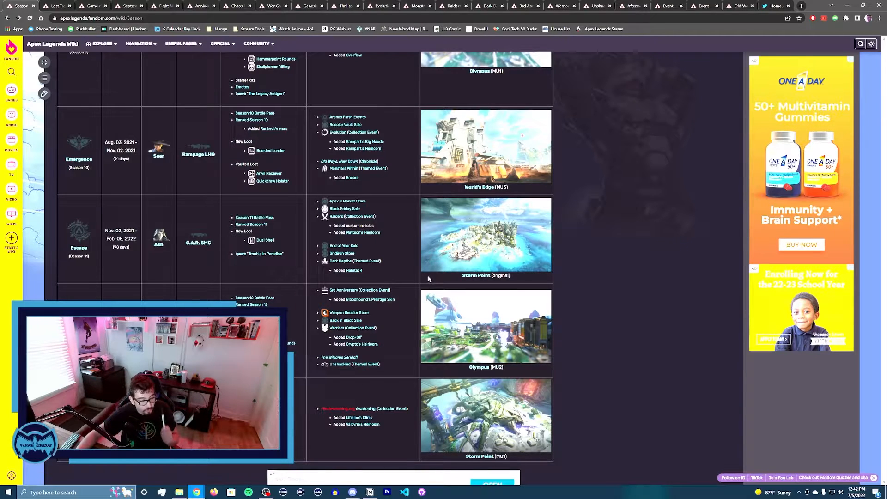
{"action": "mouse_move", "coordinate": [430, 270]}
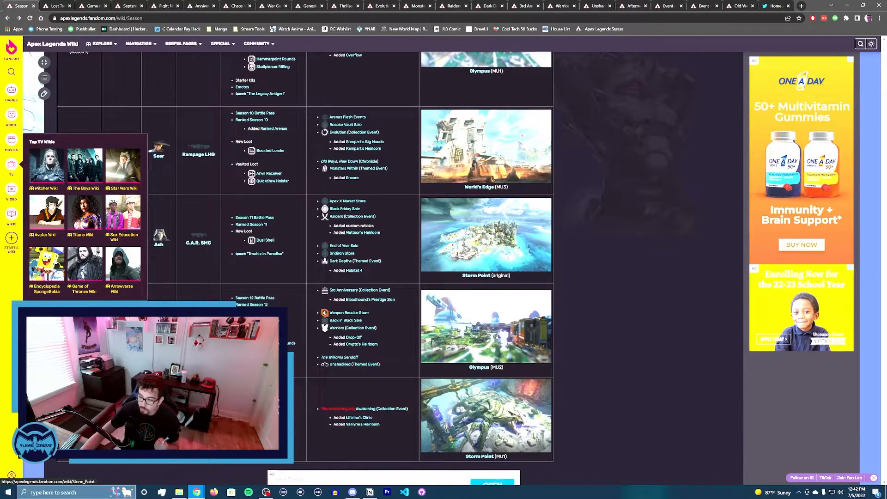
{"action": "mouse_move", "coordinate": [484, 233]}
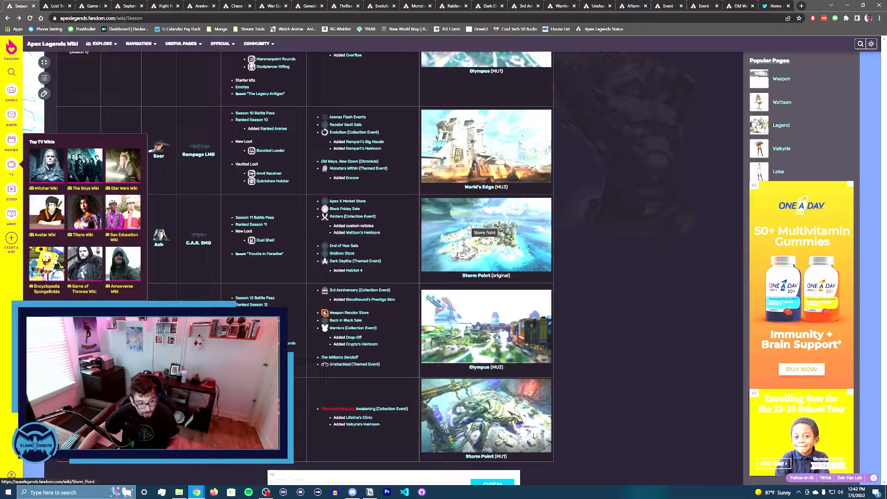
{"action": "mouse_move", "coordinate": [593, 315]}
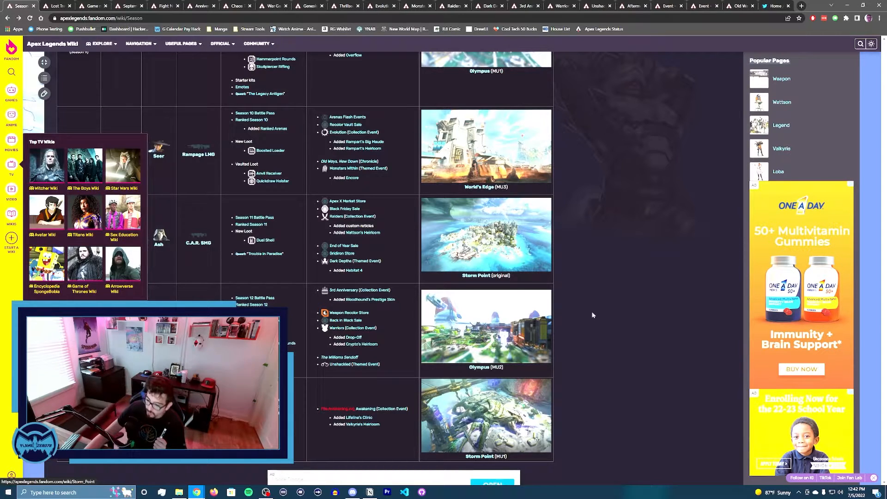
{"action": "mouse_move", "coordinate": [639, 331]}
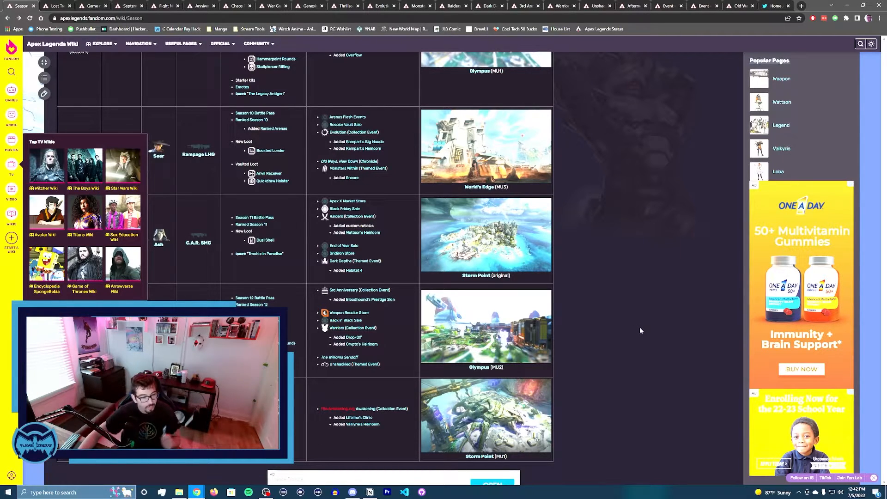
{"action": "mouse_move", "coordinate": [627, 329]}
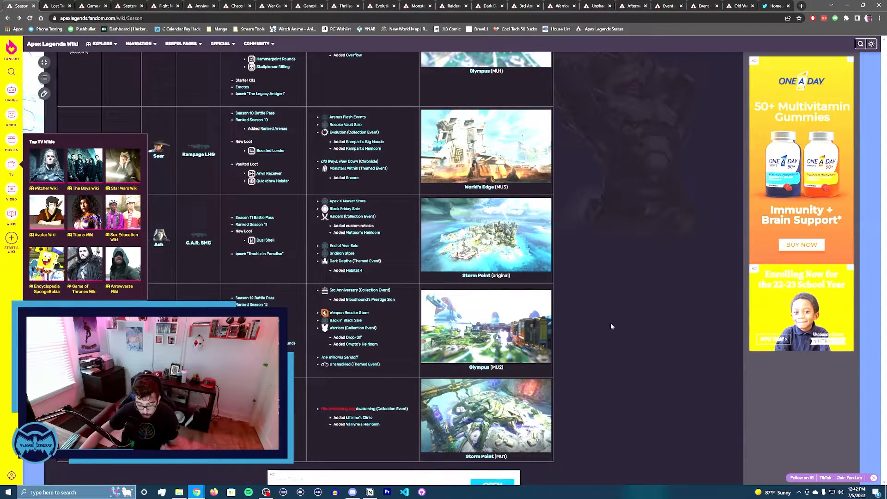
{"action": "mouse_move", "coordinate": [481, 337]}
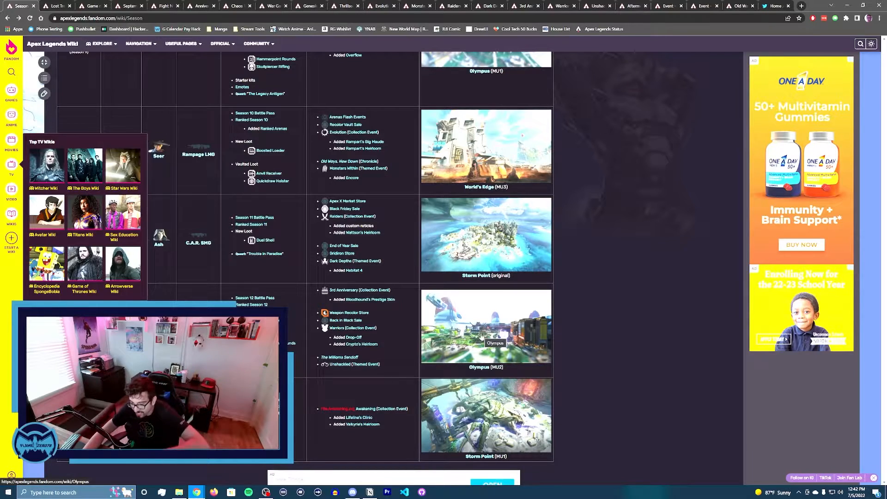
- Scroll back up the table to the Battle Charge, Meltdown and Assimilation rows
{"action": "scroll", "scroll_direction": "up", "scroll_amount": 3}
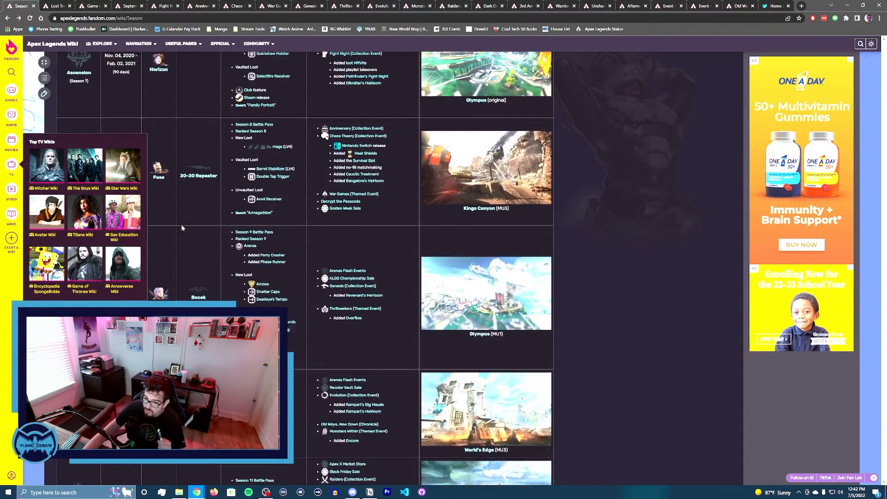
{"action": "scroll", "scroll_direction": "up", "scroll_amount": 3}
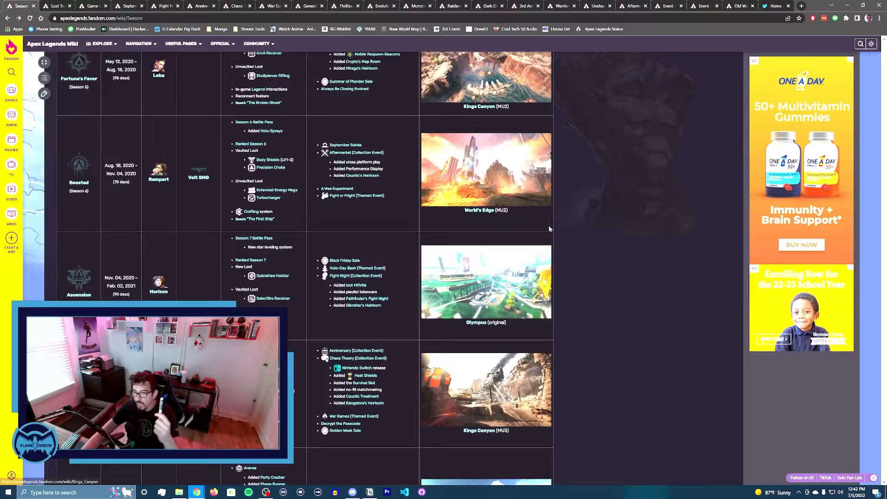
{"action": "mouse_move", "coordinate": [529, 306]}
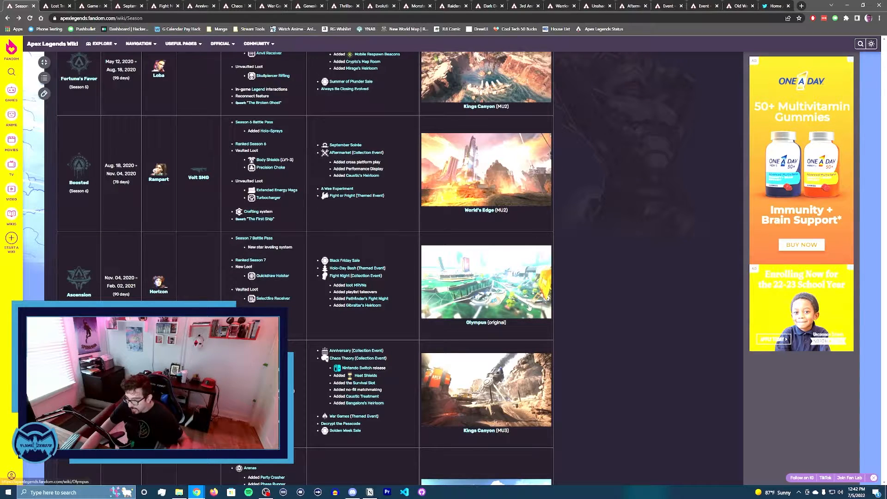
{"action": "mouse_move", "coordinate": [529, 319]}
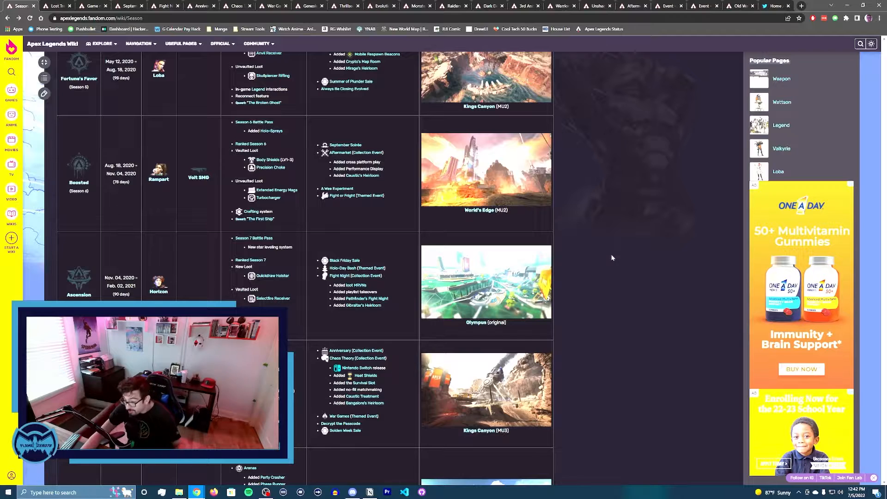
{"action": "mouse_move", "coordinate": [602, 286]}
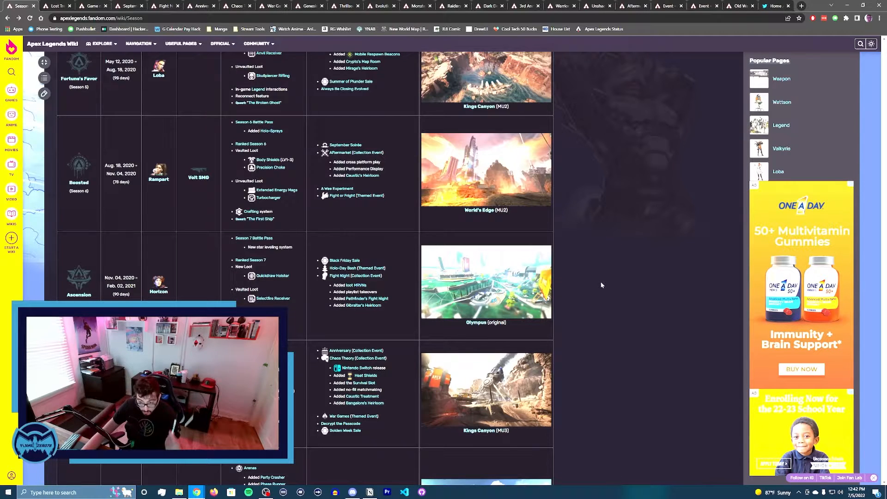
{"action": "scroll", "scroll_direction": "down", "scroll_amount": 3}
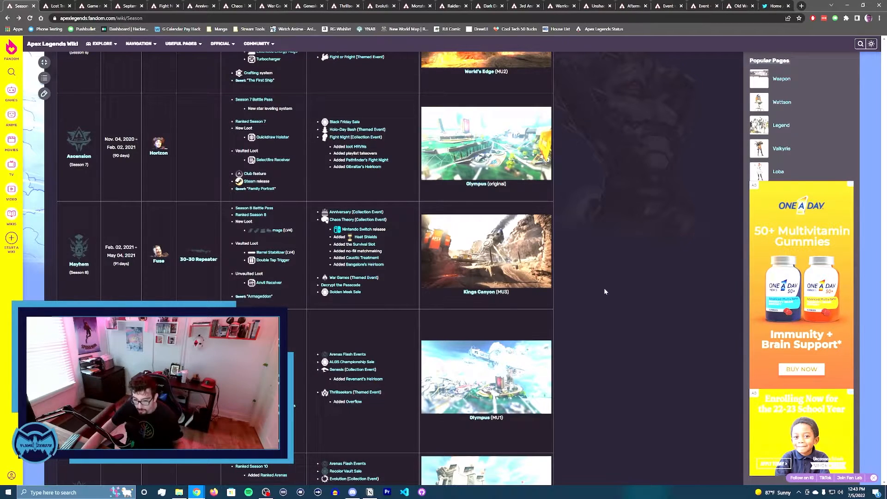
{"action": "mouse_move", "coordinate": [606, 289]}
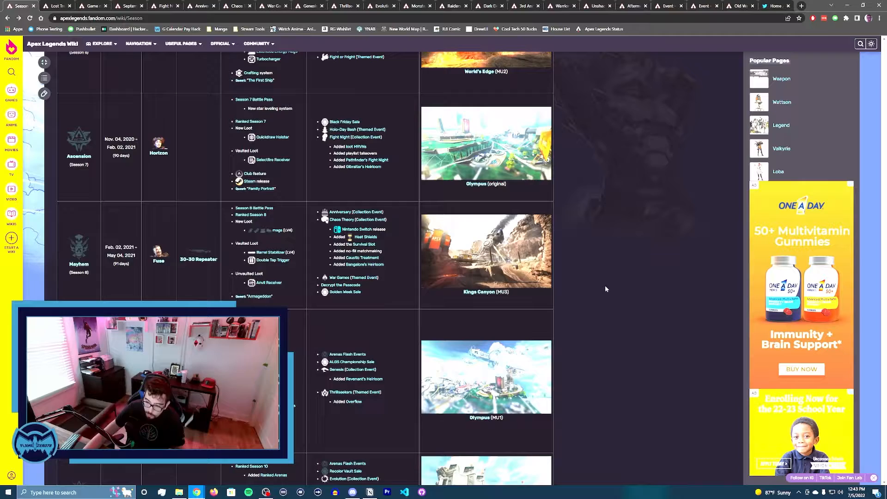
{"action": "scroll", "scroll_direction": "up", "scroll_amount": 3}
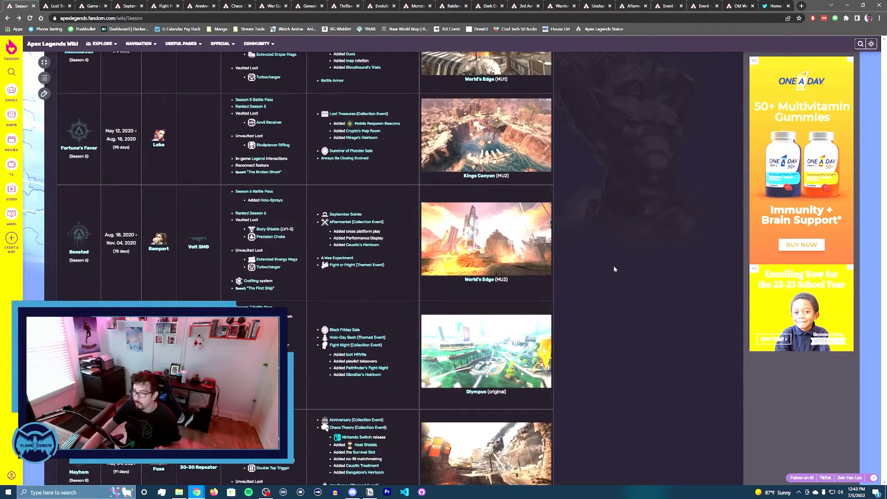
{"action": "scroll", "scroll_direction": "up", "scroll_amount": 3}
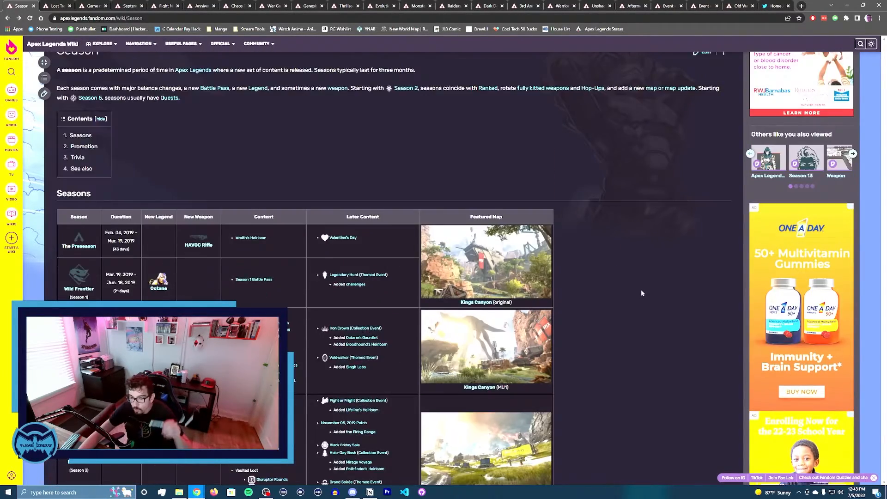
{"action": "scroll", "scroll_direction": "down", "scroll_amount": 3}
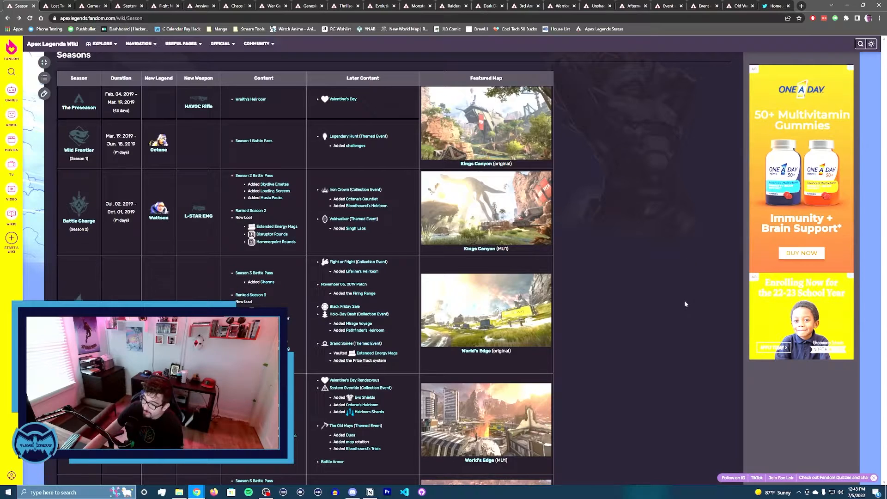
{"action": "scroll", "scroll_direction": "down", "scroll_amount": 3}
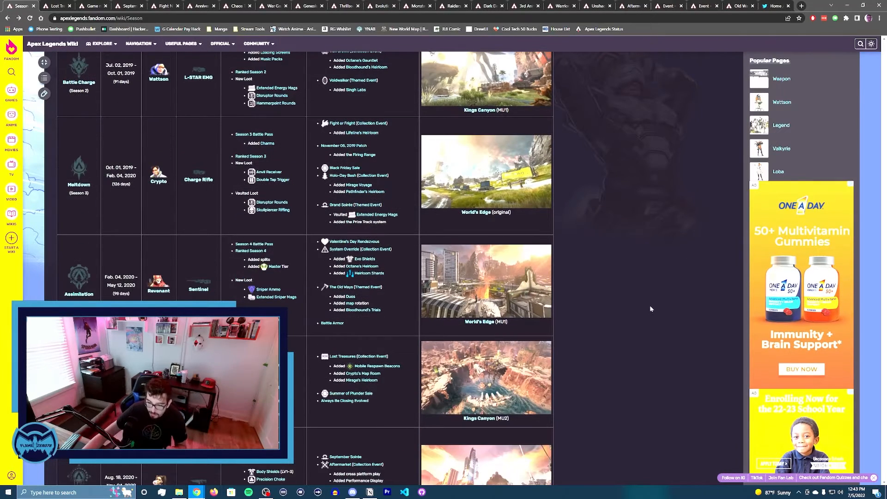
{"action": "mouse_move", "coordinate": [578, 277]}
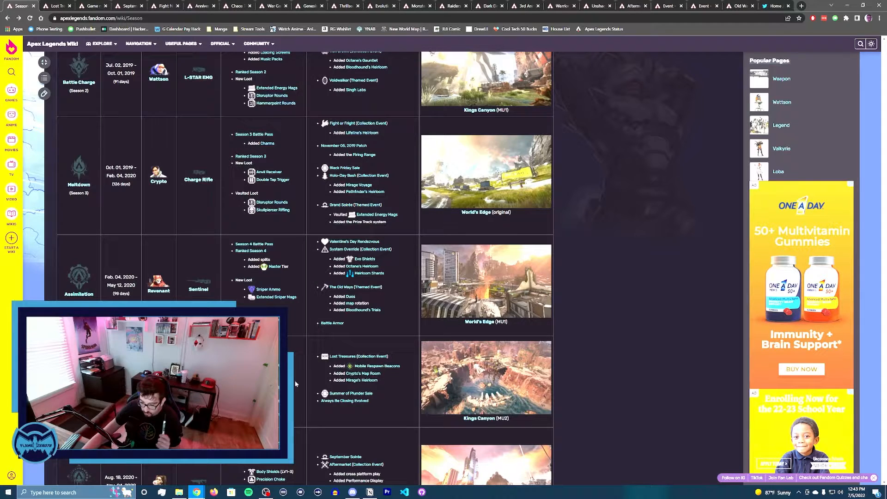
- Scroll the table down to Fortune's Favor, Boosted and the Season 7 row with Olympus (original)
{"action": "scroll", "scroll_direction": "down", "scroll_amount": 3}
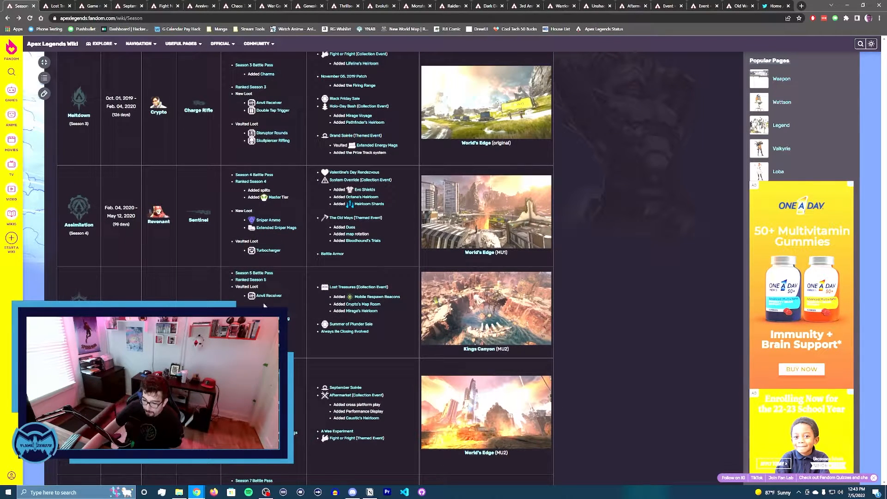
{"action": "mouse_move", "coordinate": [357, 311]}
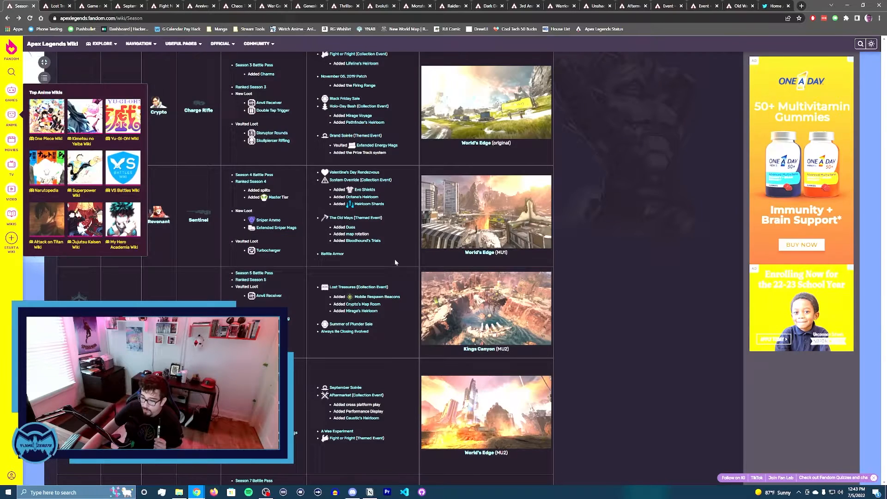
{"action": "mouse_move", "coordinate": [386, 327]}
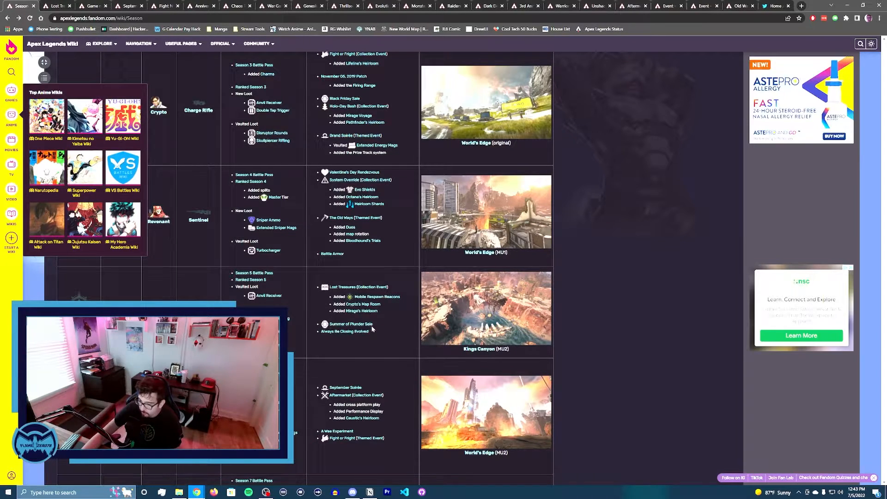
{"action": "mouse_move", "coordinate": [376, 297]}
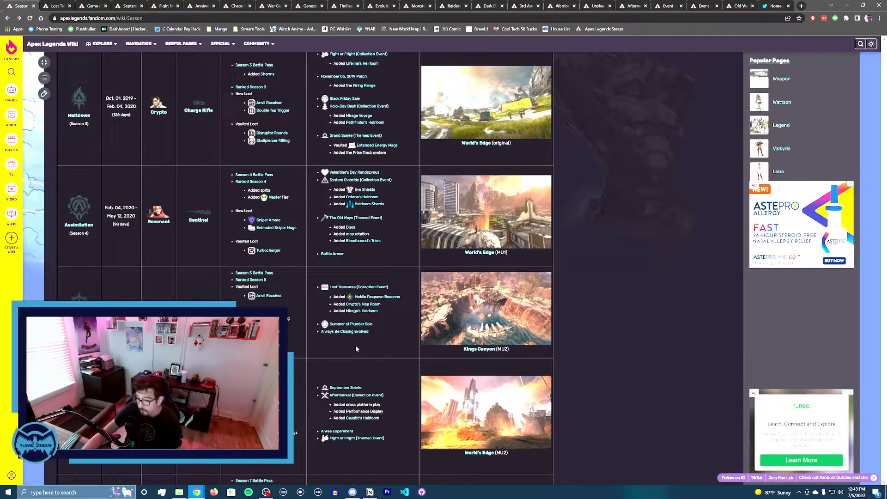
{"action": "mouse_move", "coordinate": [345, 331]}
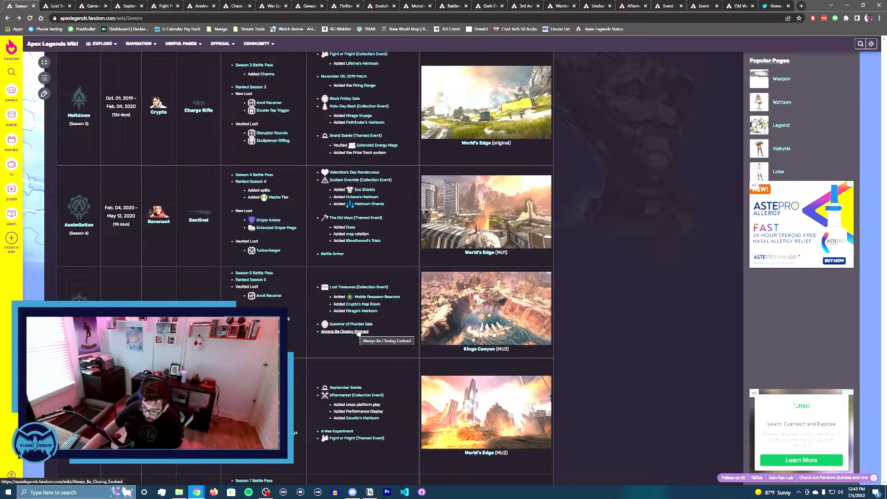
{"action": "mouse_move", "coordinate": [393, 321]}
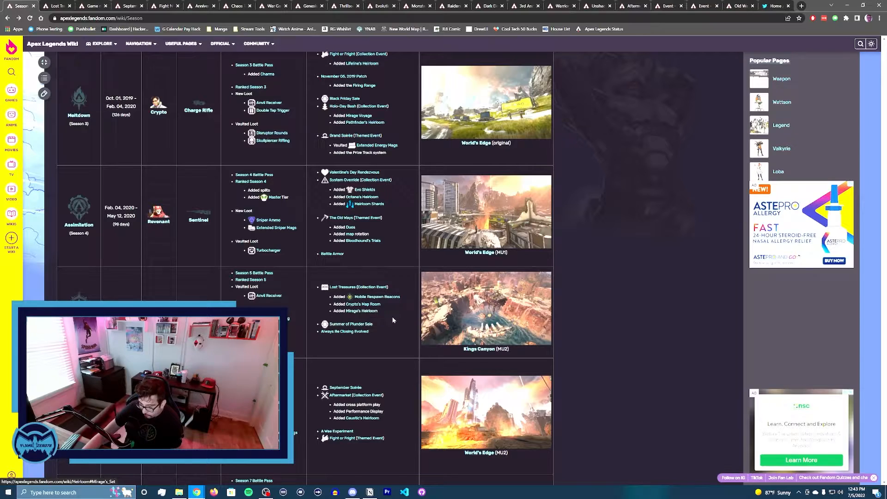
{"action": "scroll", "scroll_direction": "down", "scroll_amount": 3}
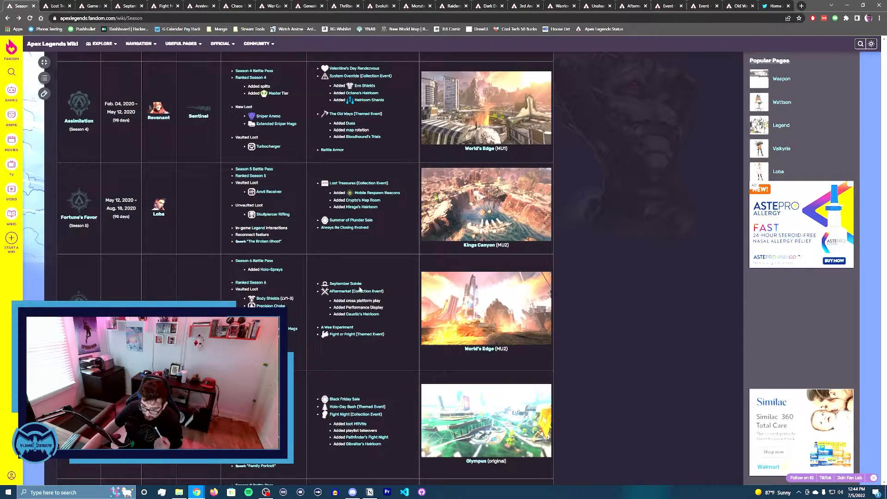
{"action": "scroll", "scroll_direction": "down", "scroll_amount": 3}
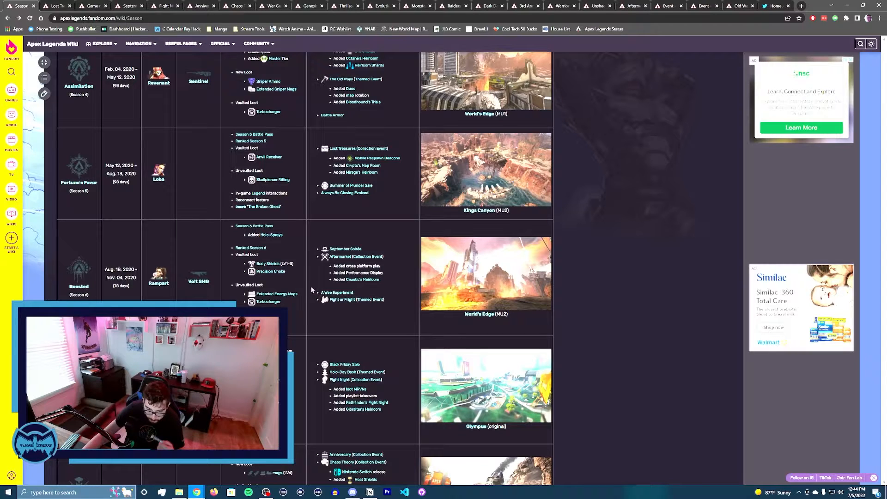
{"action": "scroll", "scroll_direction": "down", "scroll_amount": 3}
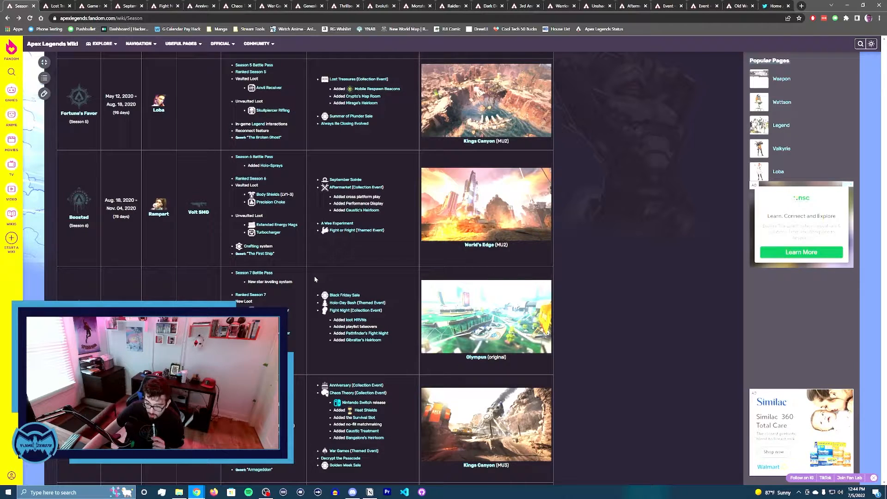
{"action": "mouse_move", "coordinate": [285, 280]}
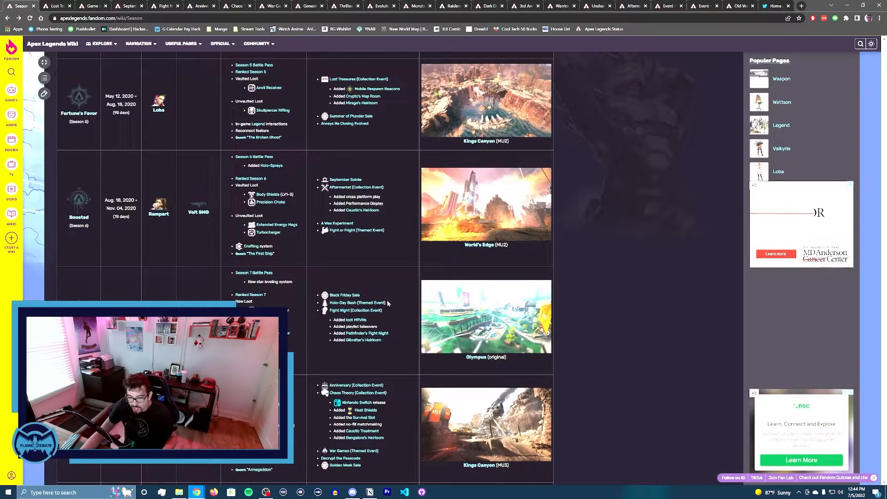
- Scroll to the Ascension (Season 7) row with Horizon and Season 8 with Kings Canyon (MU3)
{"action": "scroll", "scroll_direction": "down", "scroll_amount": 3}
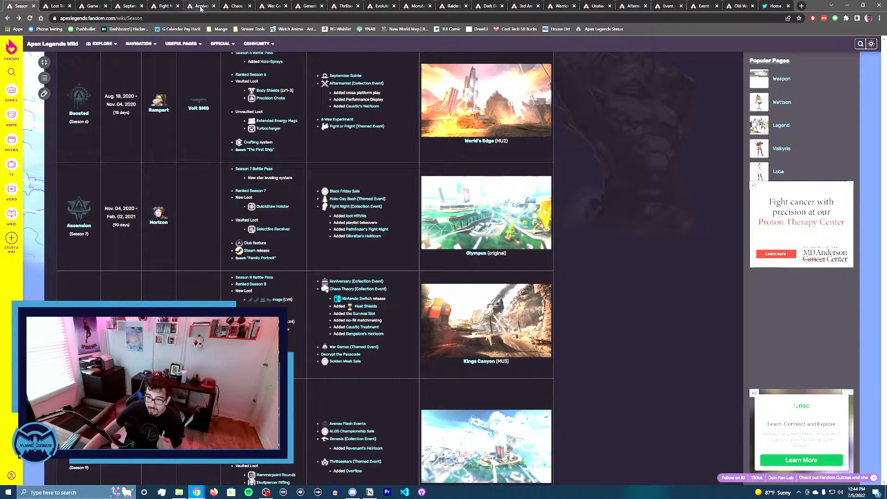
{"action": "left_click", "coordinate": [355, 281]}
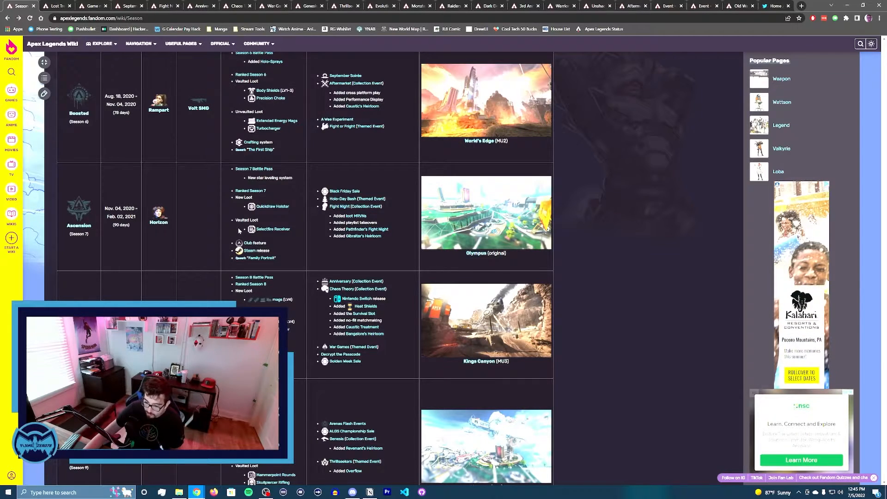
{"action": "mouse_move", "coordinate": [329, 307]}
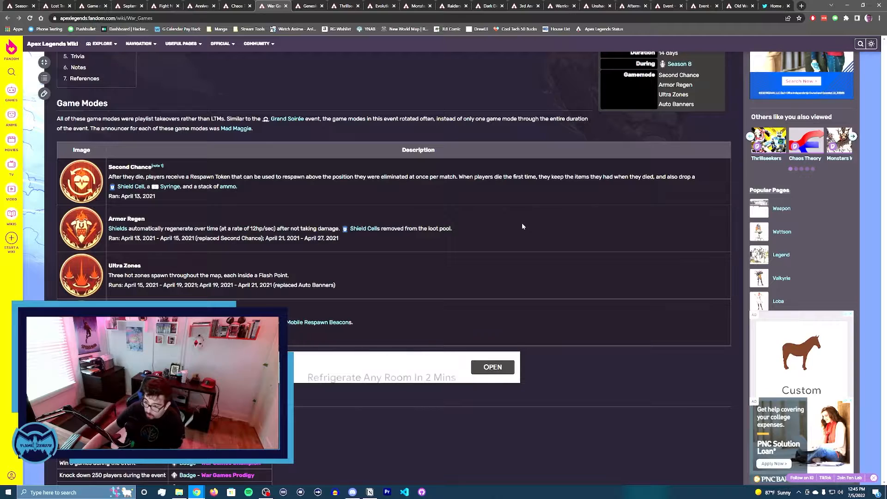
{"action": "mouse_move", "coordinate": [467, 224]}
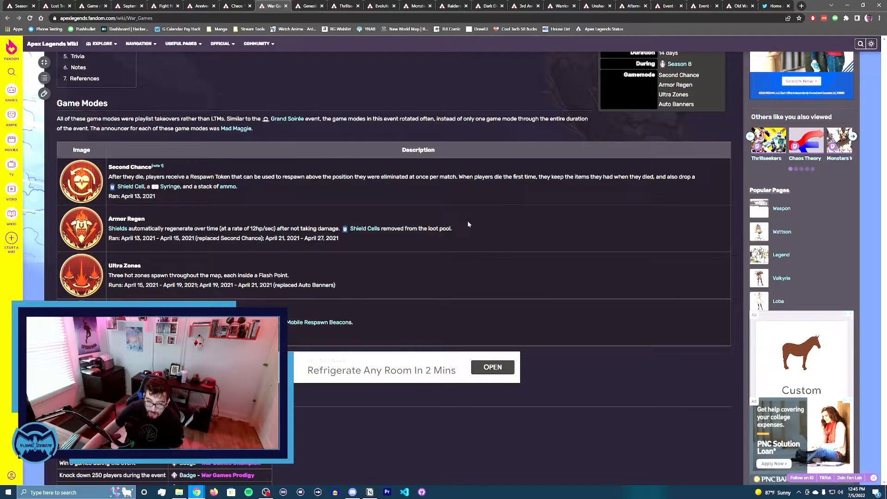
{"action": "mouse_move", "coordinate": [441, 236]}
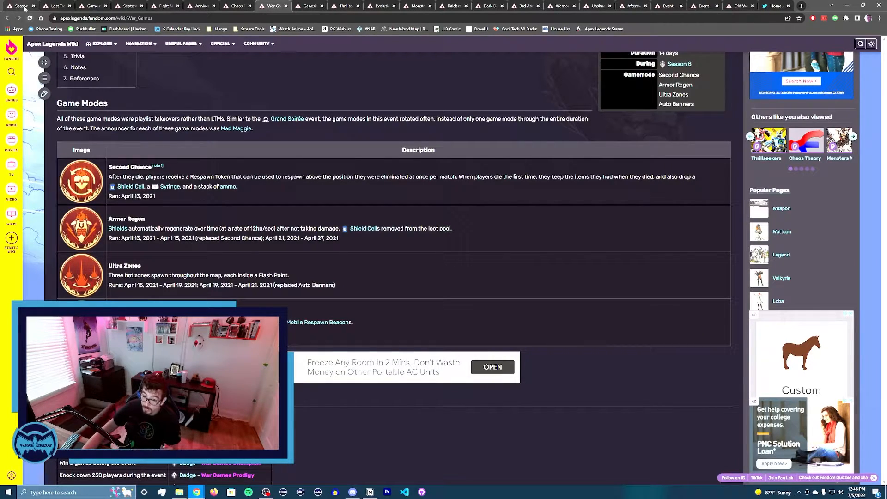
- Return to the Season tab and scroll to the Legacy row with Valkyrie, Bocek Bow and Olympus (MU1)
{"action": "left_click", "coordinate": [20, 6]}
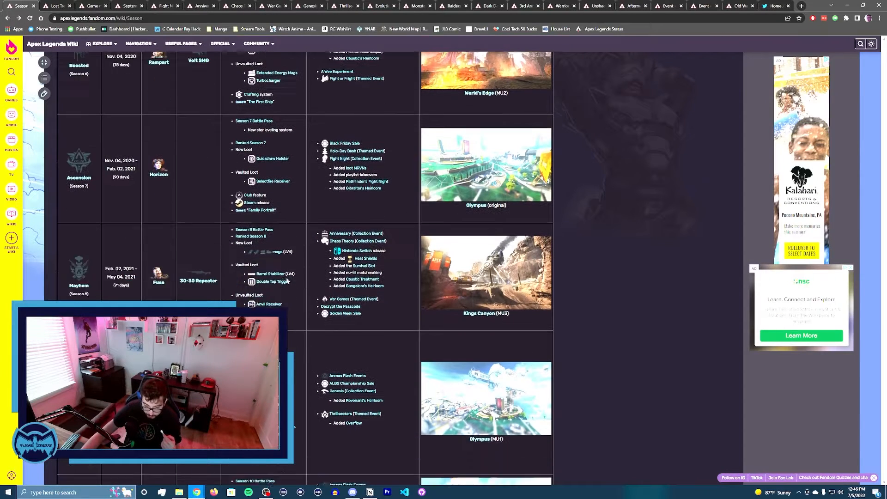
{"action": "scroll", "scroll_direction": "down", "scroll_amount": 3}
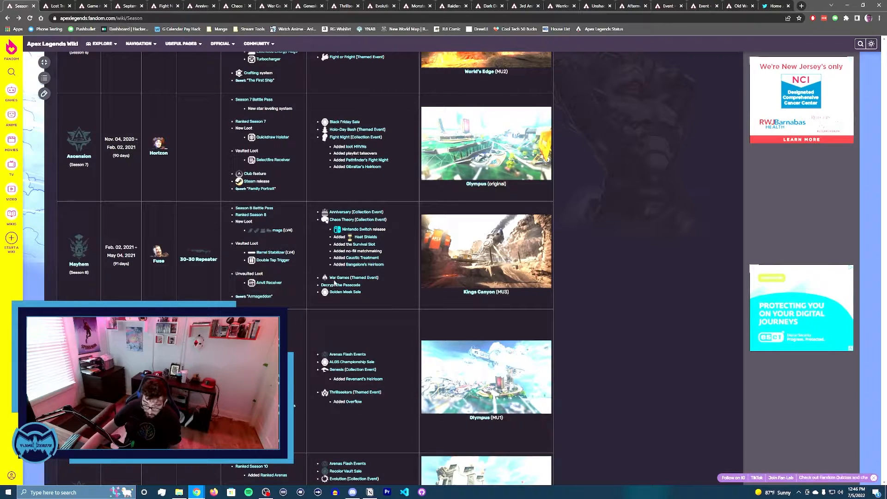
{"action": "mouse_move", "coordinate": [339, 200]}
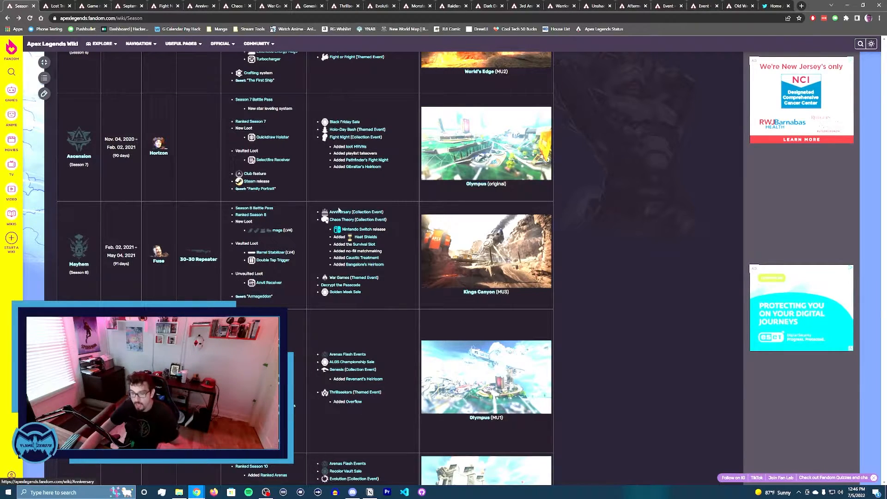
{"action": "scroll", "scroll_direction": "down", "scroll_amount": 3}
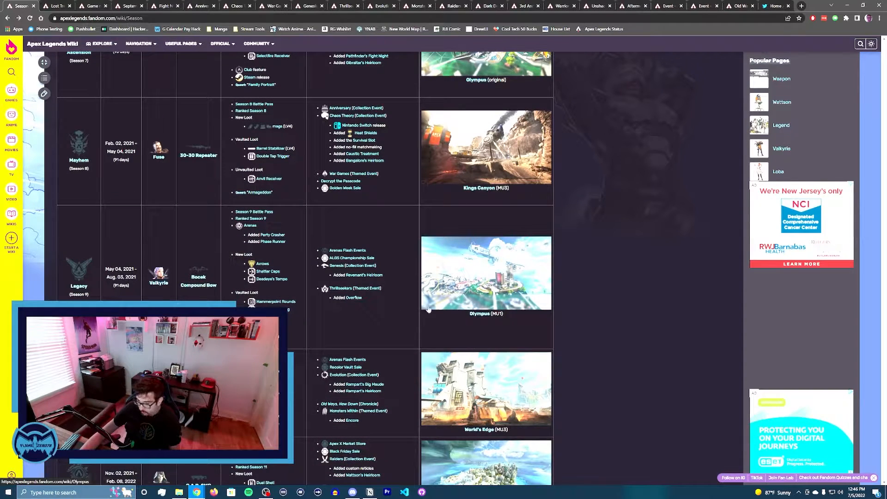
{"action": "mouse_move", "coordinate": [360, 307]}
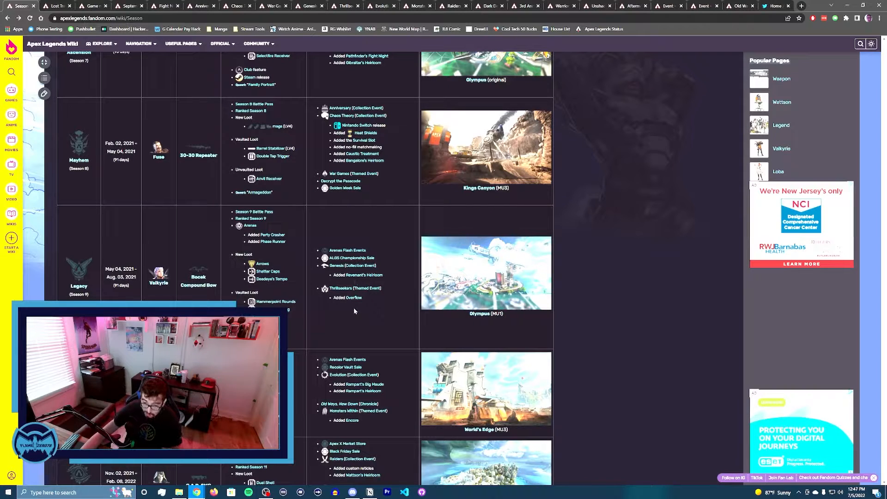
{"action": "scroll", "scroll_direction": "down", "scroll_amount": 3}
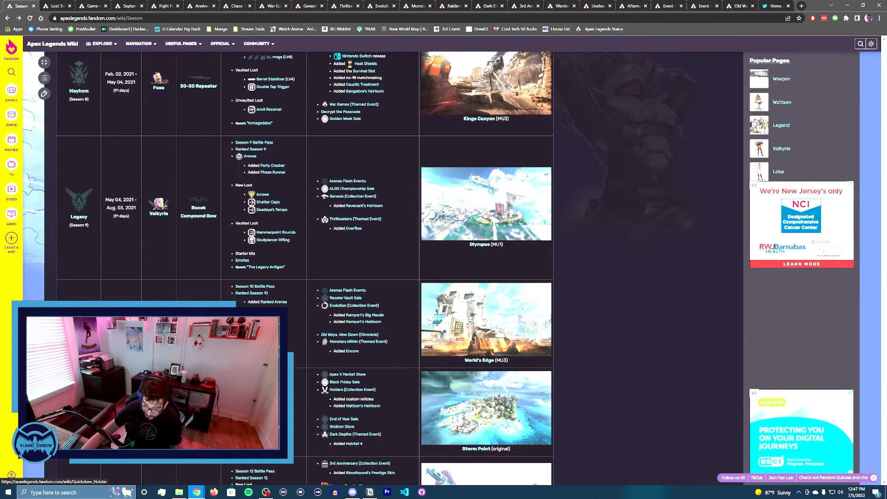
{"action": "mouse_move", "coordinate": [358, 314]}
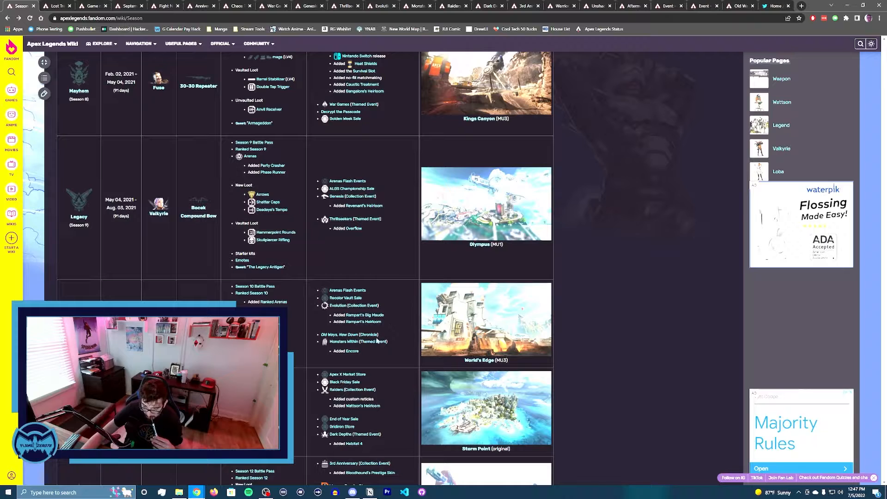
{"action": "mouse_move", "coordinate": [384, 314]}
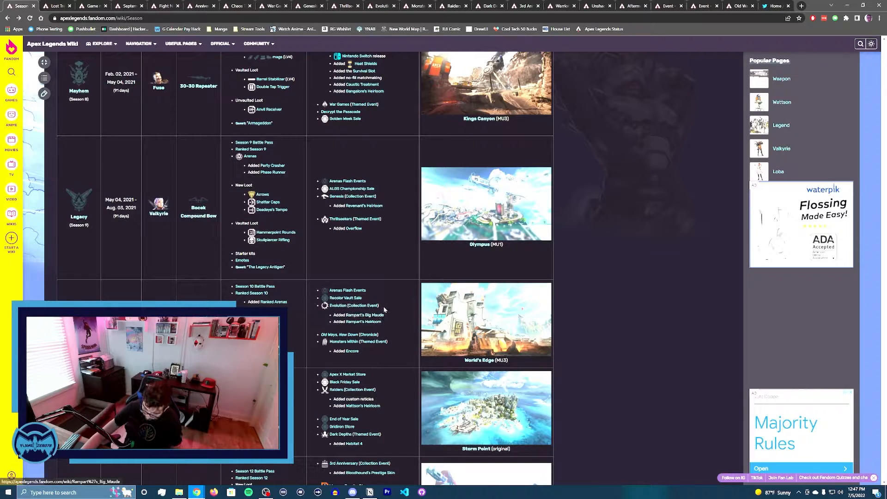
{"action": "scroll", "scroll_direction": "down", "scroll_amount": 3}
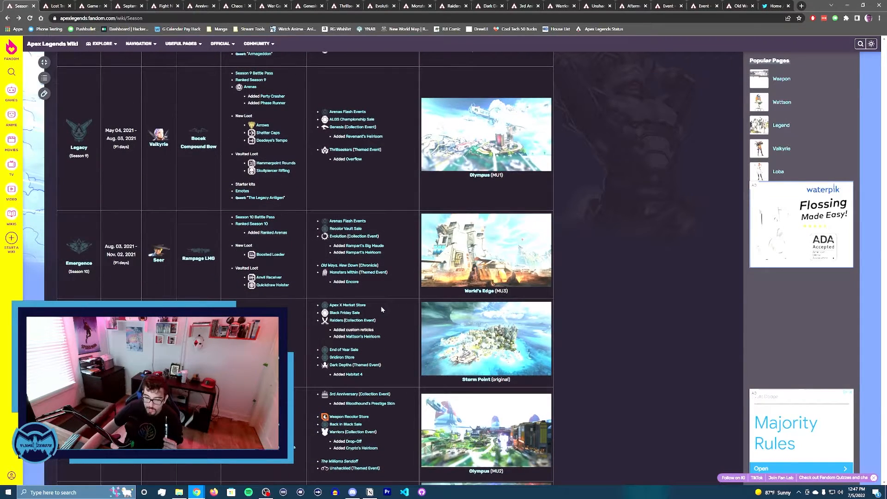
{"action": "mouse_move", "coordinate": [374, 313]}
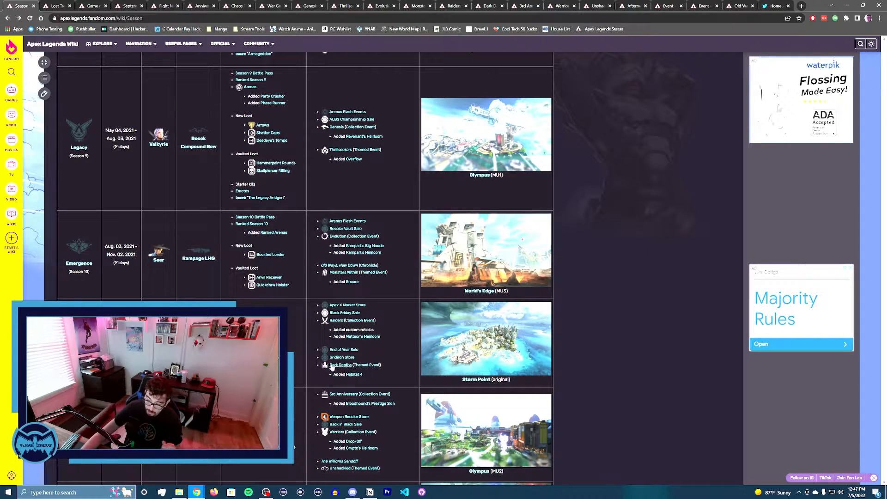
{"action": "left_click", "coordinate": [340, 365]}
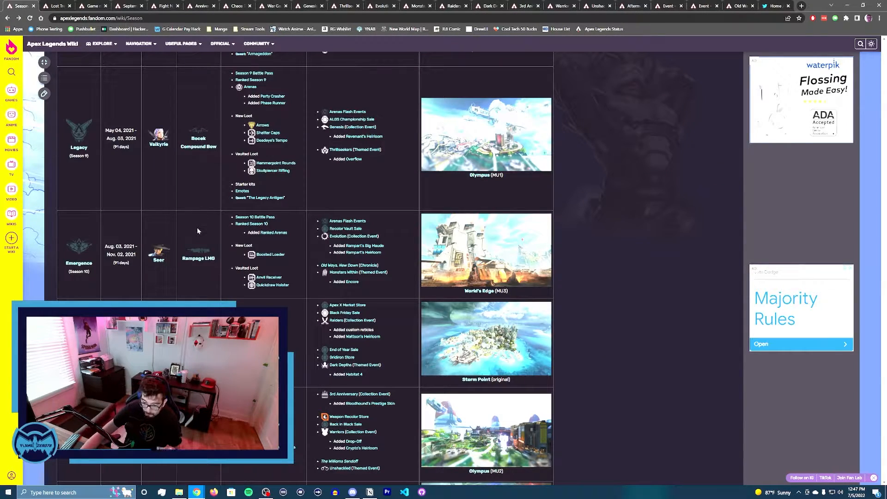
{"action": "scroll", "scroll_direction": "down", "scroll_amount": 3}
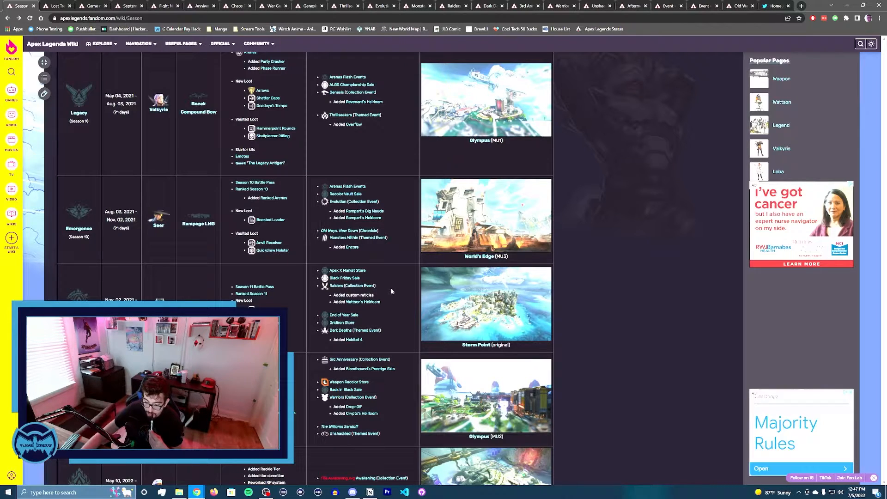
{"action": "mouse_move", "coordinate": [310, 322]}
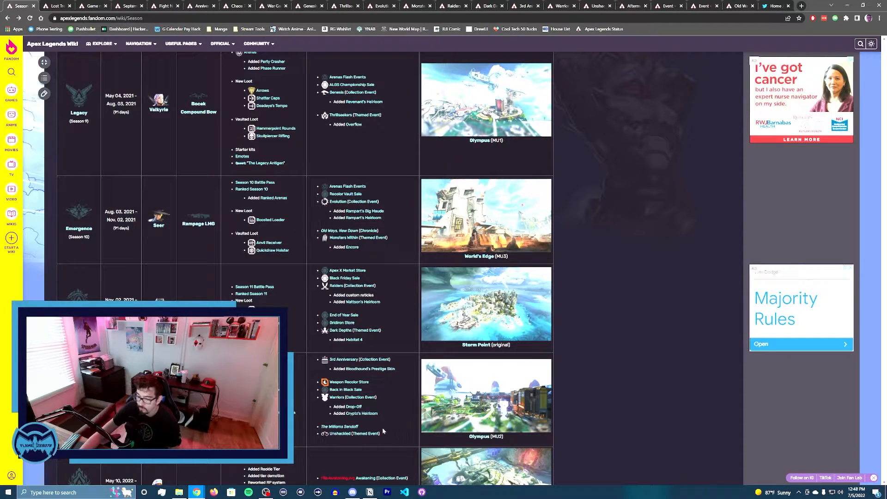
{"action": "mouse_move", "coordinate": [354, 434]}
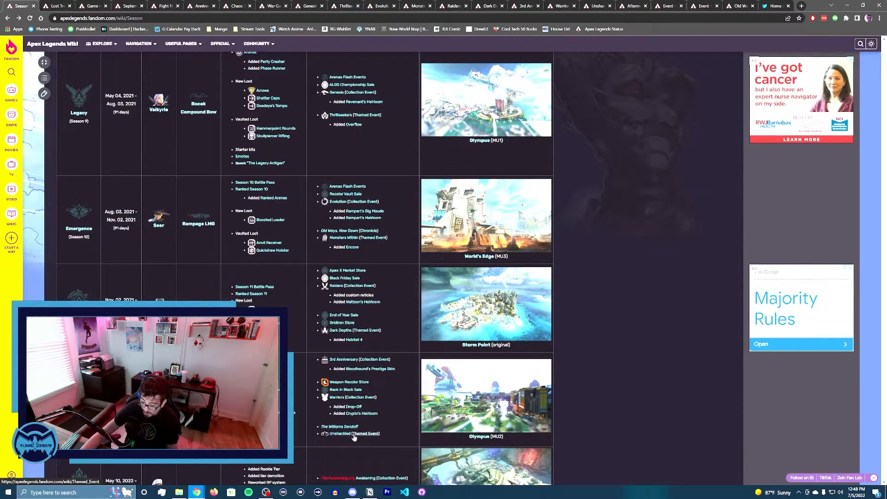
{"action": "mouse_move", "coordinate": [405, 62]}
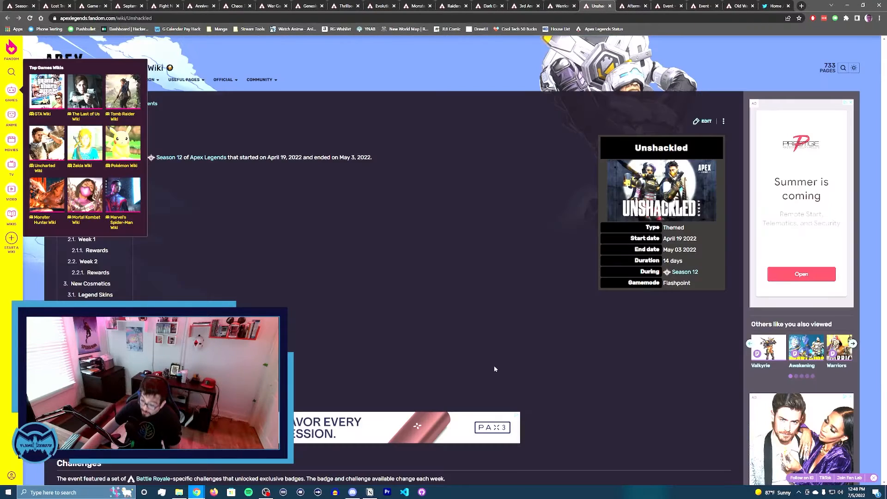
{"action": "scroll", "scroll_direction": "down", "scroll_amount": 3}
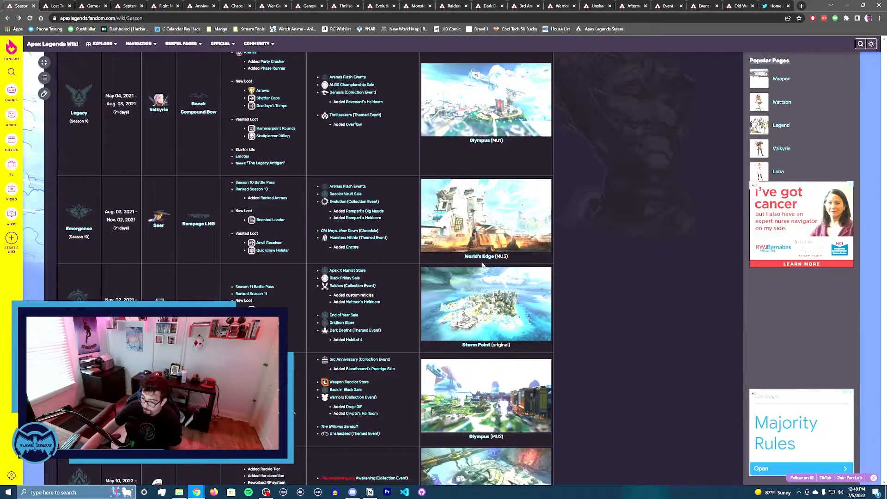
{"action": "scroll", "scroll_direction": "down", "scroll_amount": 3}
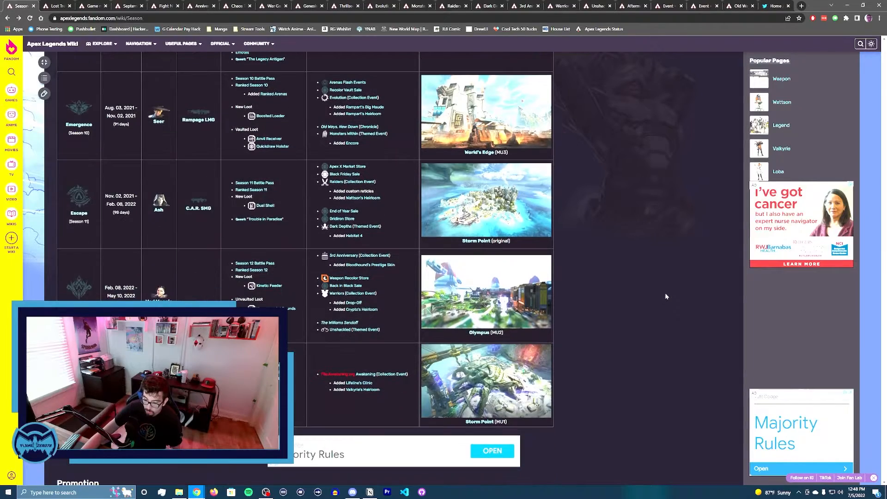
{"action": "scroll", "scroll_direction": "up", "scroll_amount": 3}
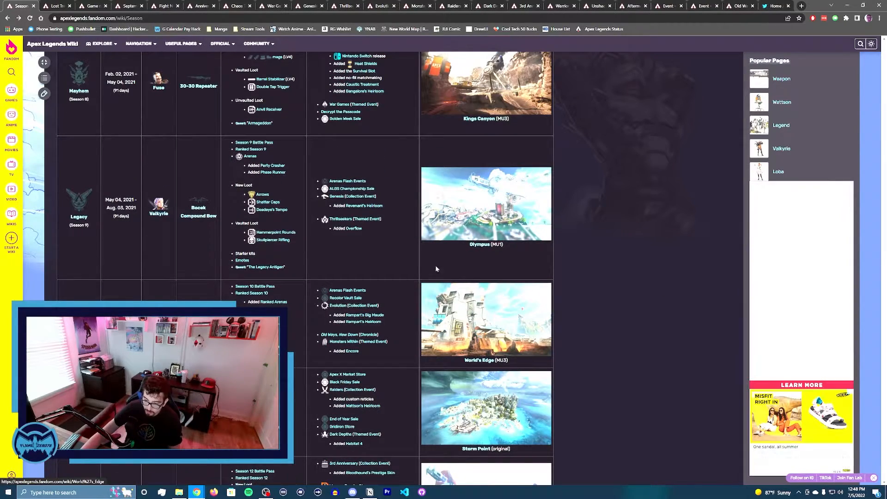
{"action": "scroll", "scroll_direction": "up", "scroll_amount": 3}
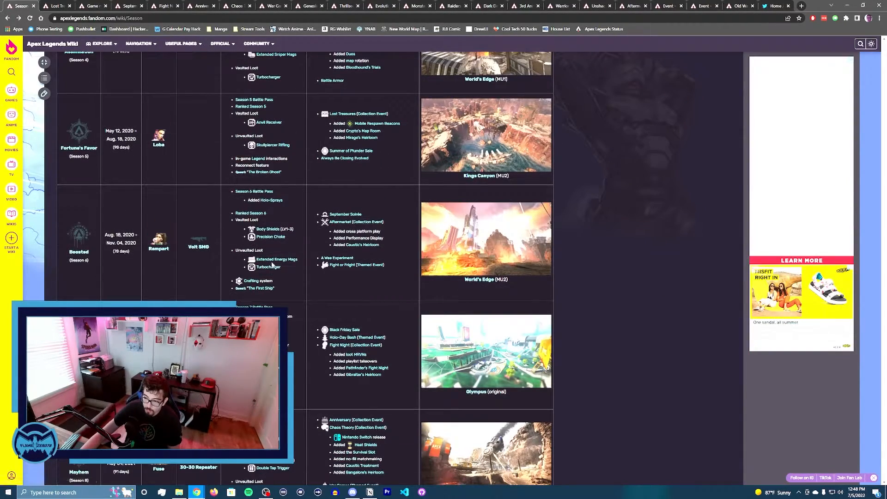
{"action": "scroll", "scroll_direction": "up", "scroll_amount": 3}
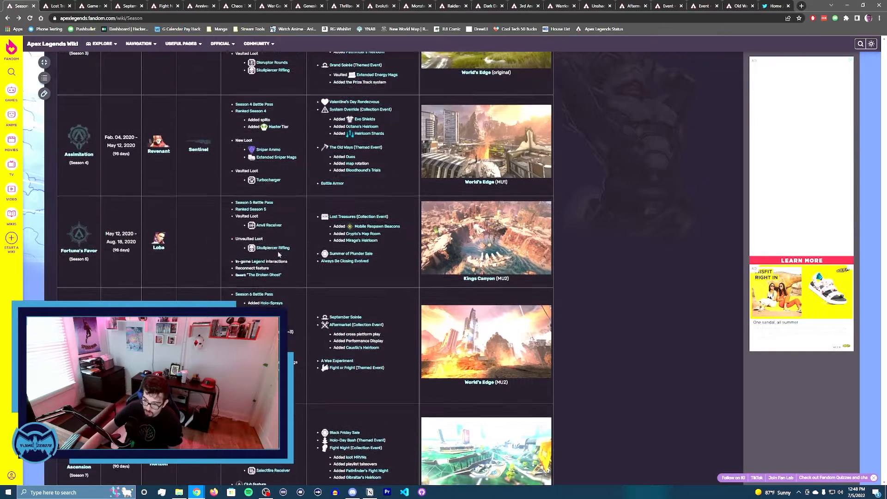
{"action": "scroll", "scroll_direction": "up", "scroll_amount": 3}
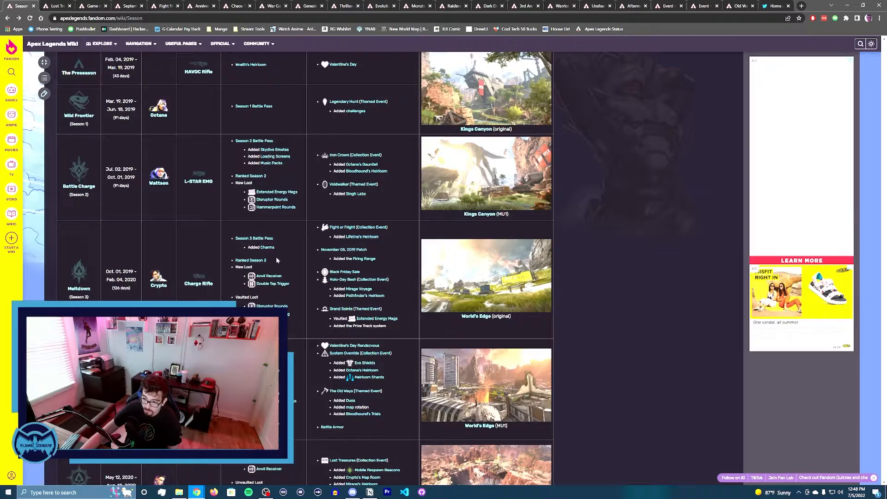
{"action": "mouse_move", "coordinate": [275, 268]}
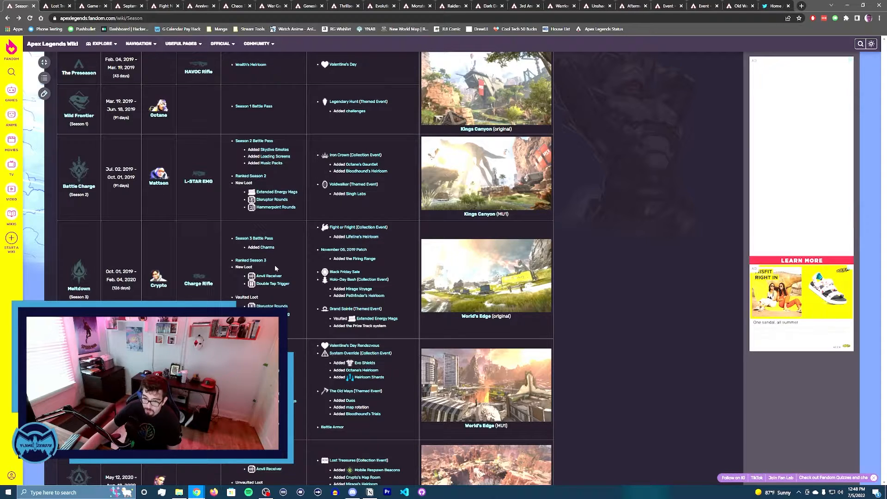
{"action": "scroll", "scroll_direction": "down", "scroll_amount": 3}
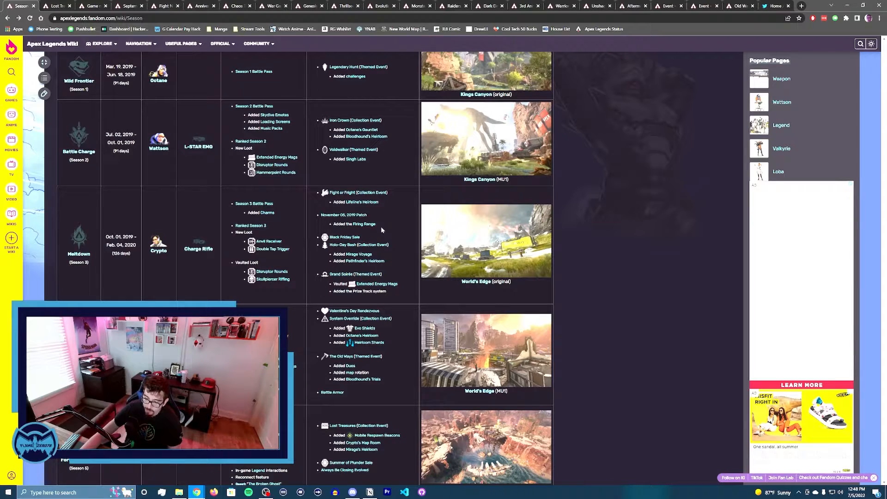
{"action": "scroll", "scroll_direction": "down", "scroll_amount": 3}
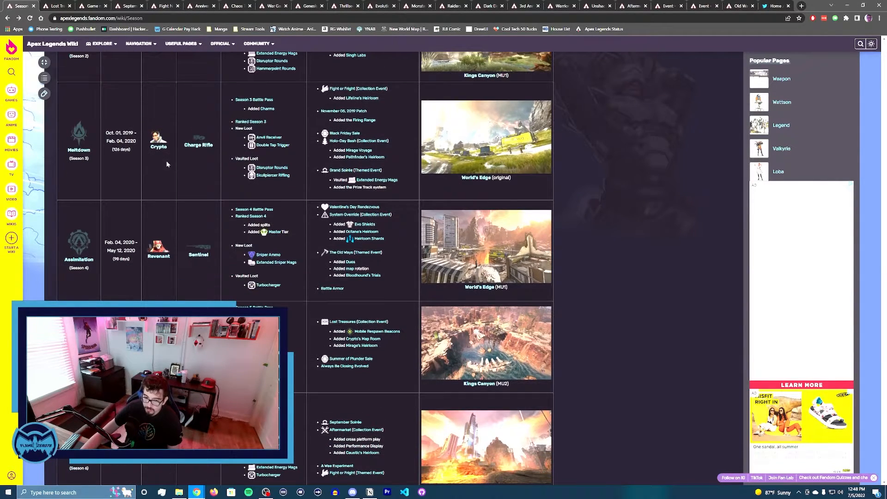
{"action": "scroll", "scroll_direction": "down", "scroll_amount": 3}
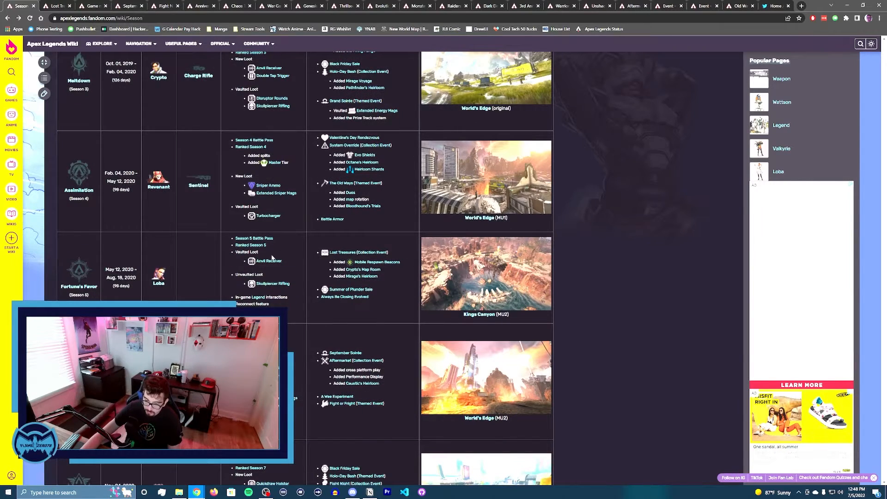
{"action": "scroll", "scroll_direction": "down", "scroll_amount": 3}
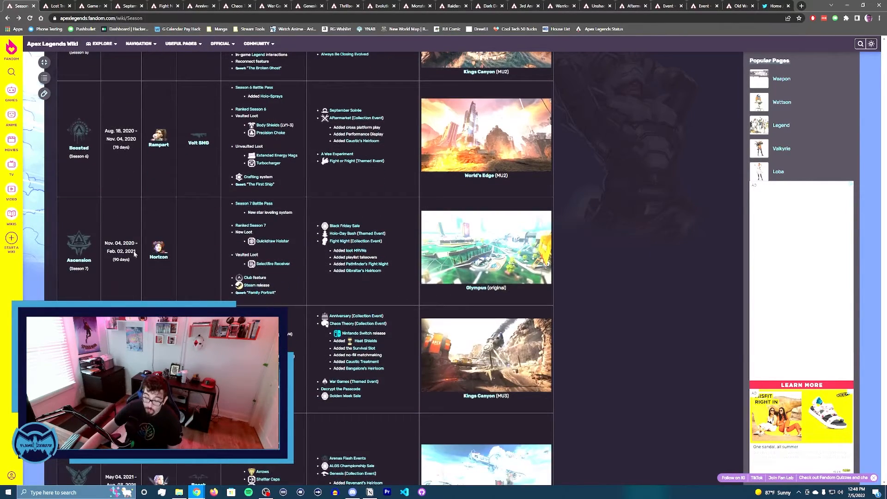
{"action": "scroll", "scroll_direction": "up", "scroll_amount": 3}
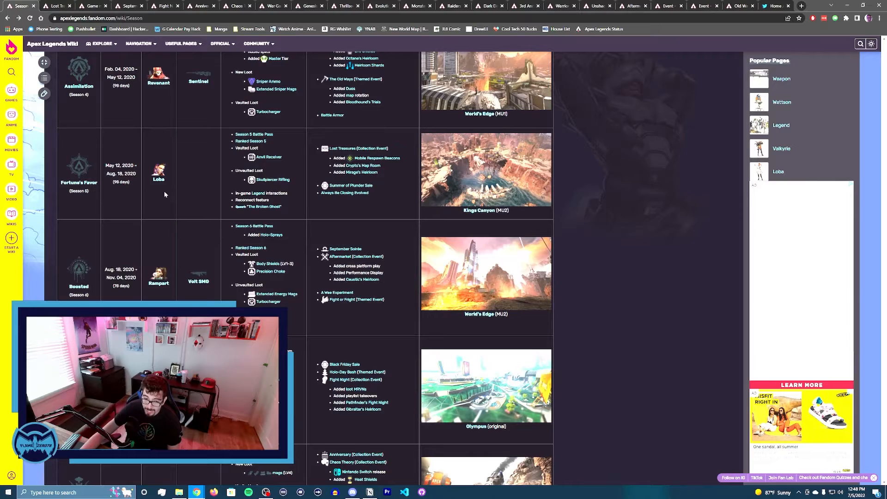
{"action": "scroll", "scroll_direction": "up", "scroll_amount": 3}
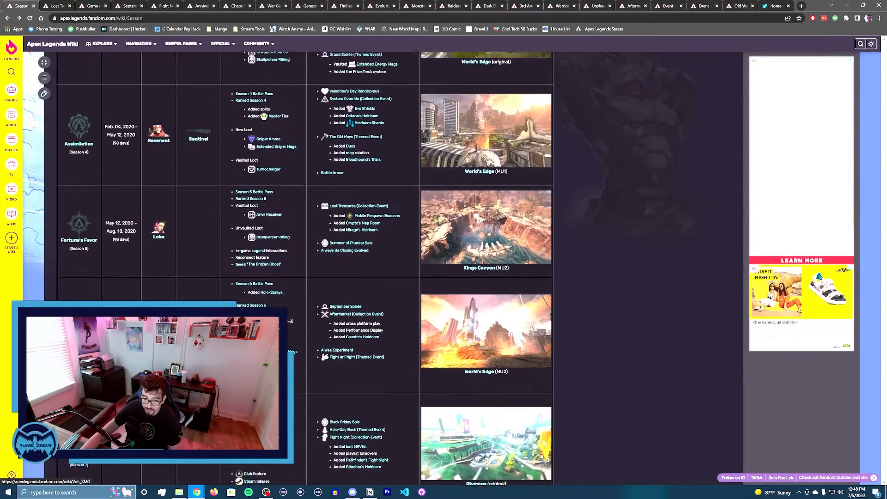
{"action": "scroll", "scroll_direction": "up", "scroll_amount": 3}
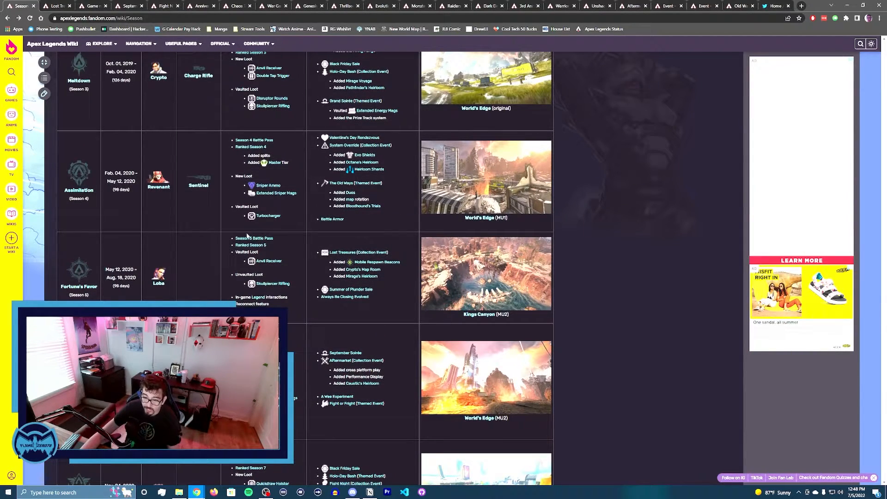
{"action": "scroll", "scroll_direction": "down", "scroll_amount": 3}
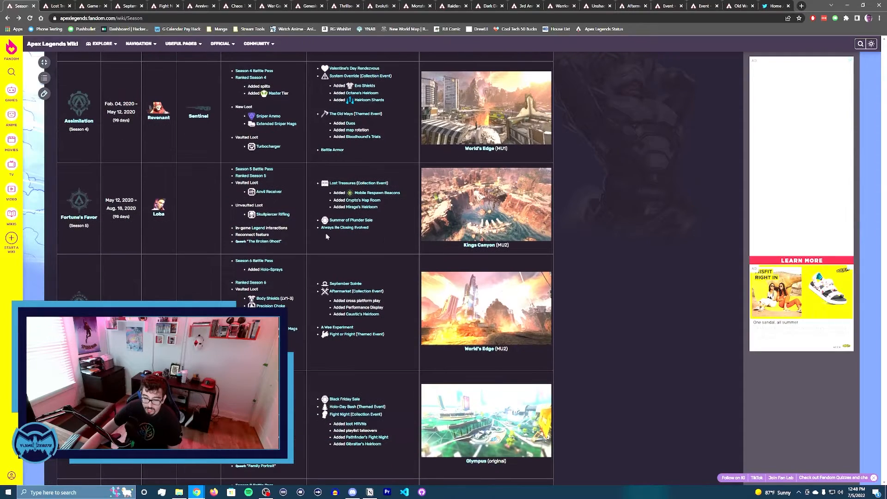
{"action": "scroll", "scroll_direction": "down", "scroll_amount": 3}
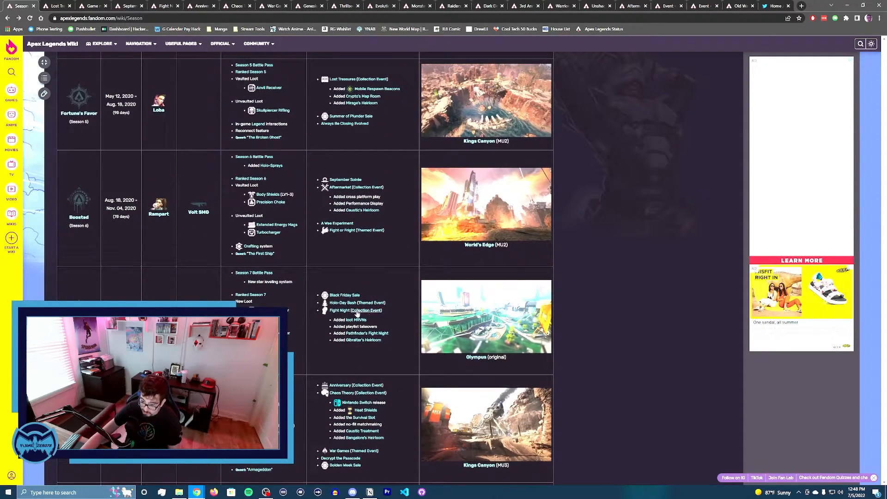
{"action": "scroll", "scroll_direction": "down", "scroll_amount": 3}
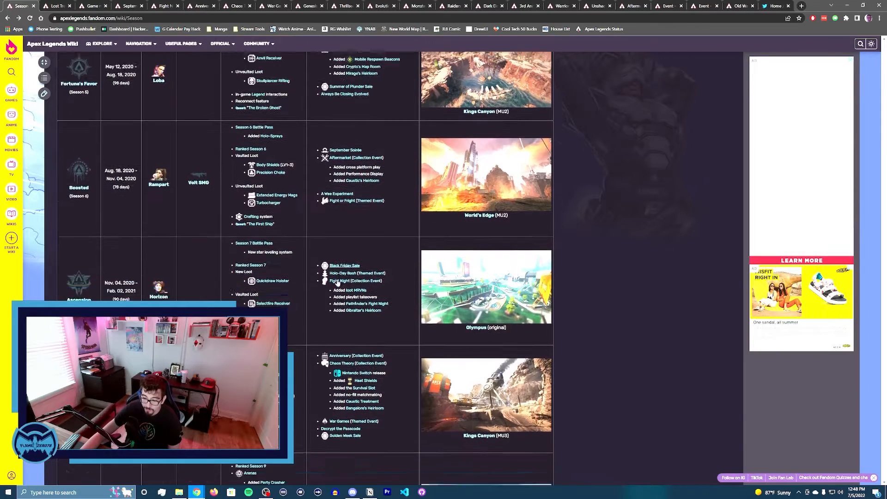
{"action": "scroll", "scroll_direction": "down", "scroll_amount": 3}
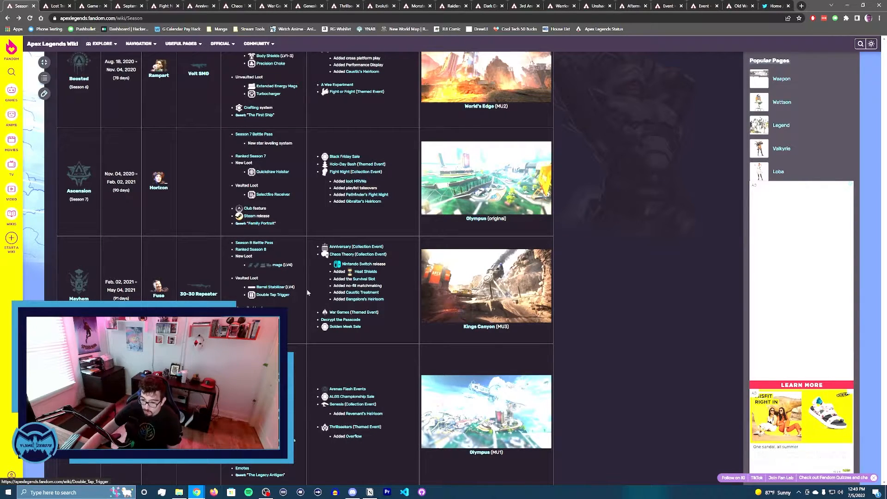
{"action": "mouse_move", "coordinate": [306, 293]}
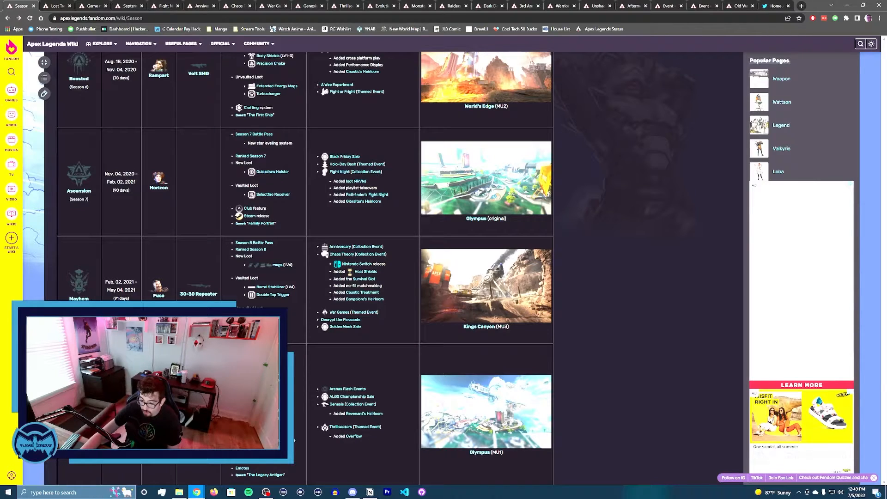
{"action": "scroll", "scroll_direction": "down", "scroll_amount": 3}
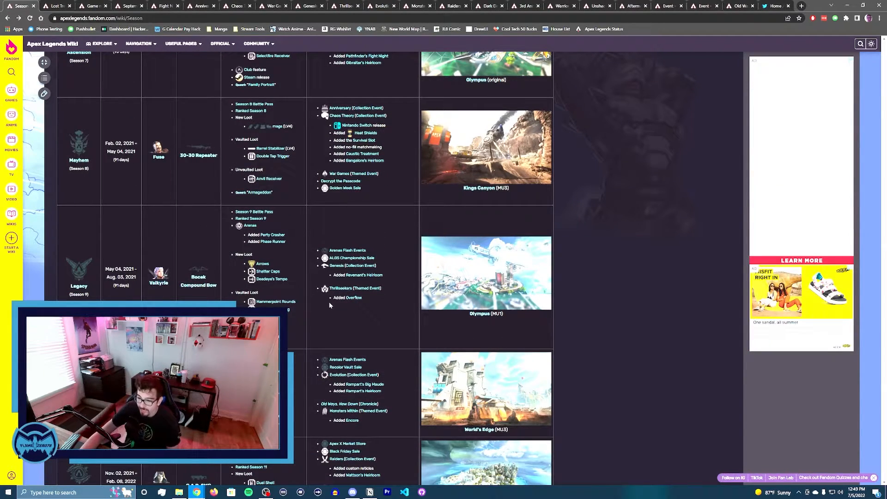
{"action": "mouse_move", "coordinate": [330, 307]}
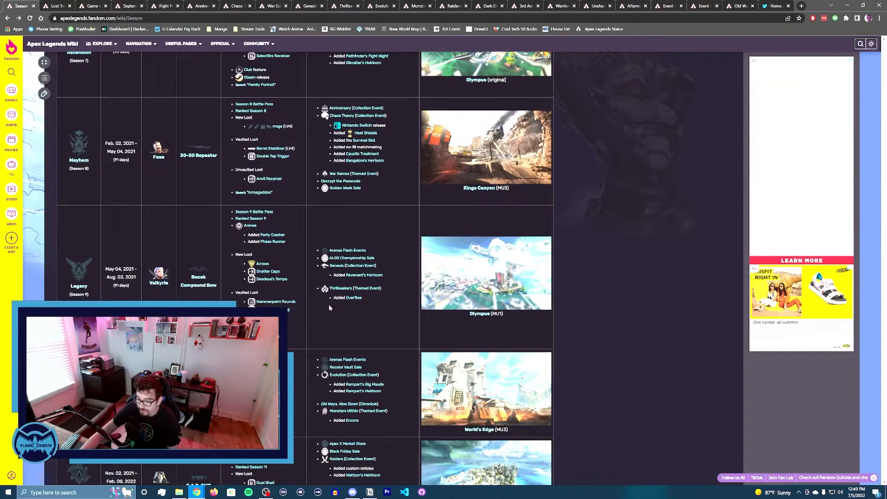
{"action": "mouse_move", "coordinate": [394, 285]}
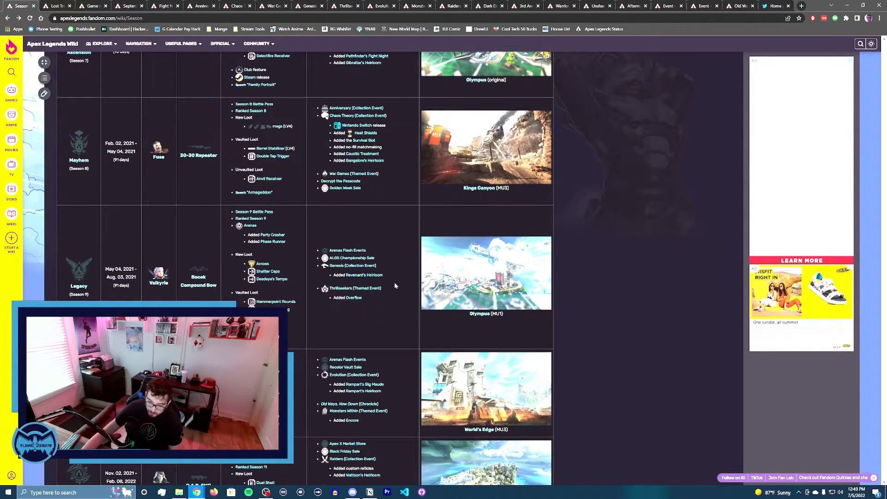
{"action": "mouse_move", "coordinate": [348, 272]}
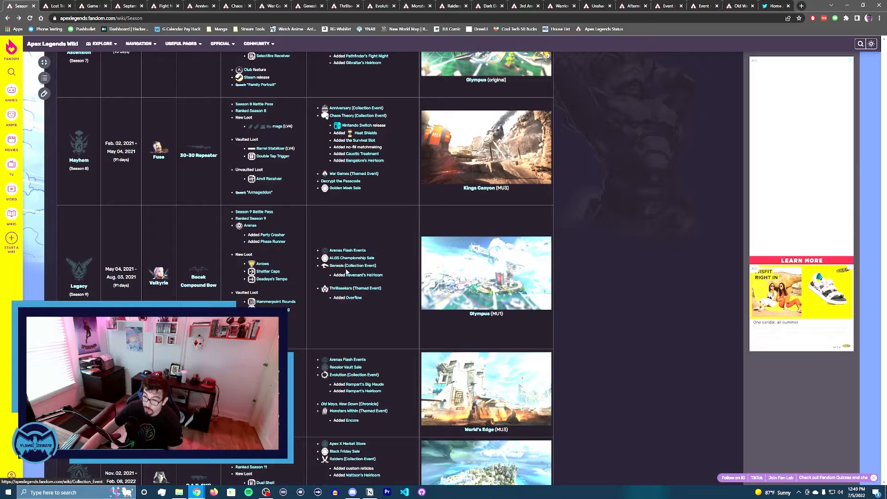
{"action": "left_click", "coordinate": [351, 266]}
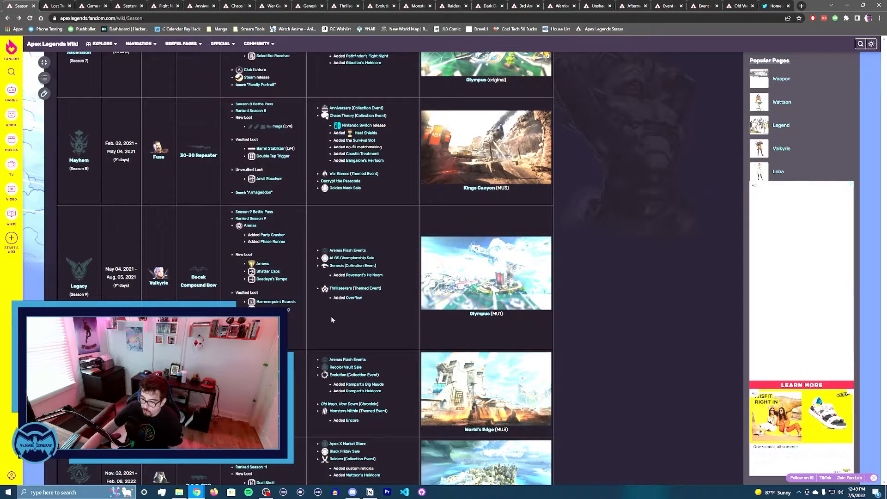
{"action": "scroll", "scroll_direction": "down", "scroll_amount": 3}
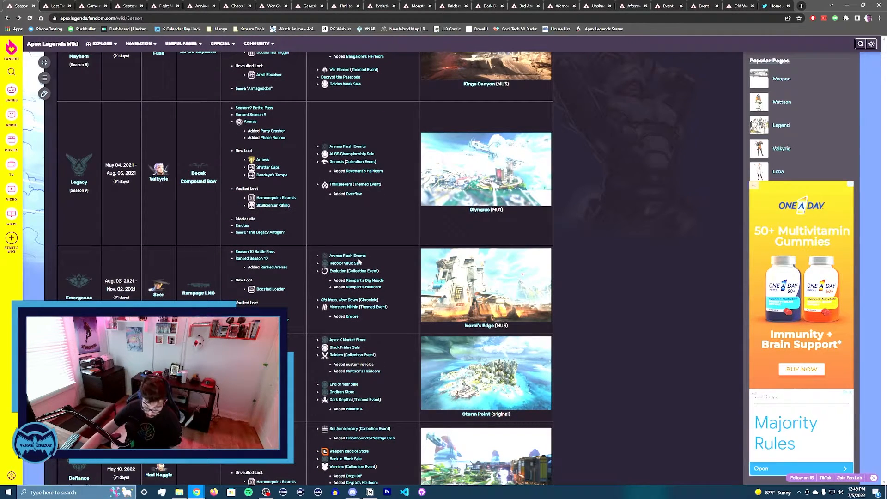
{"action": "mouse_move", "coordinate": [346, 256]}
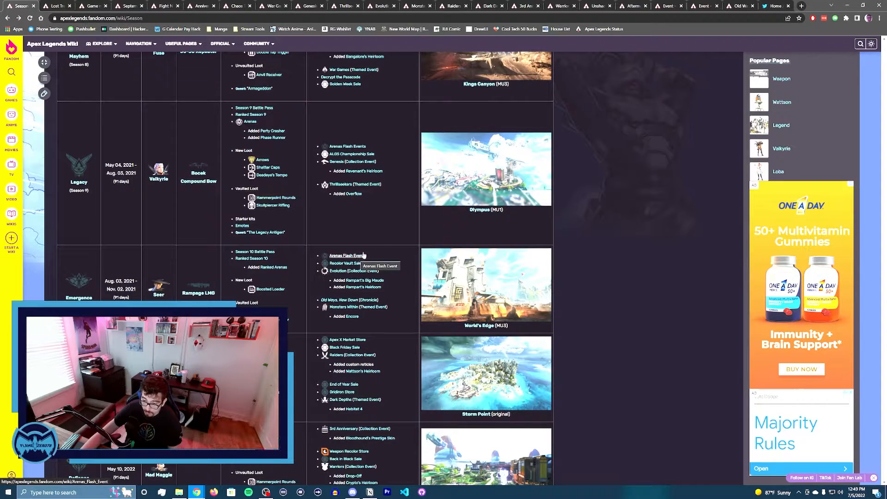
{"action": "mouse_move", "coordinate": [352, 231]}
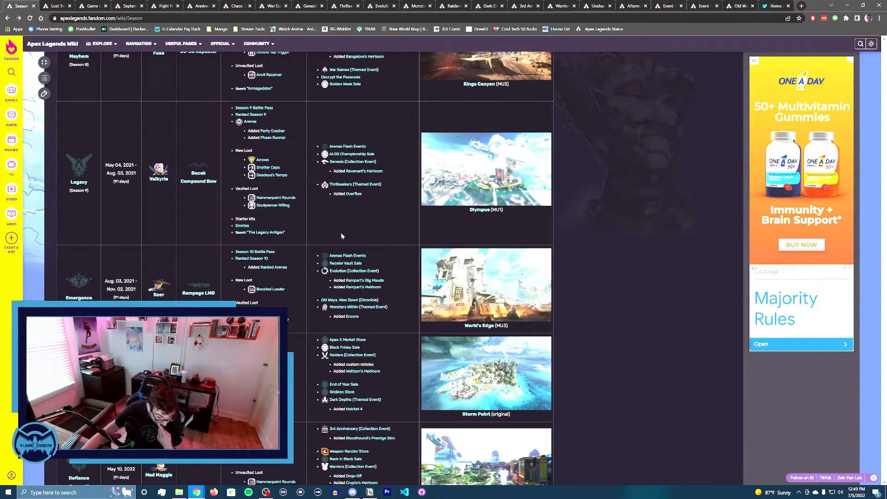
{"action": "scroll", "scroll_direction": "down", "scroll_amount": 3}
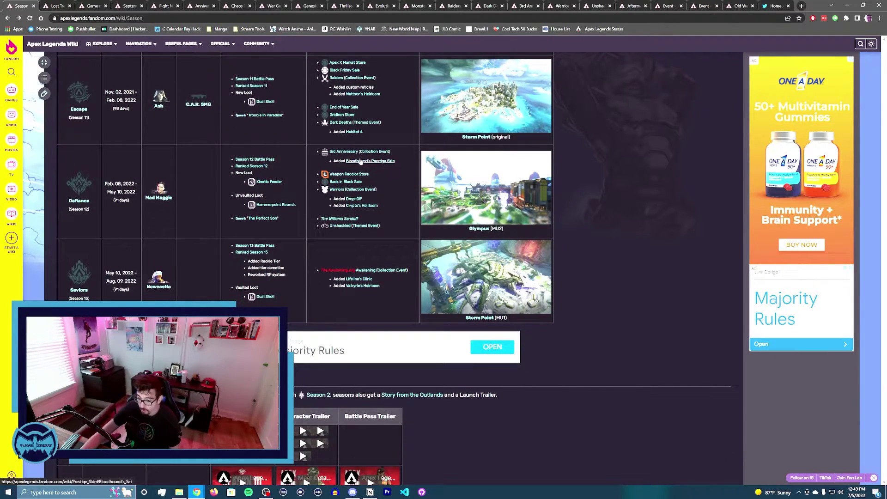
{"action": "scroll", "scroll_direction": "up", "scroll_amount": 3}
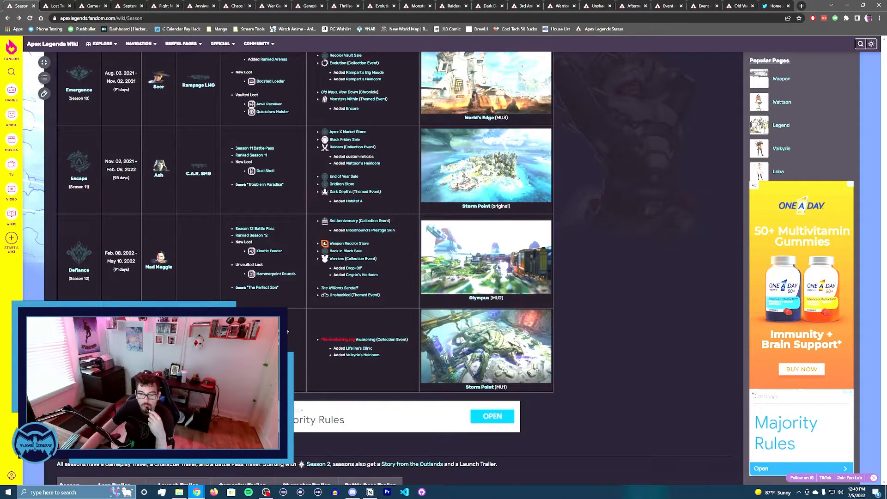
{"action": "scroll", "scroll_direction": "up", "scroll_amount": 3}
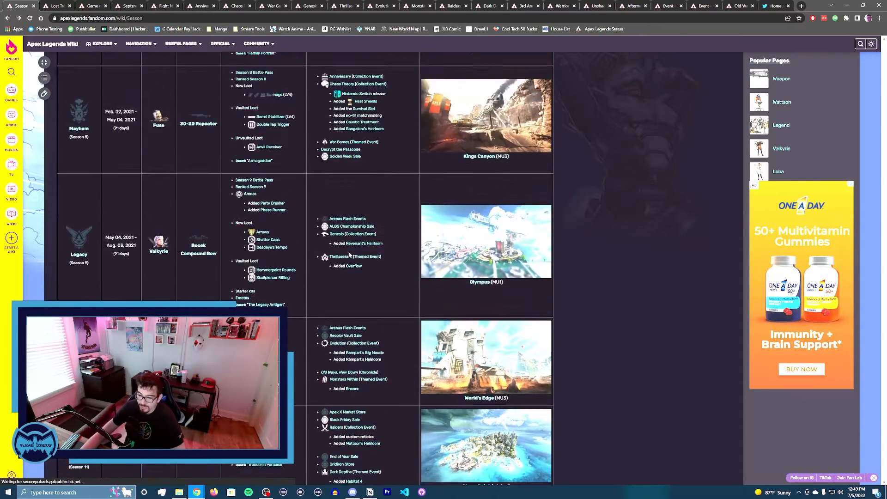
{"action": "scroll", "scroll_direction": "up", "scroll_amount": 3}
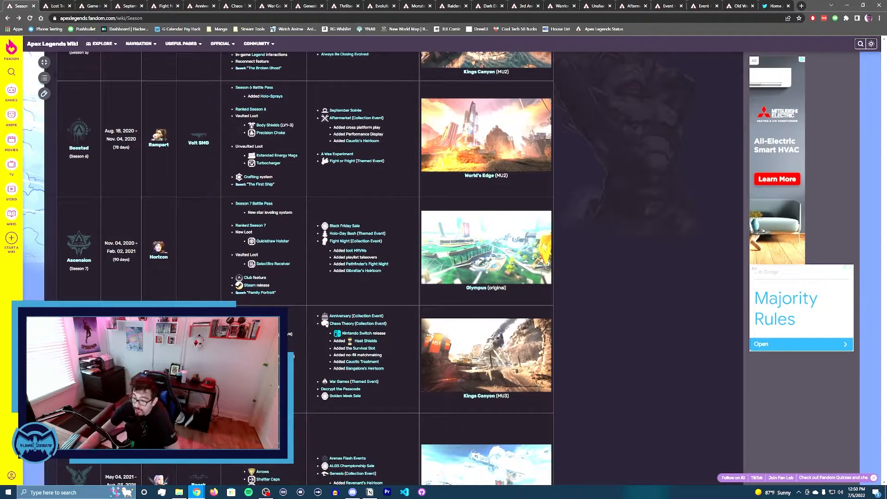
{"action": "scroll", "scroll_direction": "down", "scroll_amount": 3}
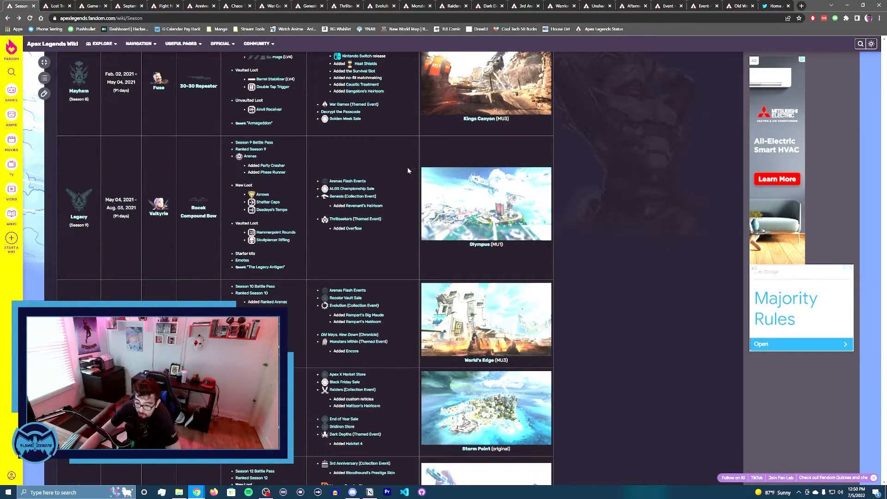
{"action": "scroll", "scroll_direction": "down", "scroll_amount": 3}
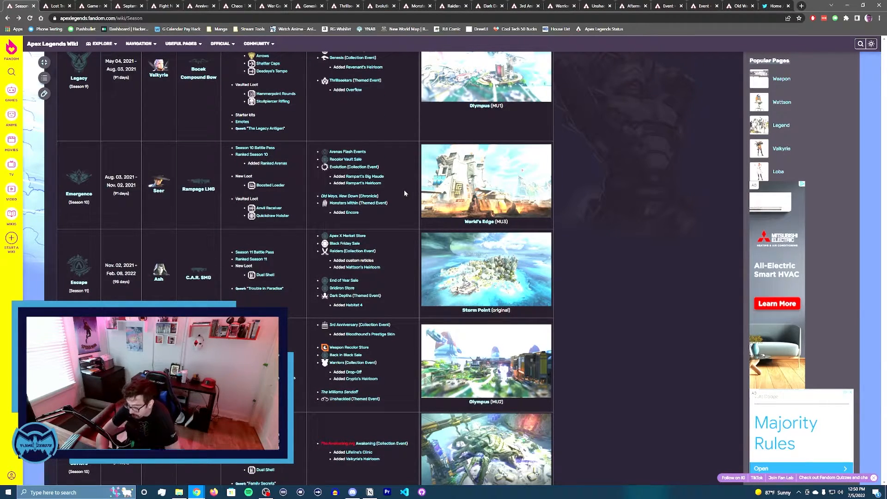
{"action": "scroll", "scroll_direction": "up", "scroll_amount": 3}
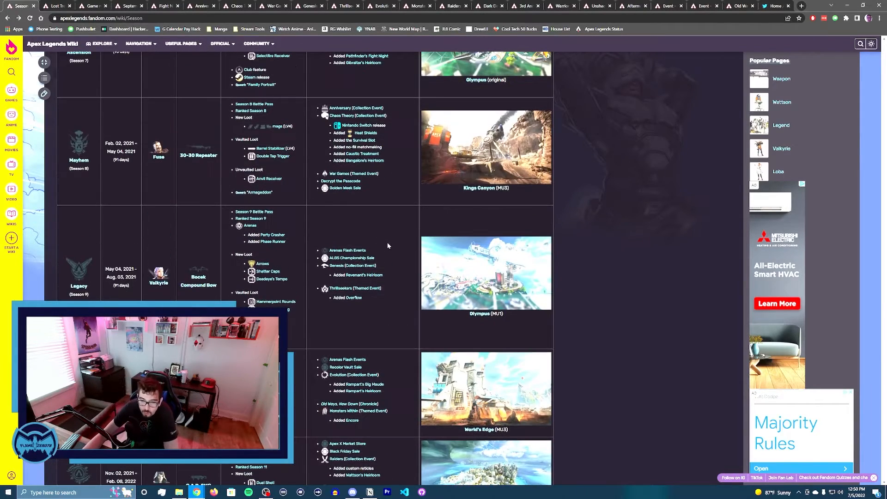
{"action": "mouse_move", "coordinate": [383, 213]}
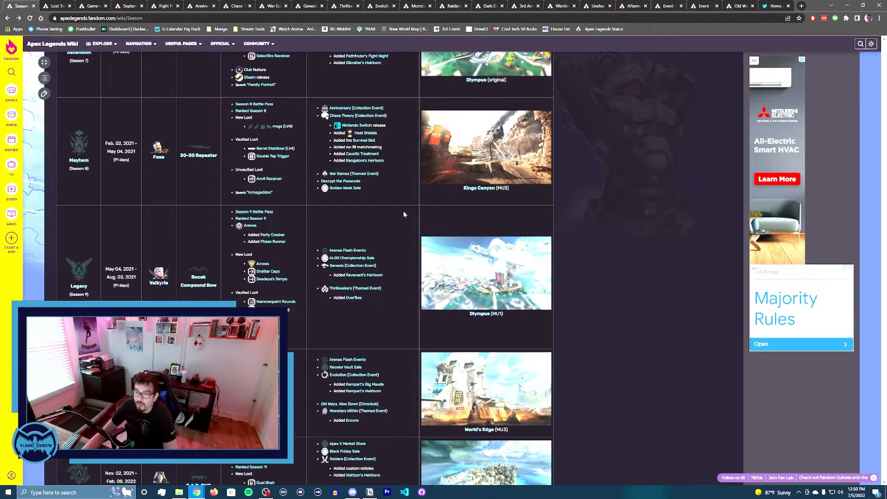
{"action": "scroll", "scroll_direction": "up", "scroll_amount": 3}
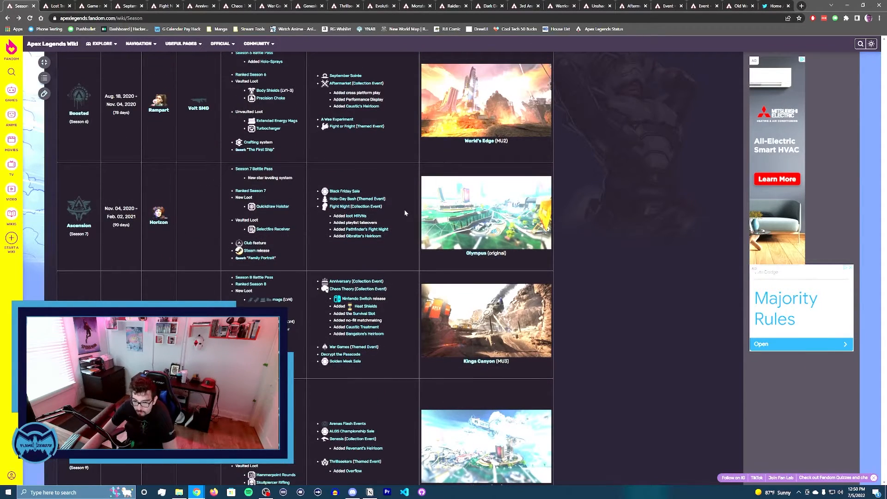
{"action": "scroll", "scroll_direction": "up", "scroll_amount": 3}
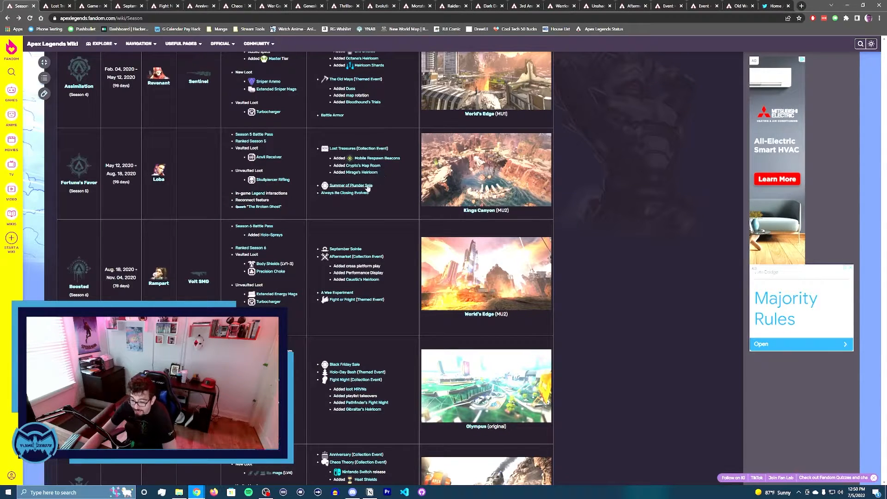
{"action": "scroll", "scroll_direction": "down", "scroll_amount": 3}
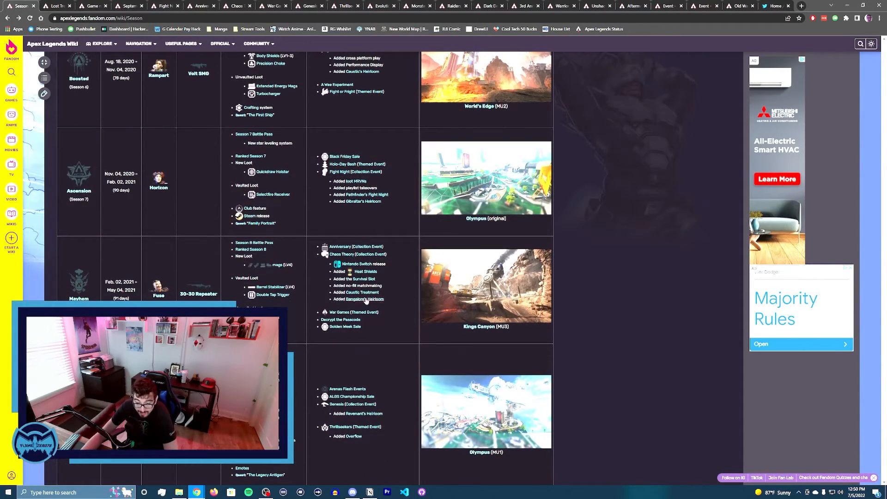
{"action": "scroll", "scroll_direction": "down", "scroll_amount": 3}
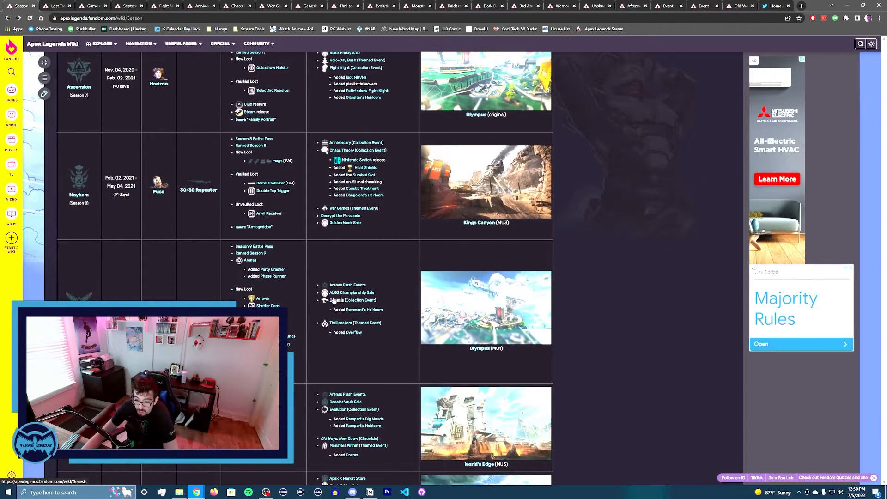
{"action": "scroll", "scroll_direction": "down", "scroll_amount": 3}
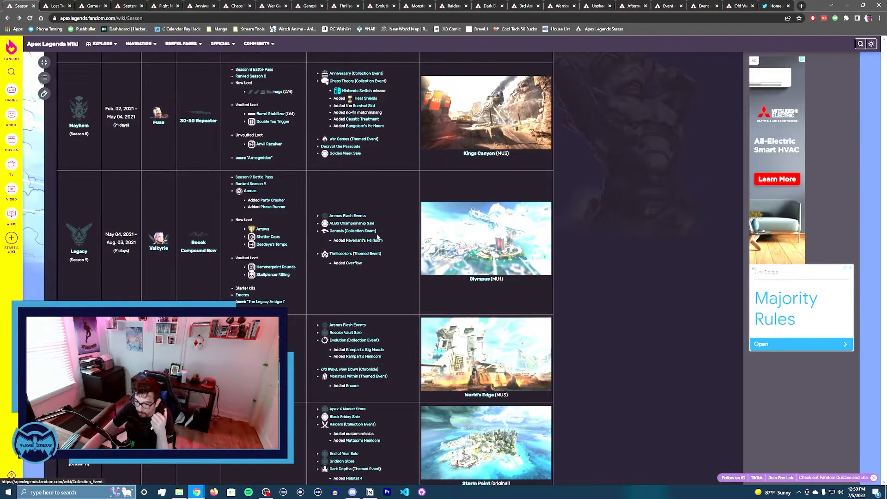
{"action": "mouse_move", "coordinate": [369, 253]}
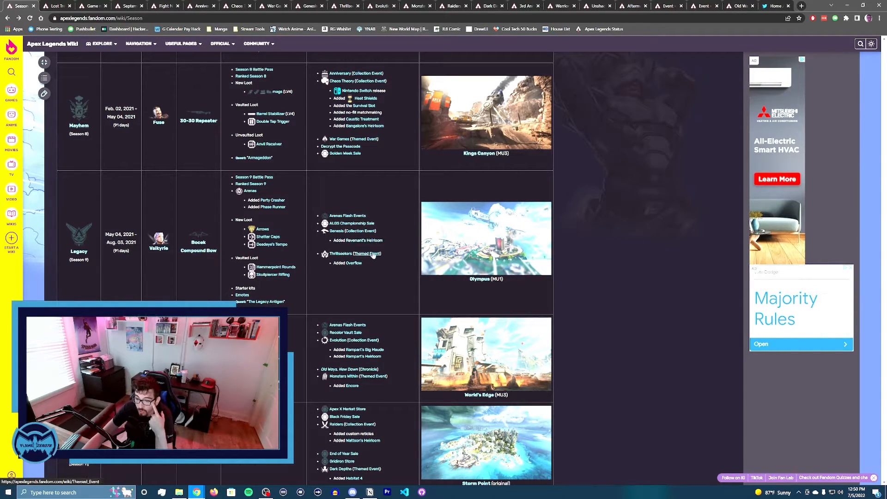
{"action": "scroll", "scroll_direction": "down", "scroll_amount": 3}
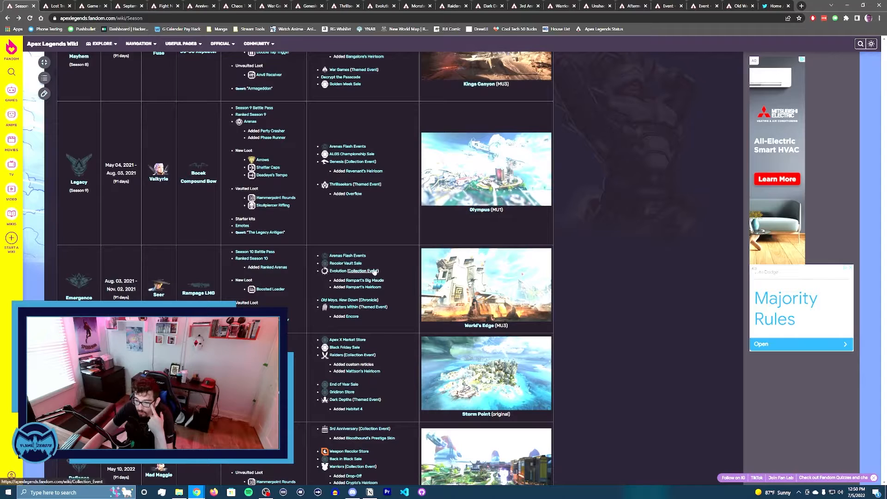
{"action": "scroll", "scroll_direction": "down", "scroll_amount": 3}
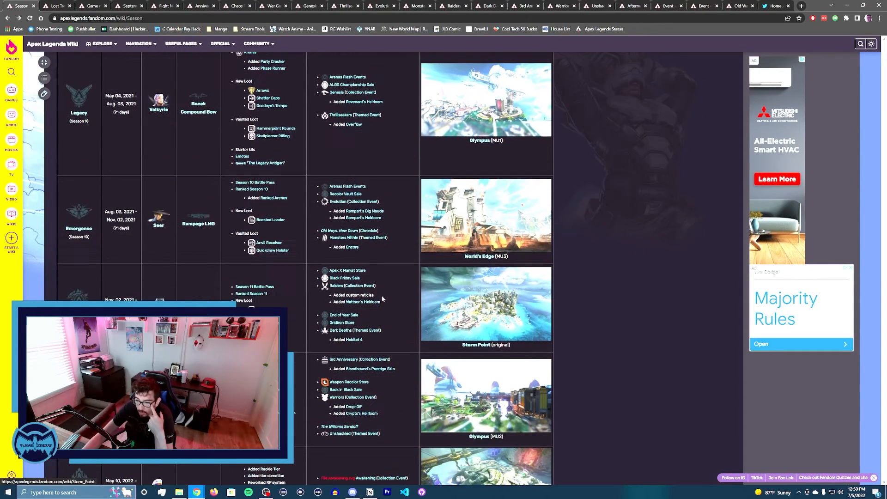
{"action": "mouse_move", "coordinate": [355, 330]}
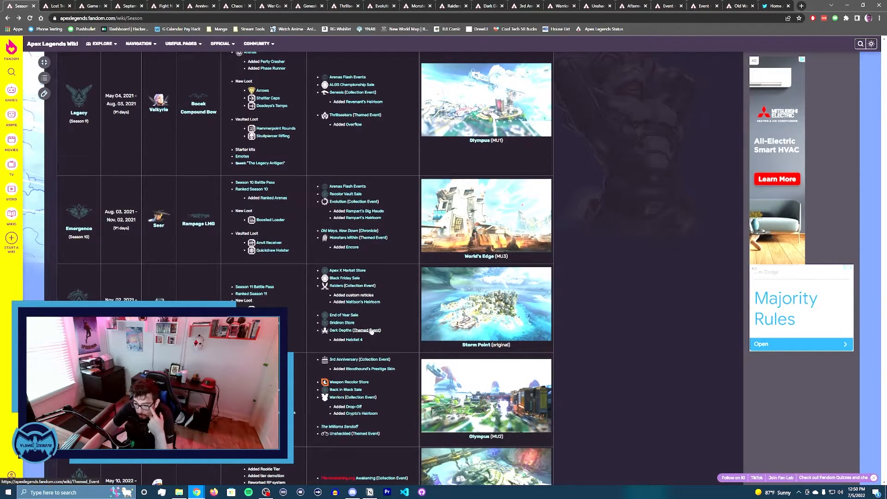
{"action": "scroll", "scroll_direction": "down", "scroll_amount": 3}
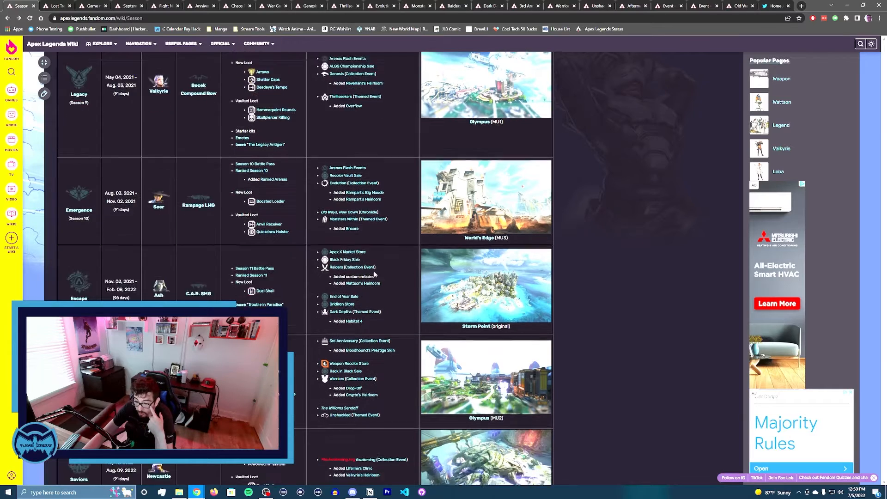
{"action": "scroll", "scroll_direction": "down", "scroll_amount": 3}
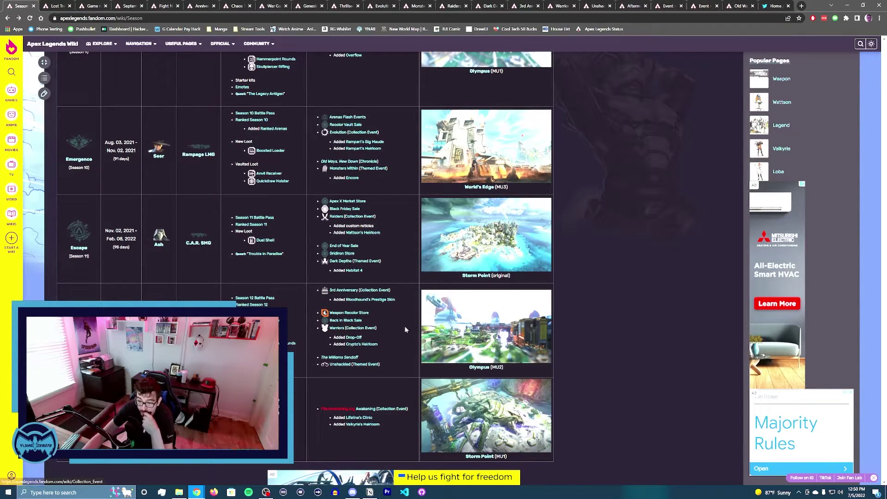
{"action": "scroll", "scroll_direction": "down", "scroll_amount": 3}
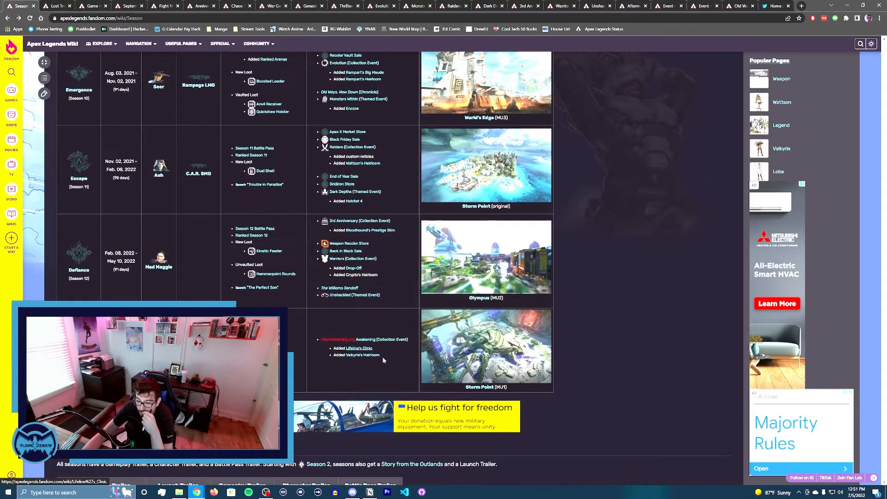
{"action": "scroll", "scroll_direction": "up", "scroll_amount": 3}
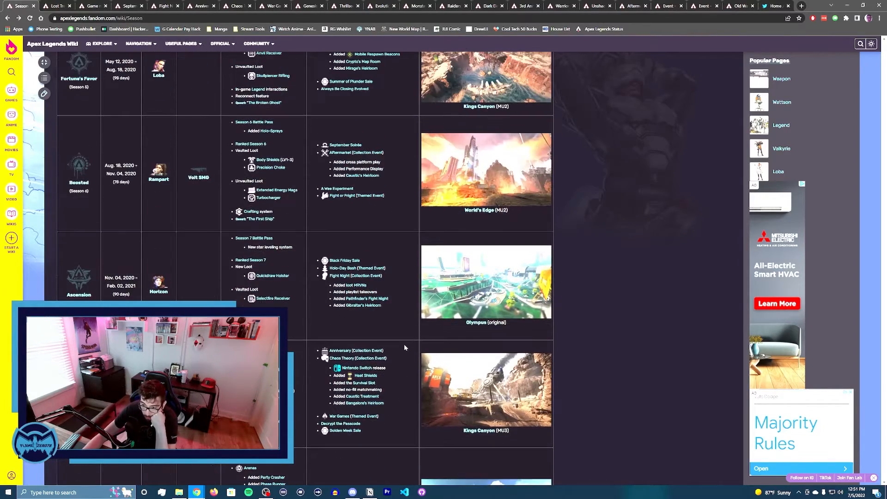
{"action": "scroll", "scroll_direction": "up", "scroll_amount": 3}
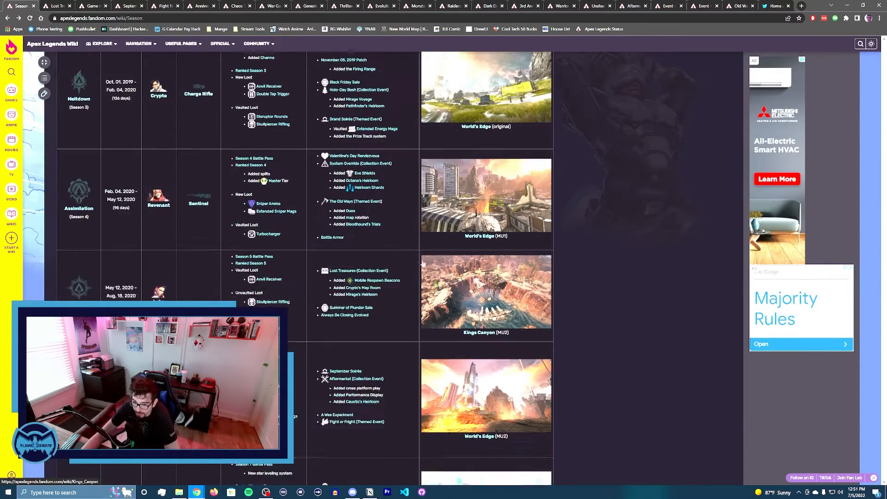
{"action": "scroll", "scroll_direction": "up", "scroll_amount": 3}
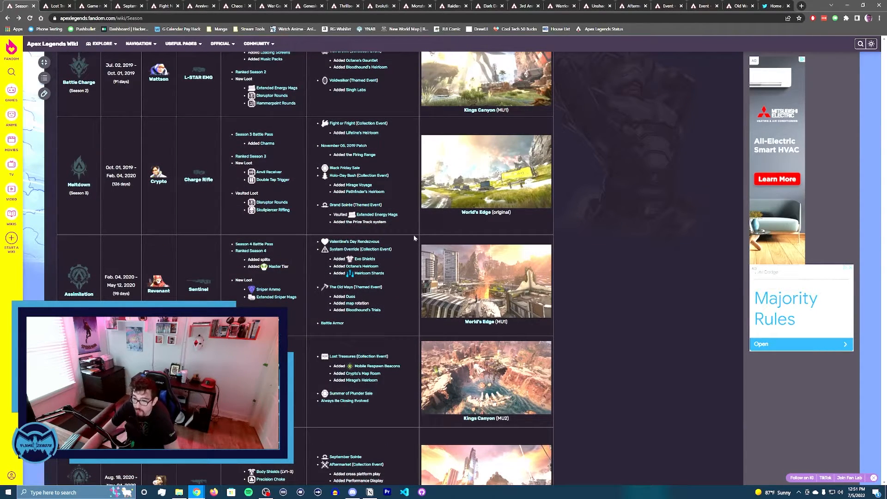
{"action": "scroll", "scroll_direction": "up", "scroll_amount": 3}
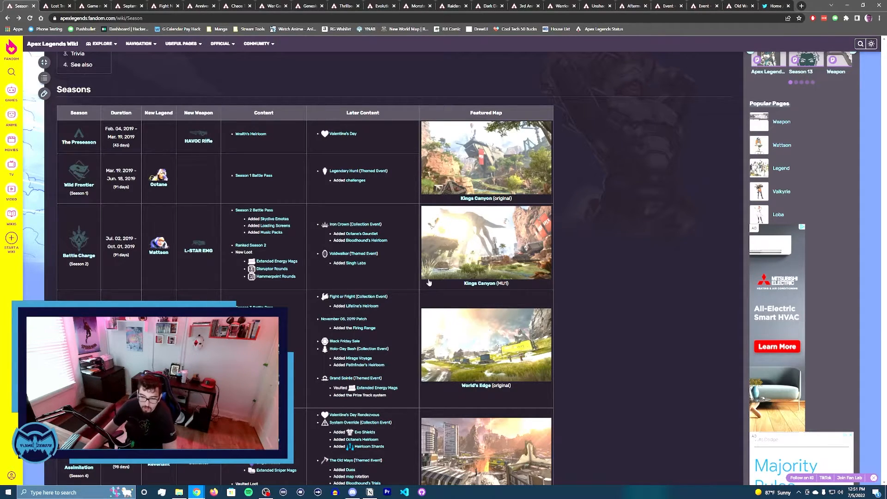
{"action": "scroll", "scroll_direction": "down", "scroll_amount": 3}
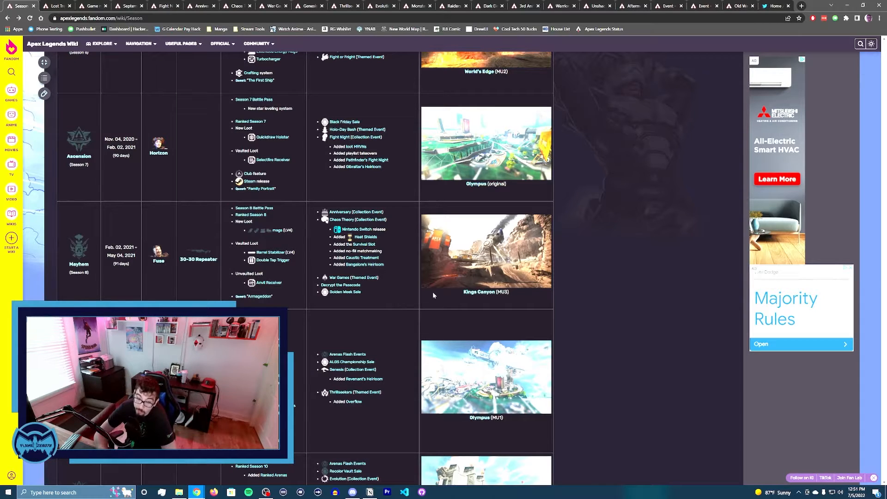
{"action": "scroll", "scroll_direction": "up", "scroll_amount": 3}
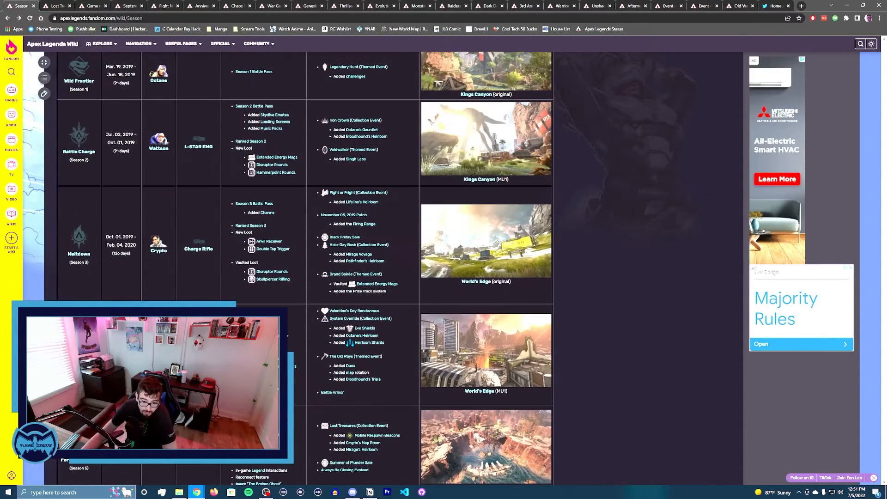
{"action": "scroll", "scroll_direction": "down", "scroll_amount": 3}
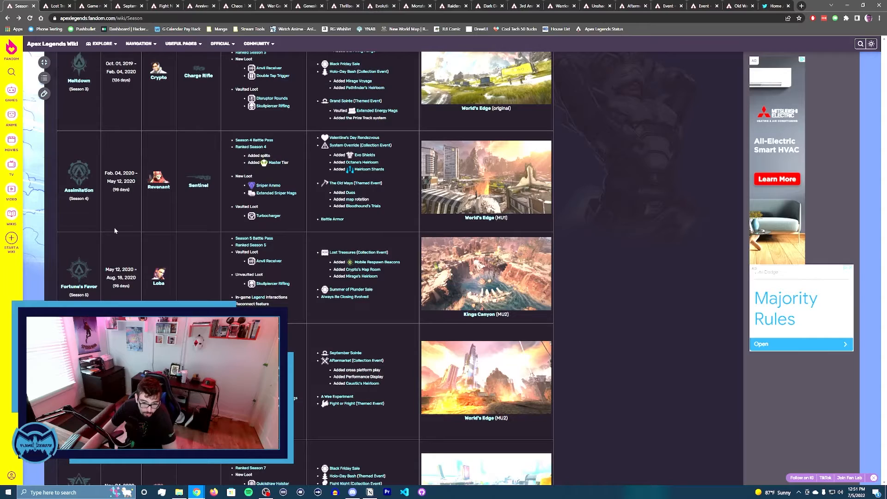
{"action": "scroll", "scroll_direction": "down", "scroll_amount": 3}
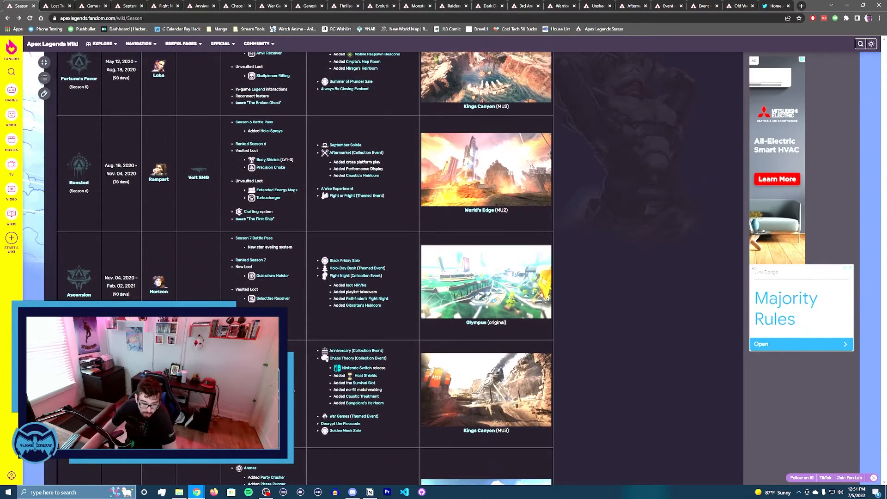
{"action": "scroll", "scroll_direction": "down", "scroll_amount": 3}
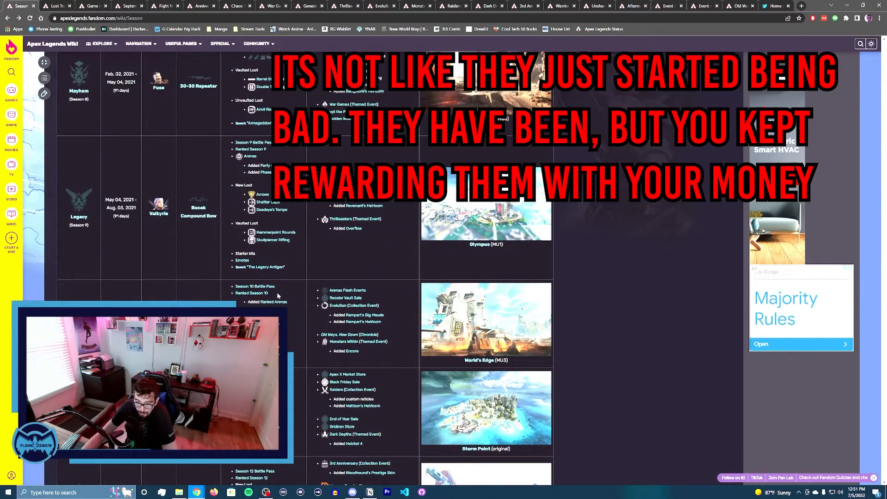
- Scroll the table to centre on Mayhem (Season 8) and Legacy (Season 9), with World's Edge (MU3) below
{"action": "scroll", "scroll_direction": "up", "scroll_amount": 3}
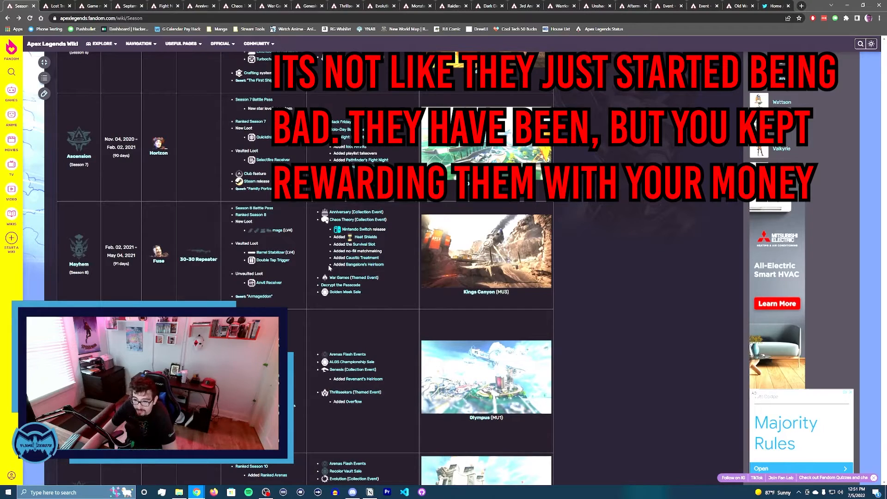
{"action": "scroll", "scroll_direction": "up", "scroll_amount": 3}
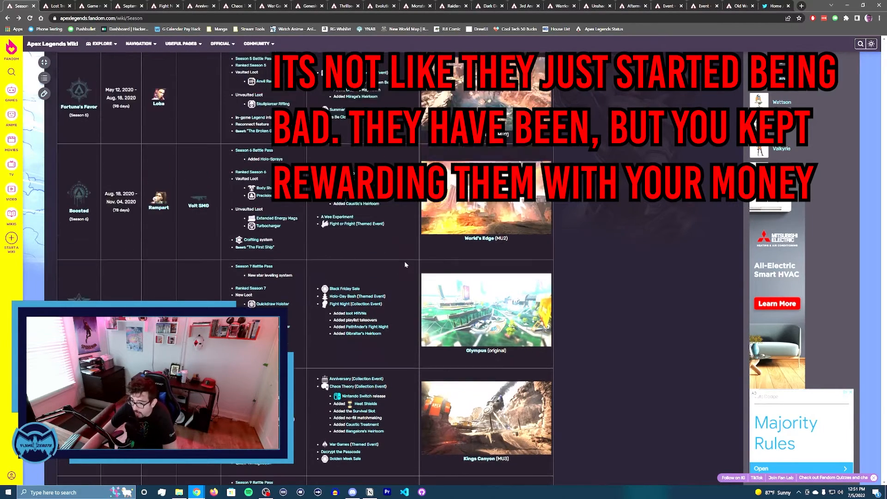
{"action": "scroll", "scroll_direction": "up", "scroll_amount": 3}
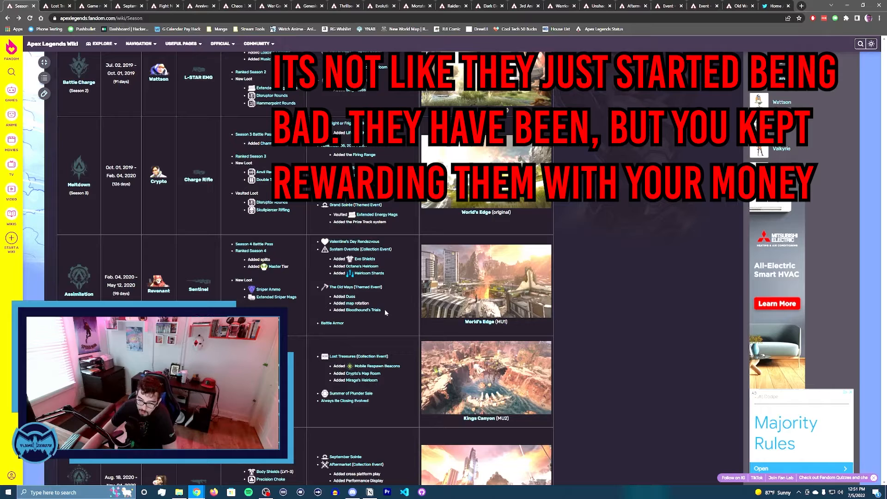
{"action": "scroll", "scroll_direction": "down", "scroll_amount": 3}
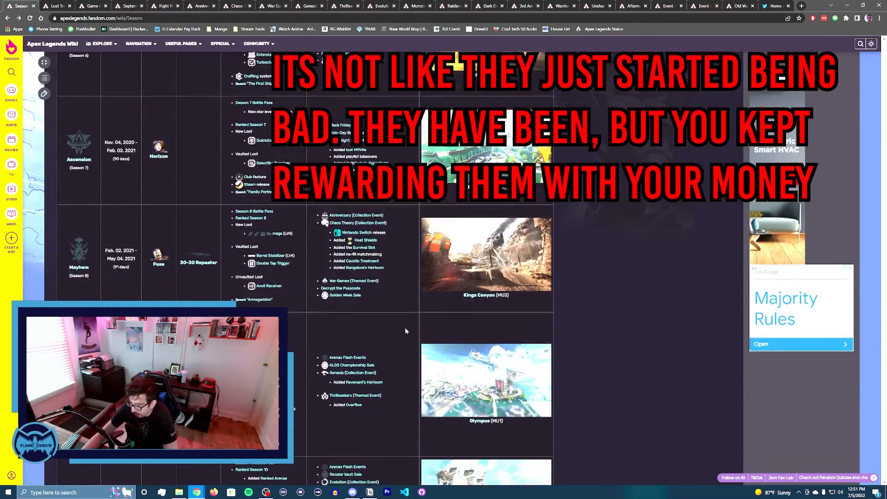
{"action": "scroll", "scroll_direction": "down", "scroll_amount": 3}
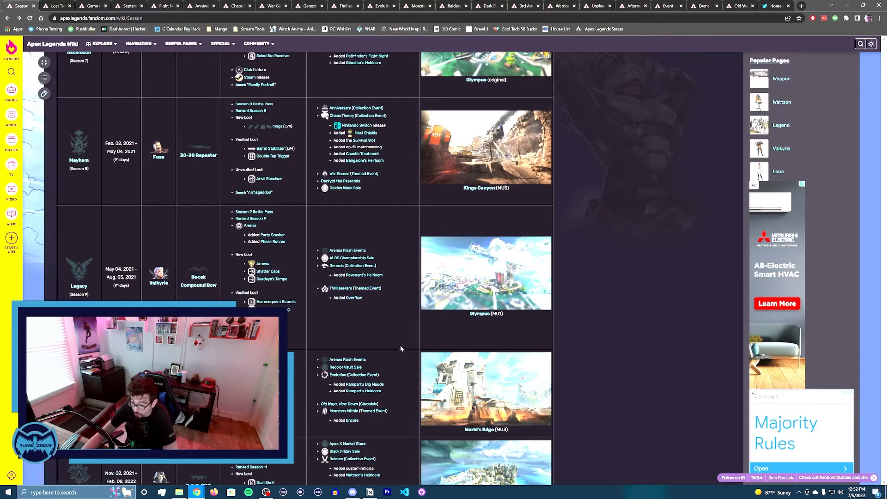
- Scroll the Season table to its final rows: Emergence, Escape, Defiance and the Storm Point (MU1) season
{"action": "scroll", "scroll_direction": "down", "scroll_amount": 3}
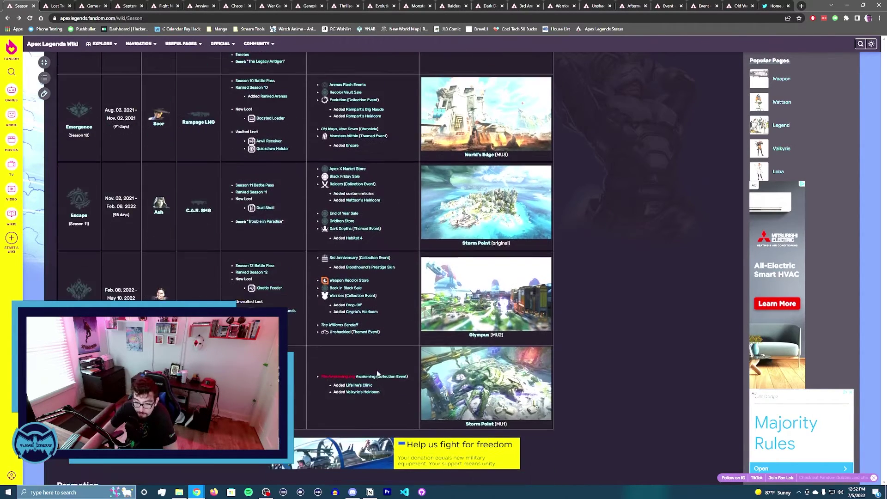
{"action": "scroll", "scroll_direction": "down", "scroll_amount": 3}
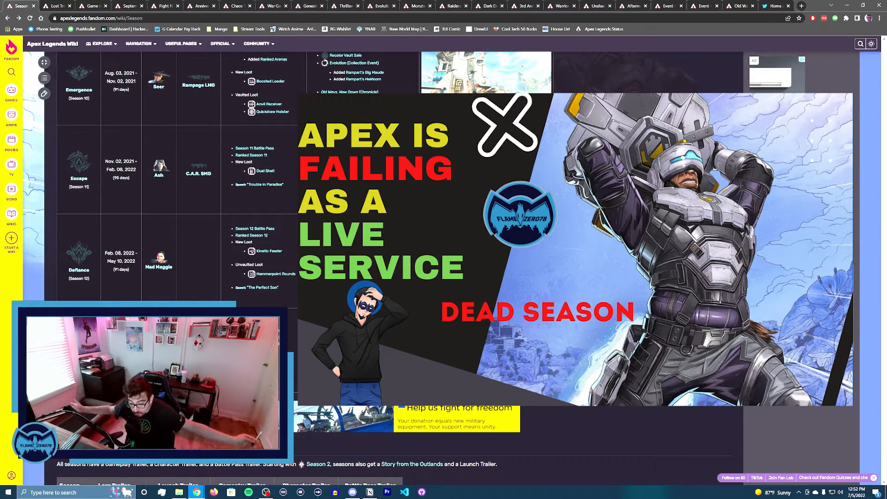
{"action": "left_click", "coordinate": [503, 123]}
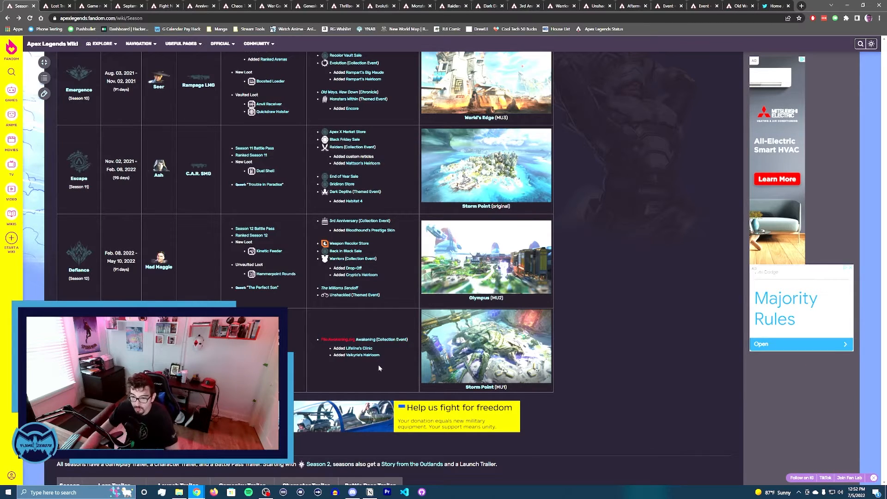
- Revisit Seasons 4–5, then scroll back down to the Mayhem (Season 8) and Legacy (Season 9) rows
{"action": "scroll", "scroll_direction": "up", "scroll_amount": 3}
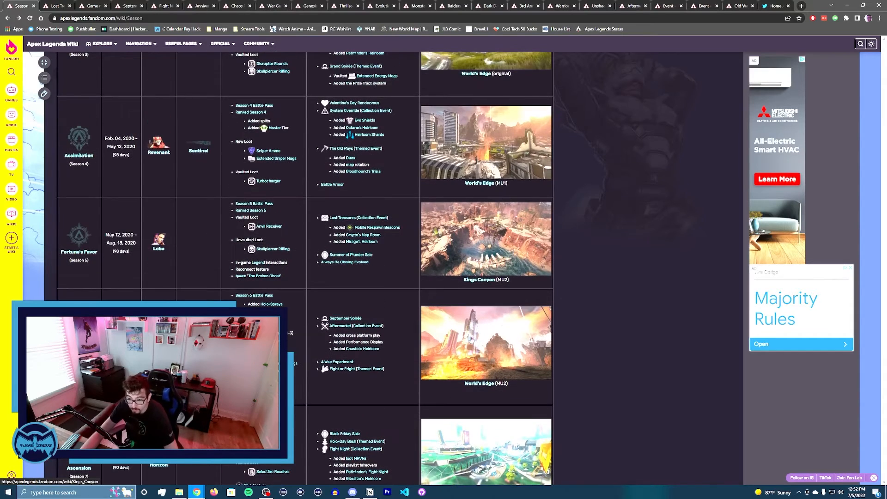
{"action": "scroll", "scroll_direction": "down", "scroll_amount": 3}
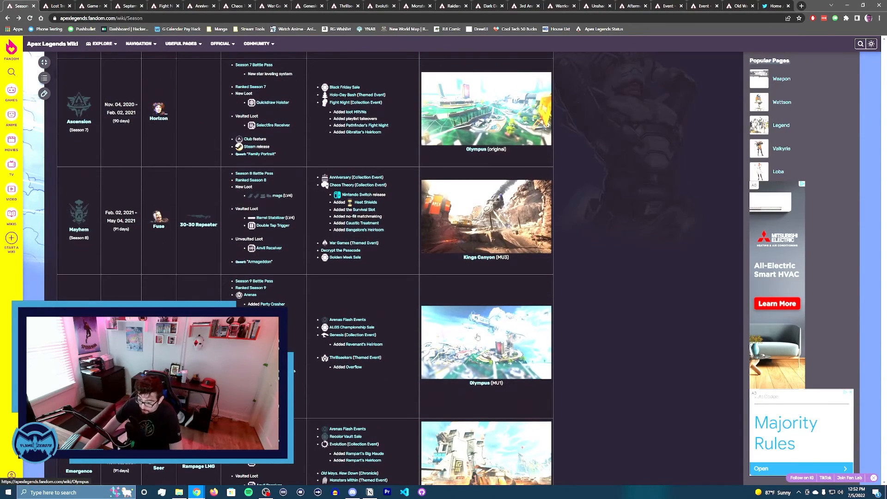
{"action": "mouse_move", "coordinate": [478, 383]}
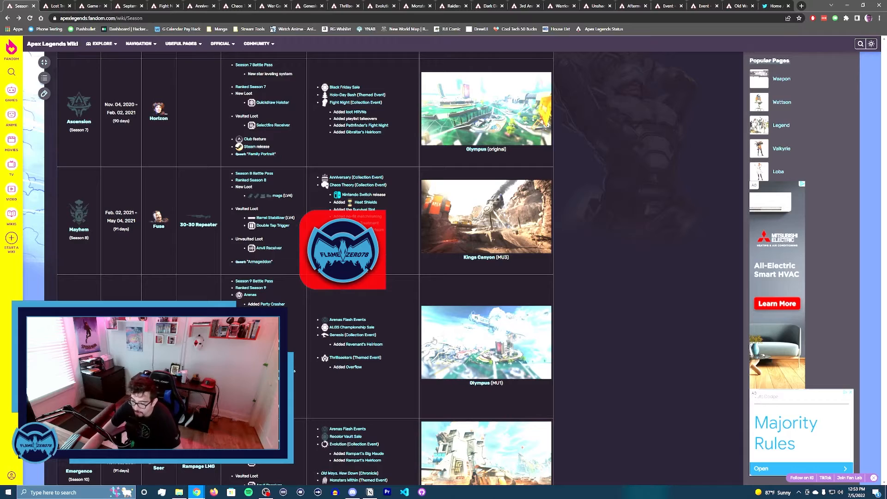
{"action": "scroll", "scroll_direction": "down", "scroll_amount": 3}
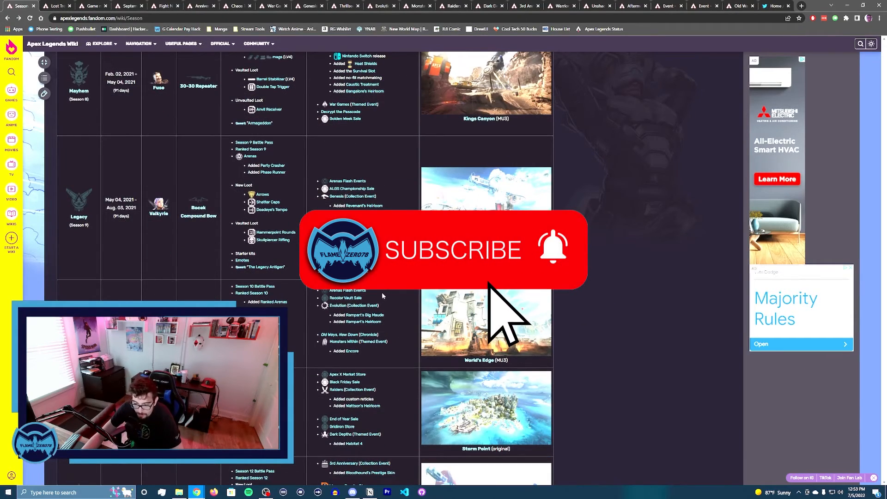
{"action": "mouse_move", "coordinate": [504, 317]}
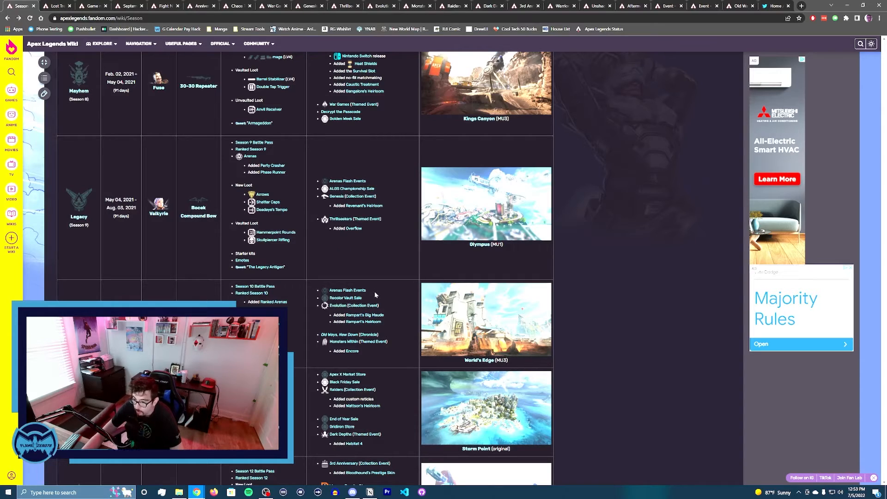
{"action": "scroll", "scroll_direction": "down", "scroll_amount": 3}
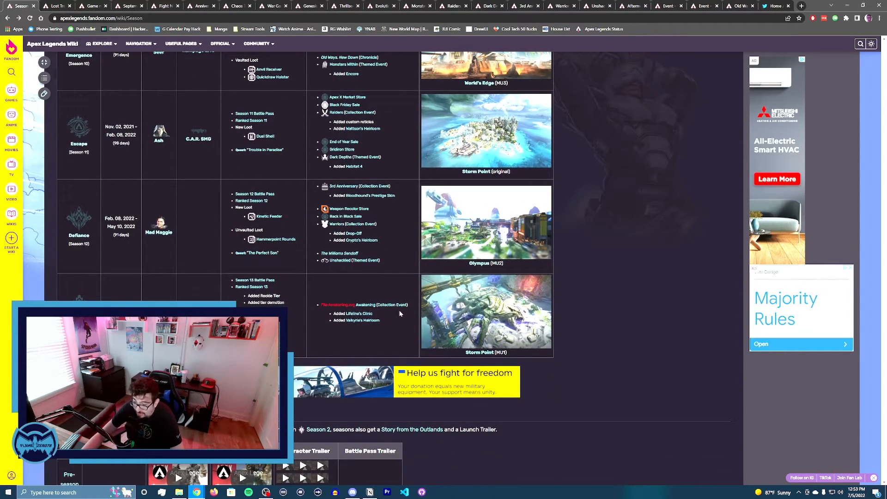
{"action": "mouse_move", "coordinate": [342, 261]}
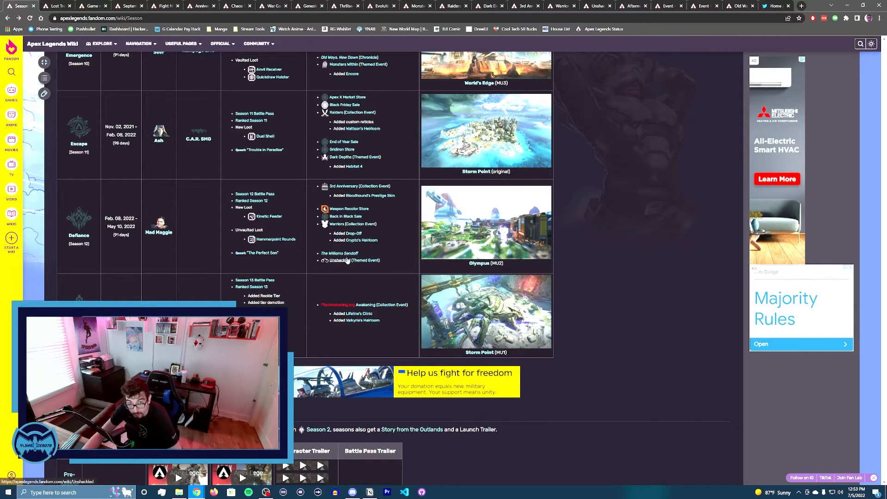
{"action": "mouse_move", "coordinate": [339, 253]}
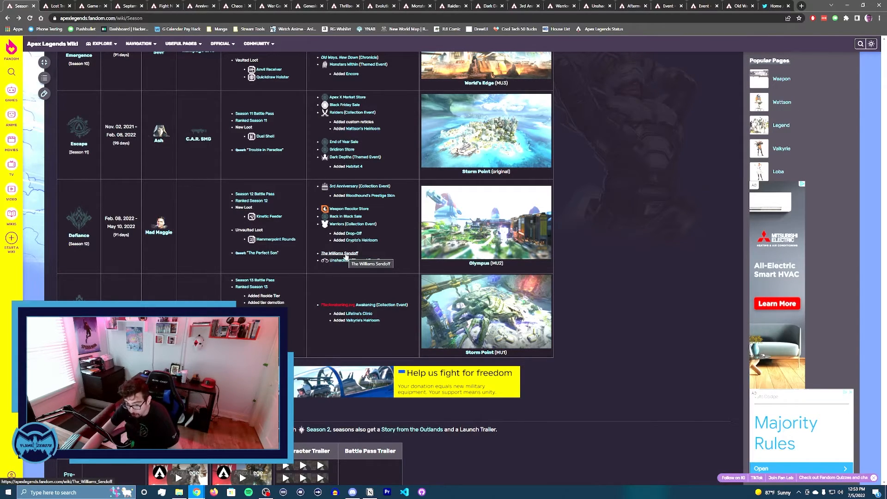
{"action": "mouse_move", "coordinate": [352, 283]}
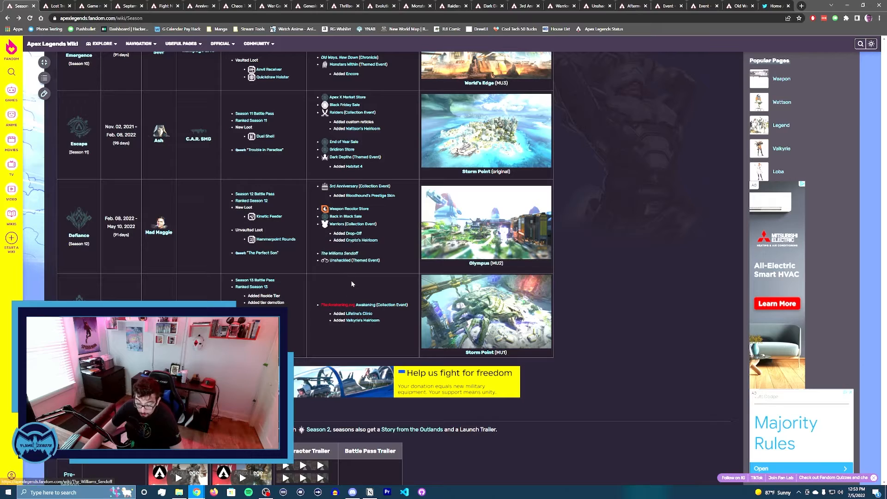
{"action": "mouse_move", "coordinate": [349, 284]}
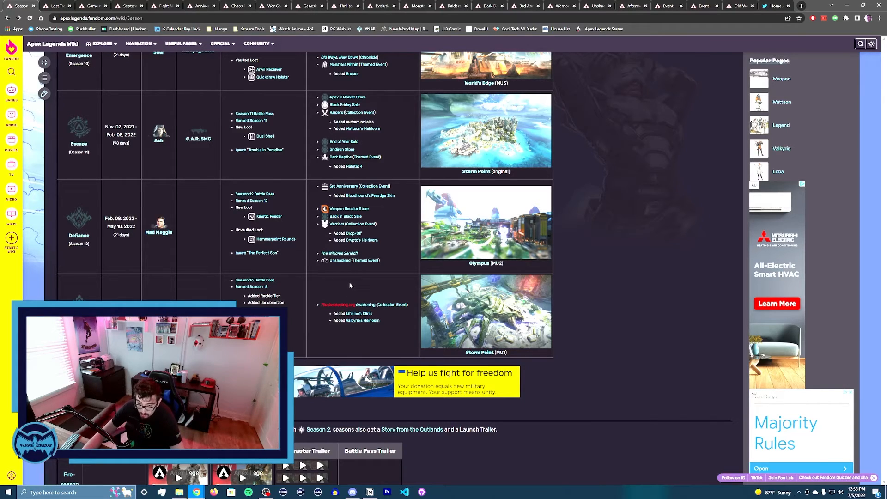
{"action": "mouse_move", "coordinate": [403, 269]}
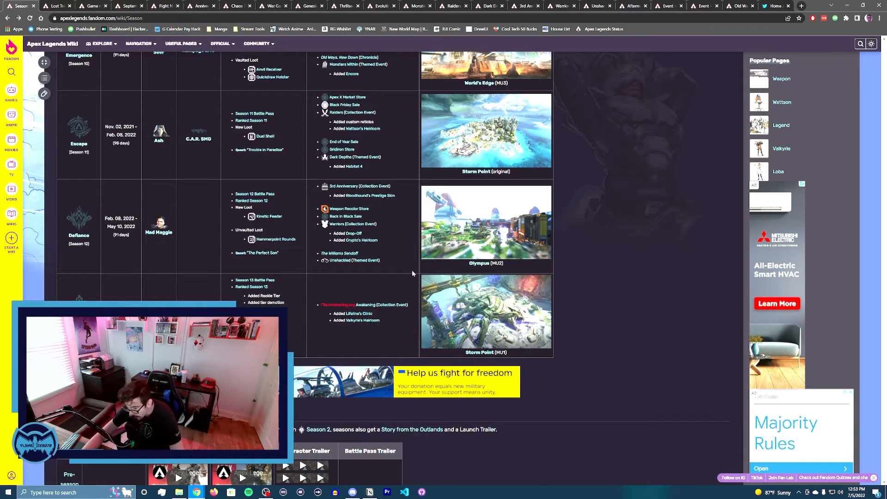
{"action": "mouse_move", "coordinate": [307, 287]}
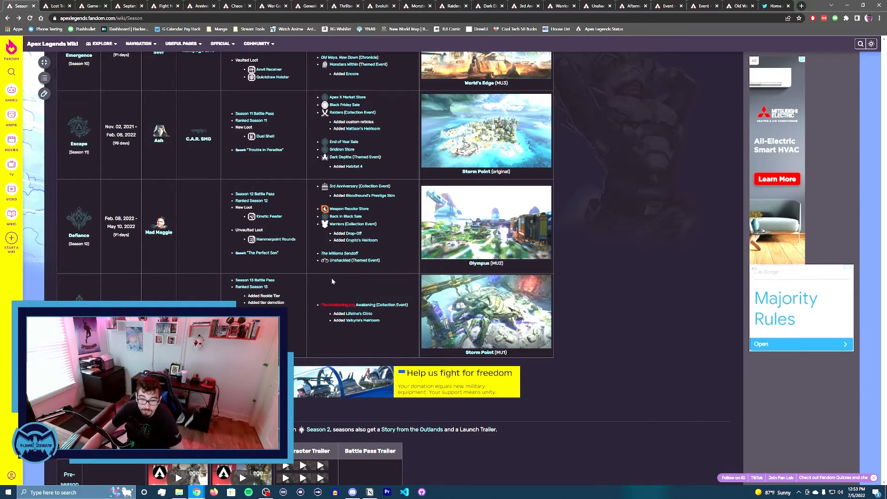
{"action": "mouse_move", "coordinate": [239, 266]}
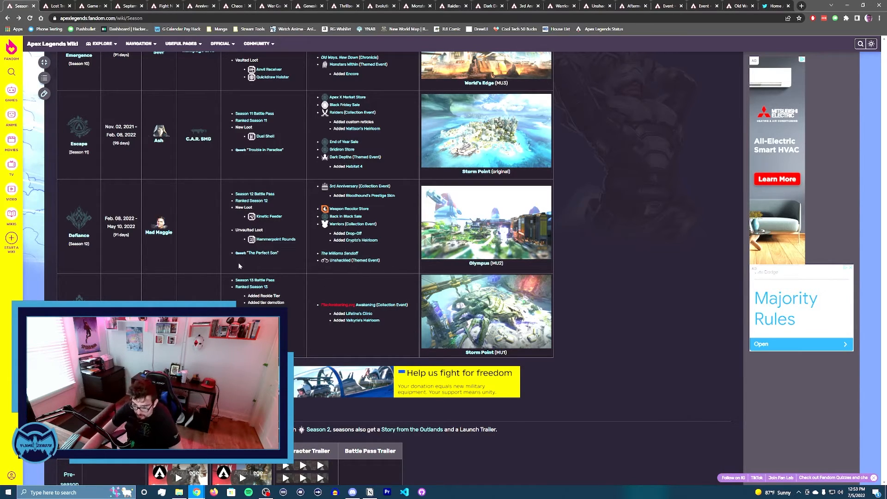
- Scroll up slightly so the Legacy, Emergence, Escape and Defiance rows are in view
{"action": "scroll", "scroll_direction": "up", "scroll_amount": 3}
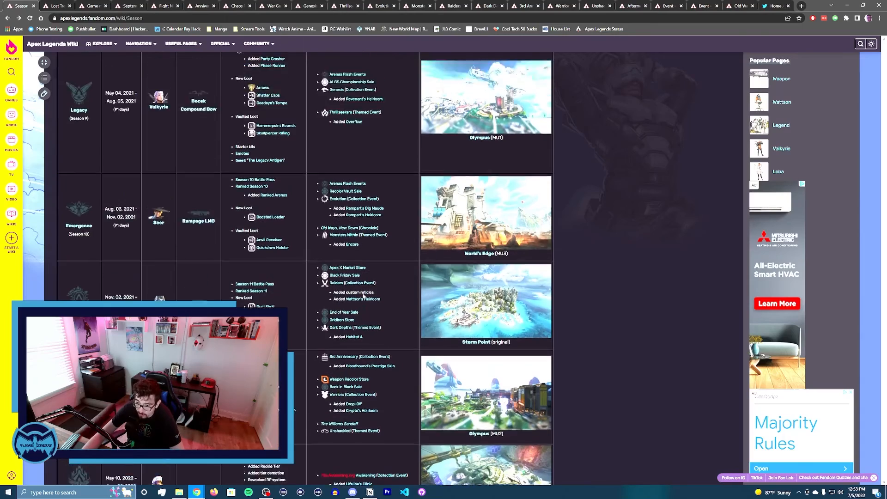
- Scroll the Season table back up to Battle Charge (Season 2) and Meltdown (Season 3)
{"action": "scroll", "scroll_direction": "up", "scroll_amount": 3}
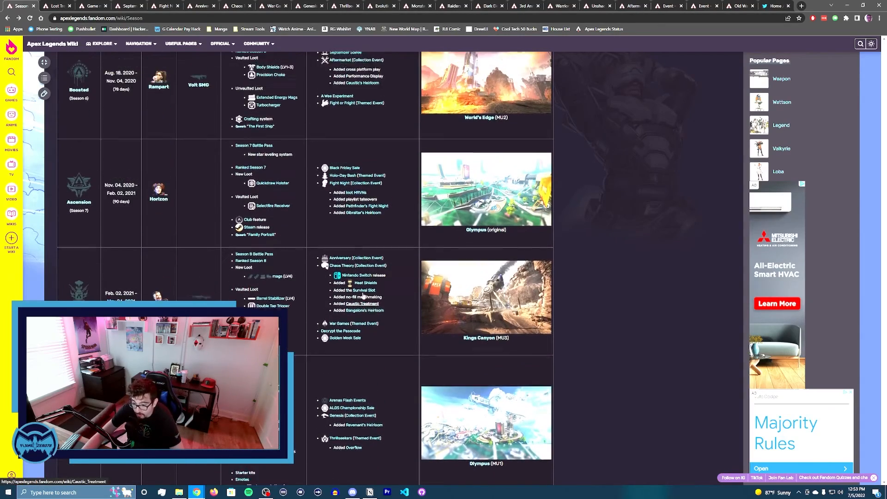
{"action": "scroll", "scroll_direction": "up", "scroll_amount": 3}
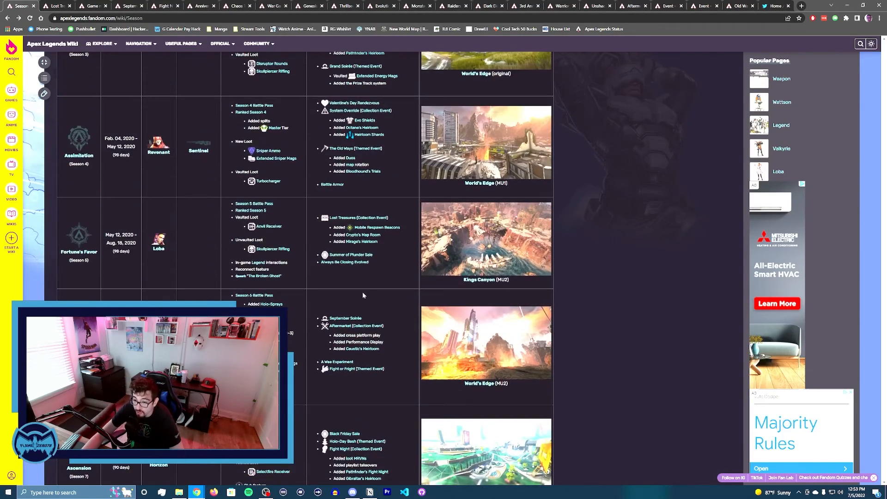
{"action": "scroll", "scroll_direction": "up", "scroll_amount": 3}
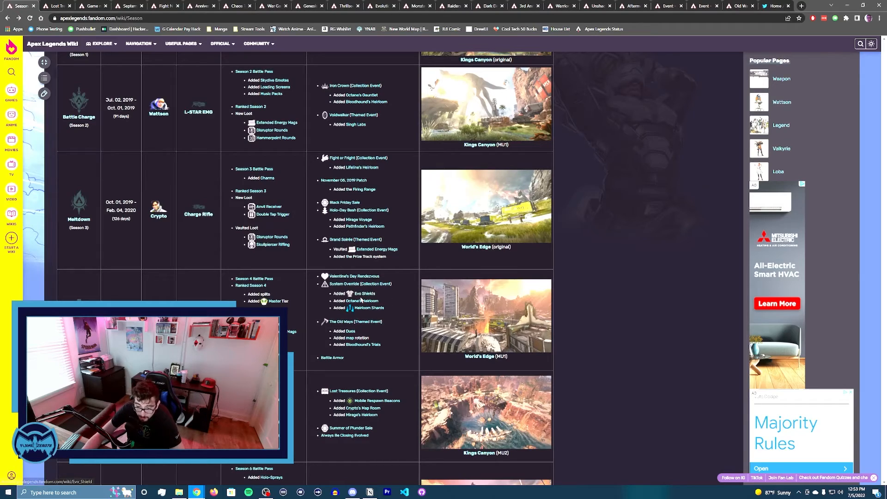
{"action": "mouse_move", "coordinate": [355, 284]}
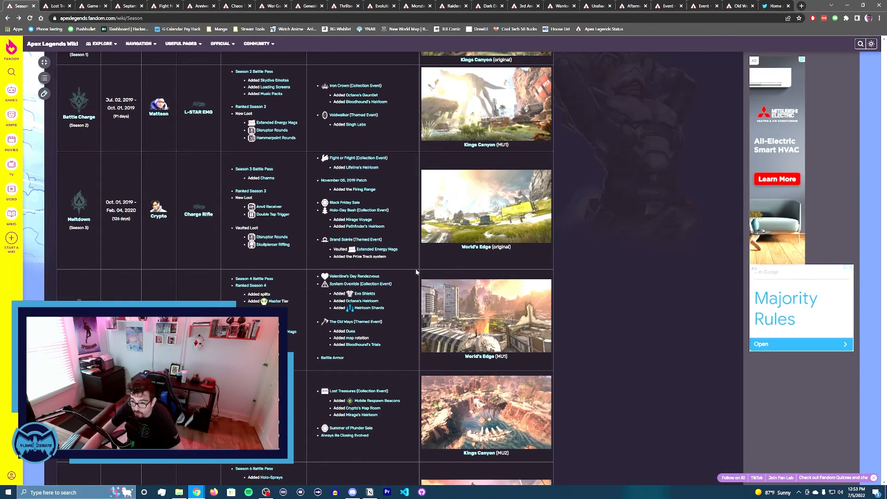
{"action": "mouse_move", "coordinate": [342, 267]}
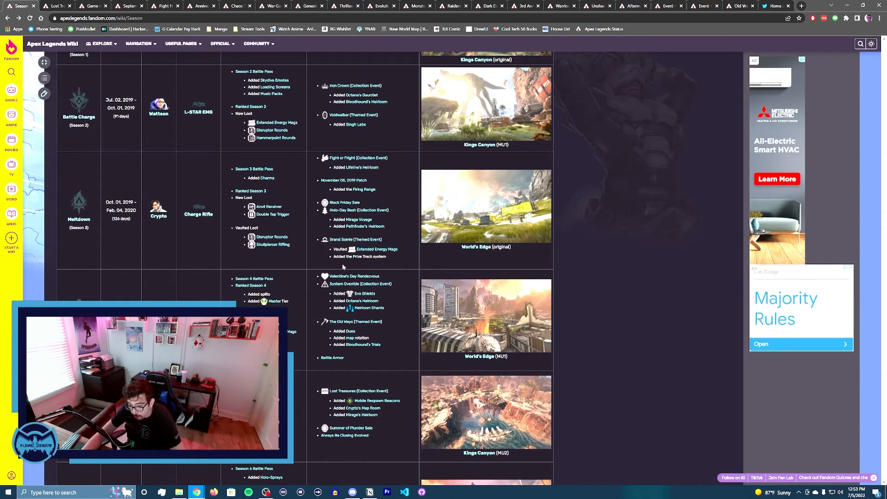
{"action": "mouse_move", "coordinate": [542, 386]}
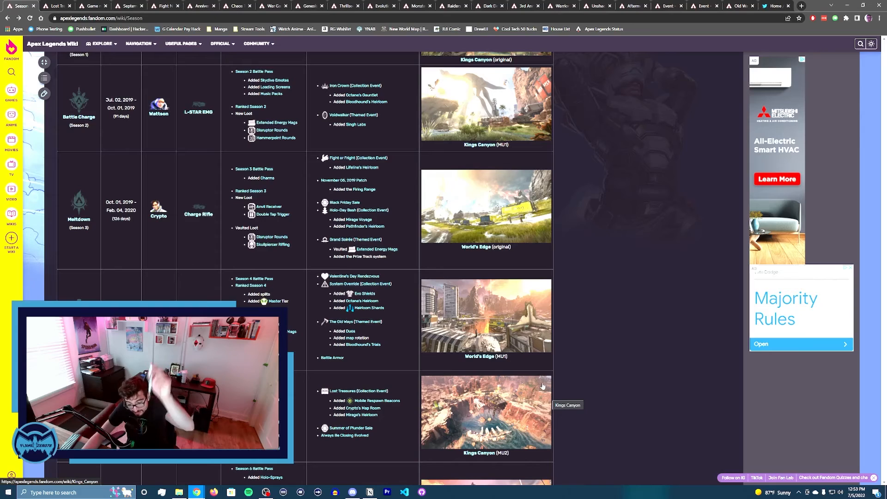
{"action": "mouse_move", "coordinate": [445, 293]}
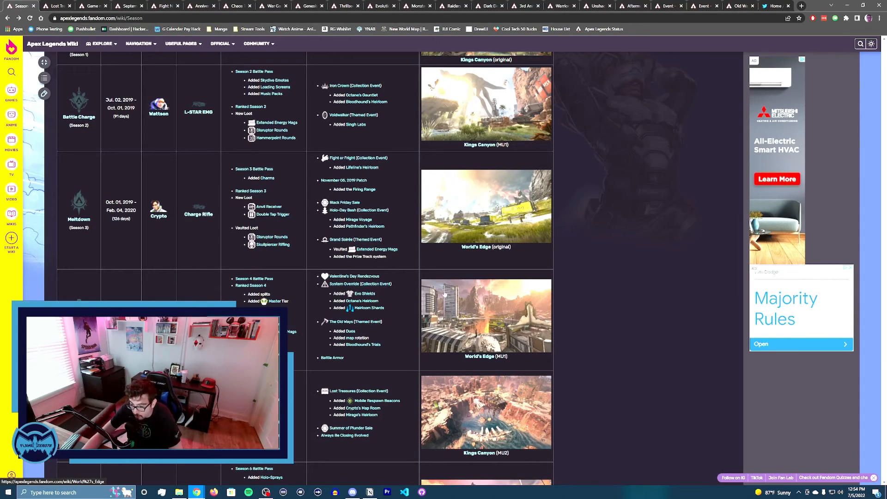
{"action": "mouse_move", "coordinate": [446, 285]}
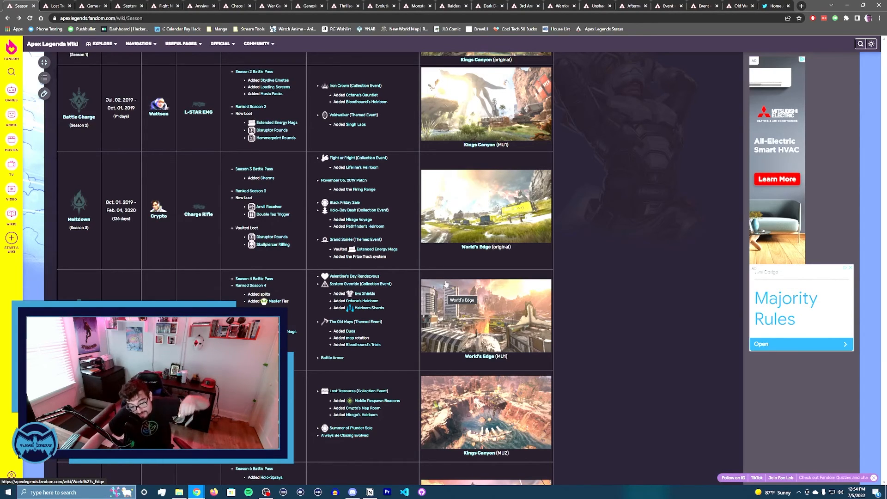